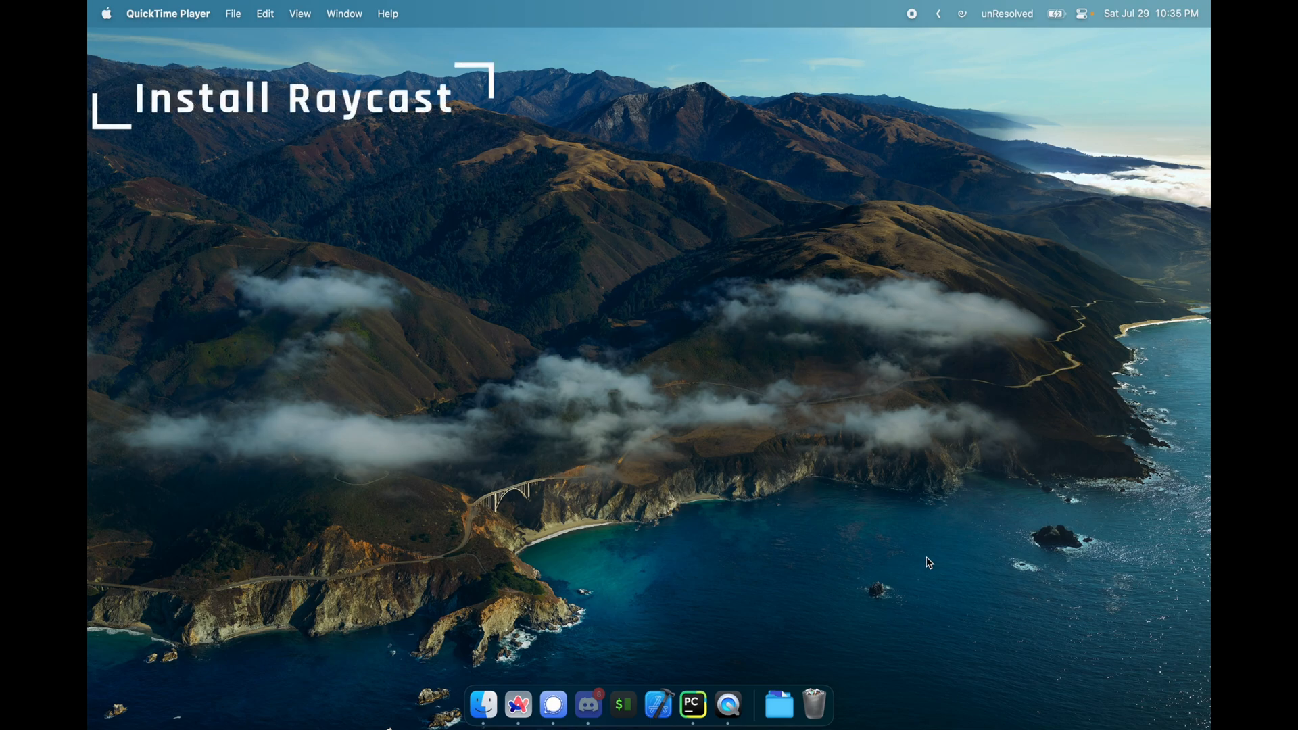
# Get the Mac installer from raycast.com and save Raycast.dmg into Documents
pyautogui.click(517, 704)
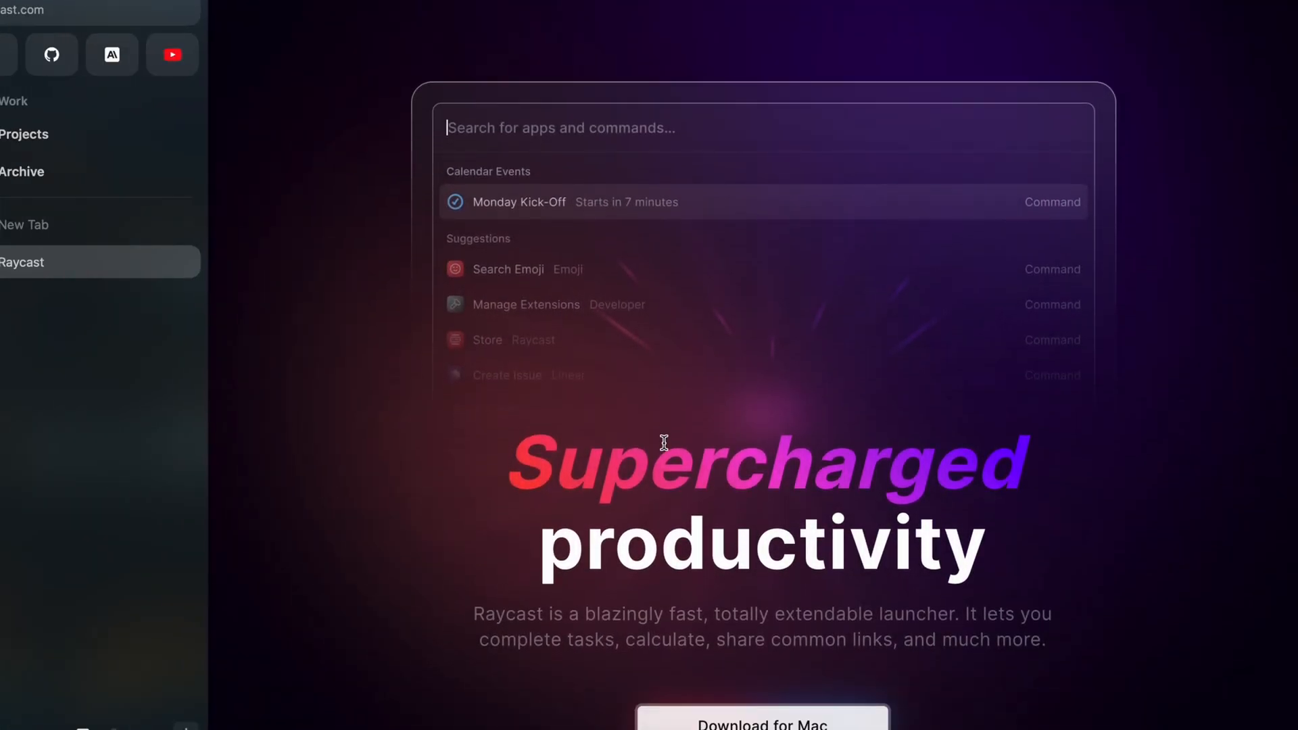
pyautogui.scroll(-3)
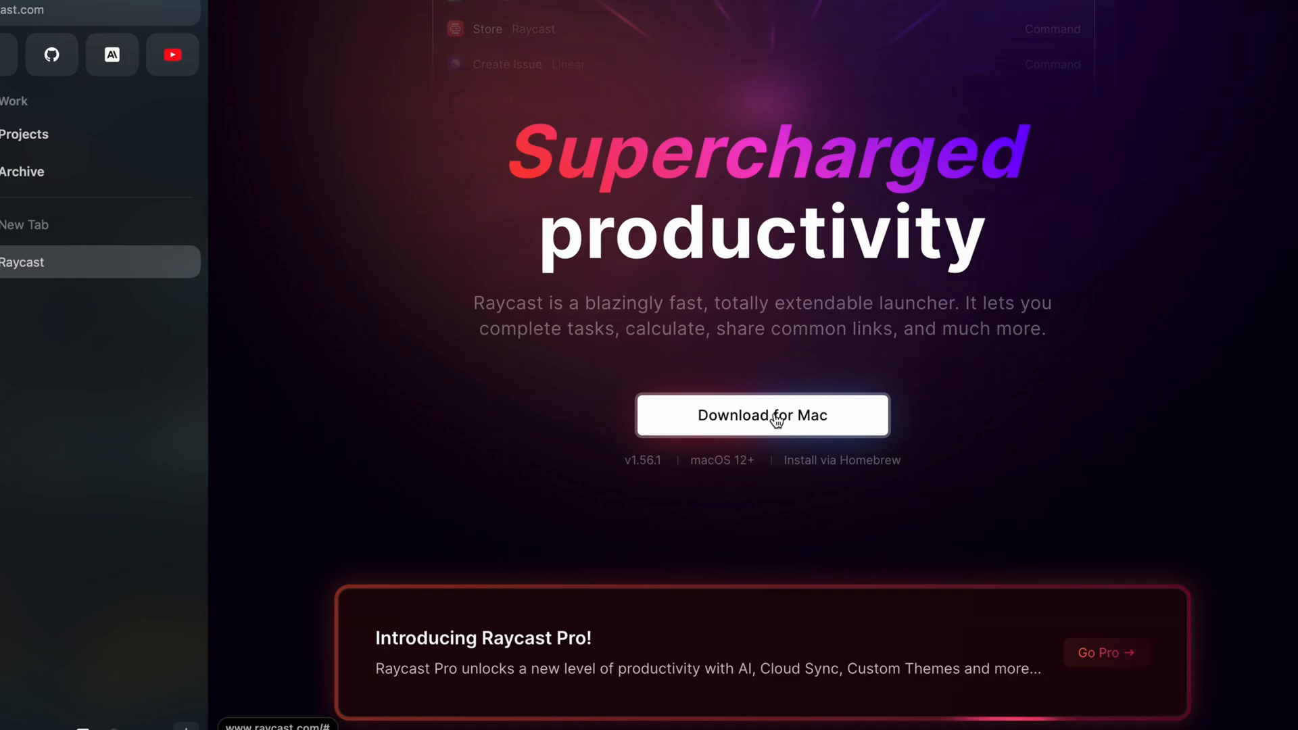
pyautogui.click(760, 414)
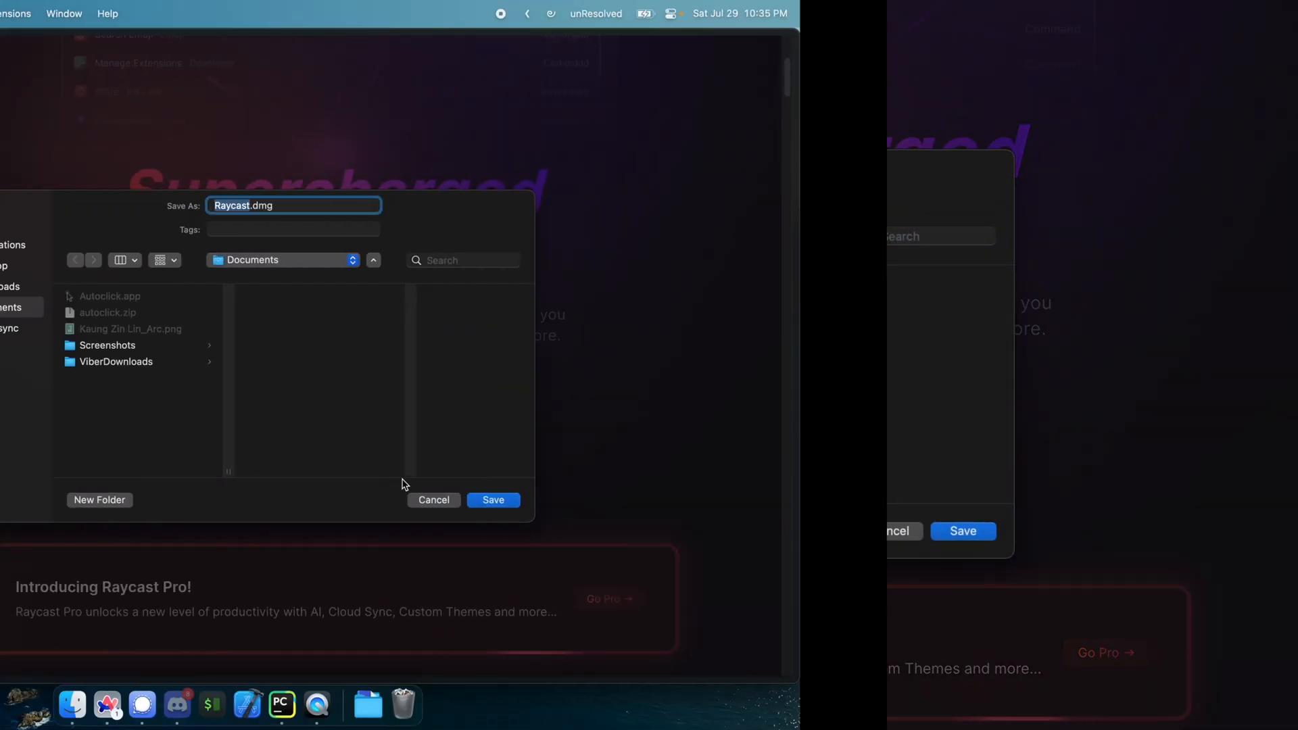
pyautogui.click(493, 499)
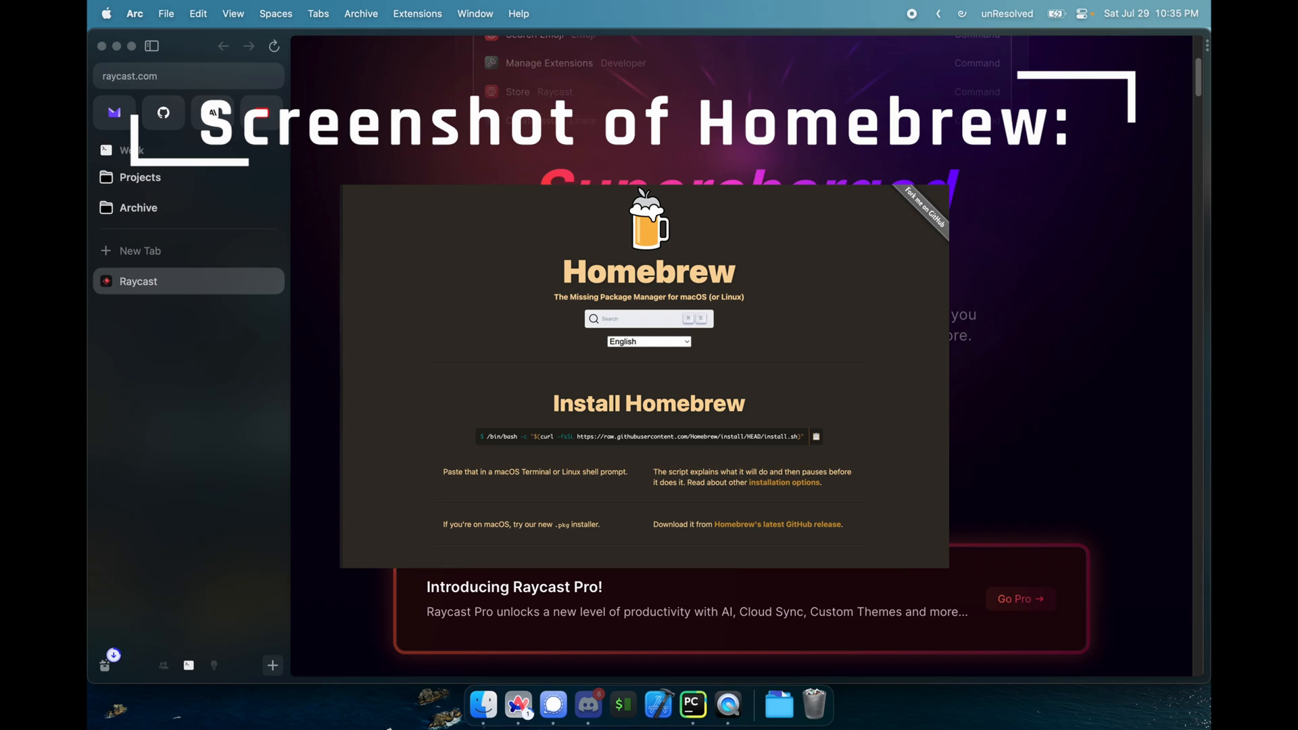
# Launch iTerm and run 'brew install --cask raycast'
pyautogui.click(804, 441)
pyautogui.write('i')
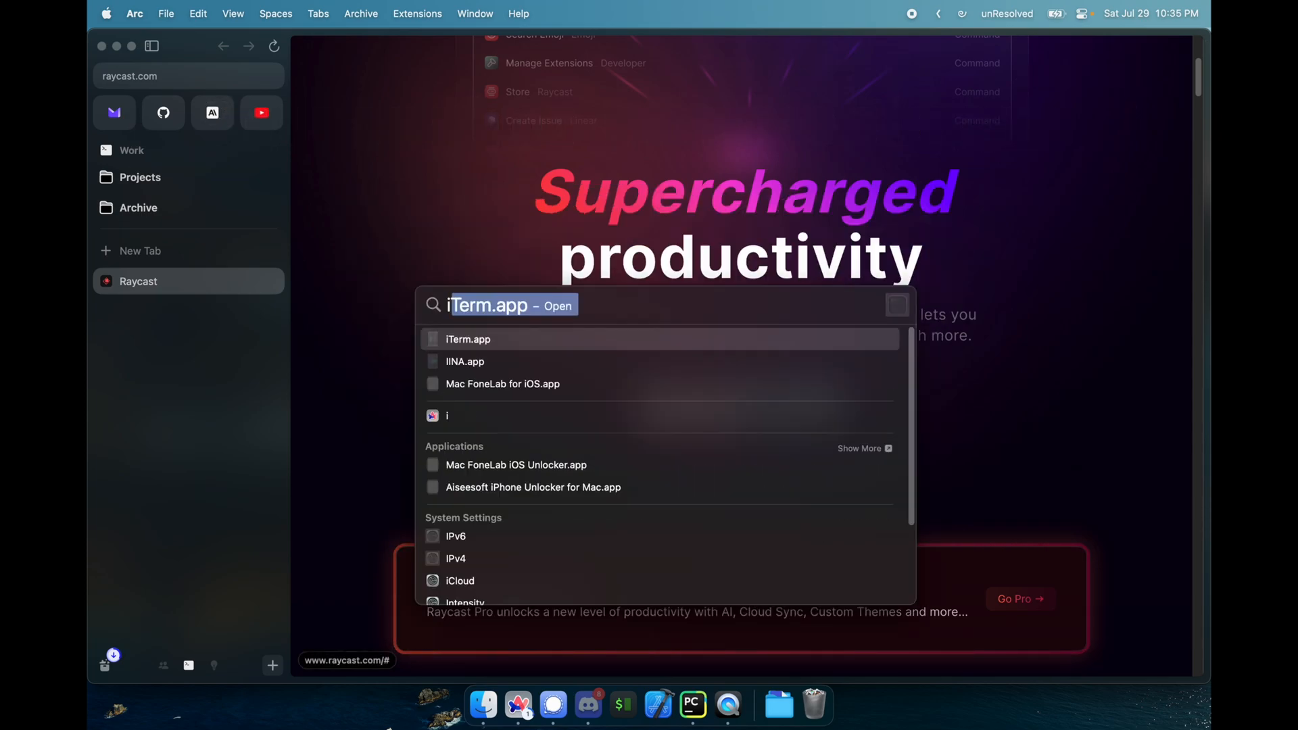
pyautogui.click(467, 339)
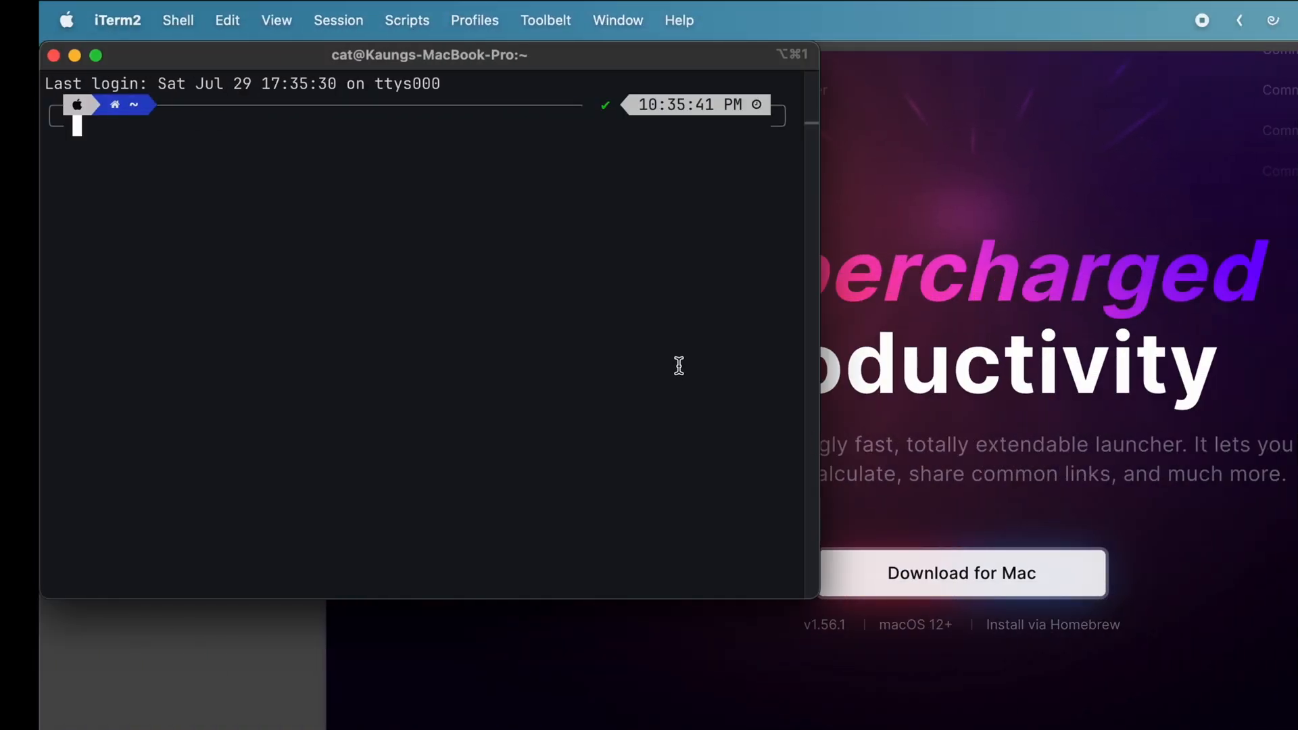
pyautogui.write('brew install --cask raycast')
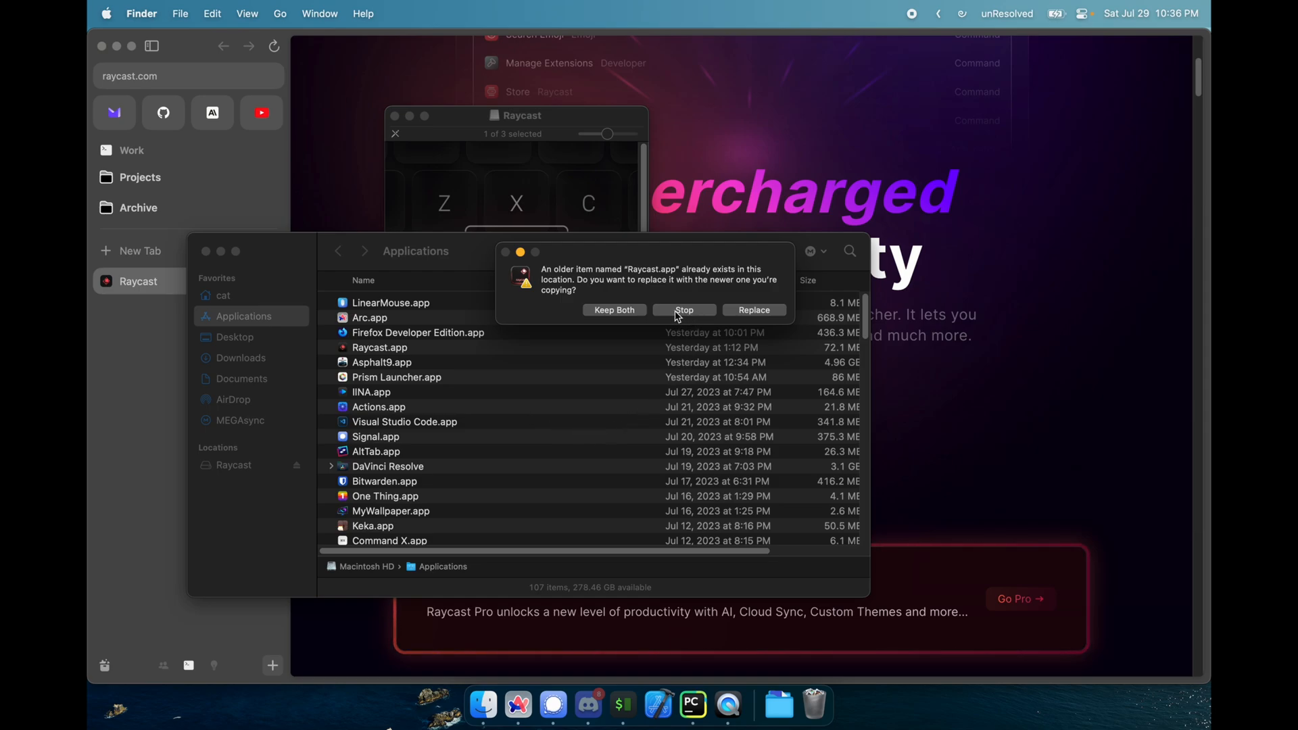
# Keep the existing Raycast app, eject the Raycast disk image, and close the Applications window
pyautogui.click(683, 309)
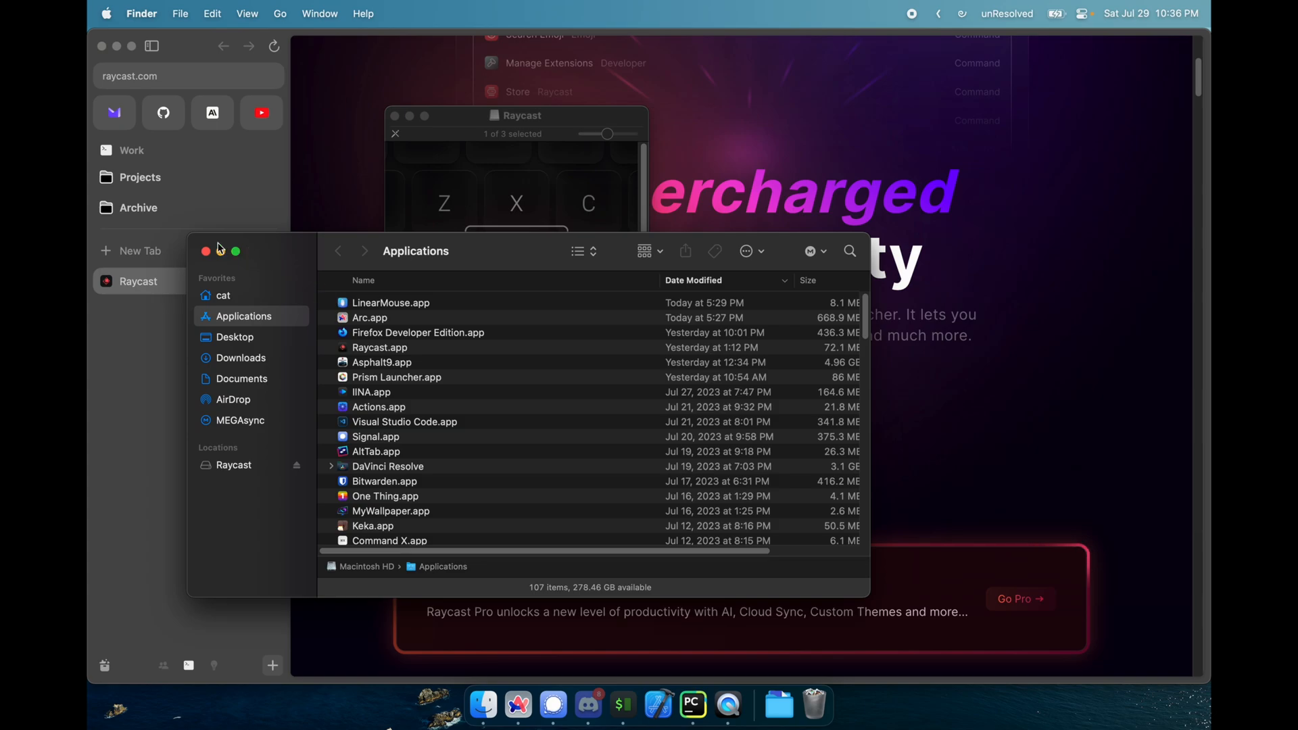
pyautogui.moveTo(294, 486)
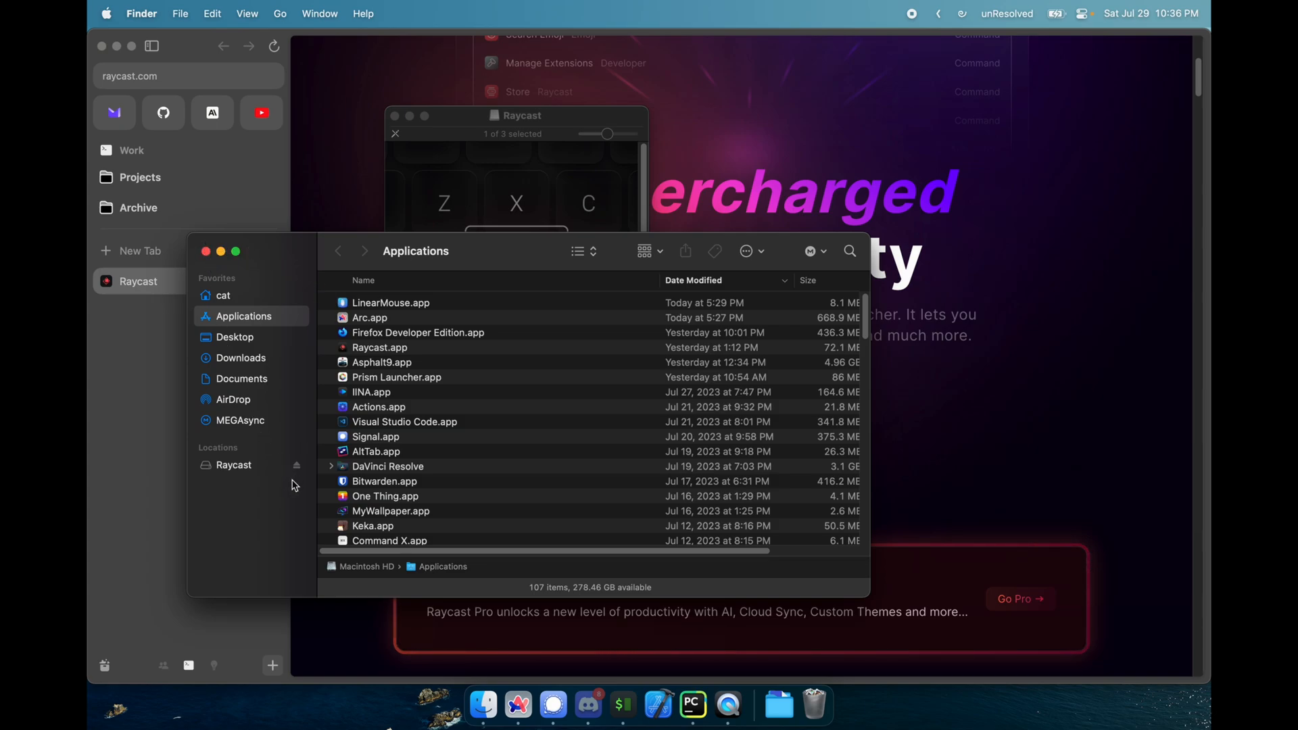
pyautogui.click(295, 465)
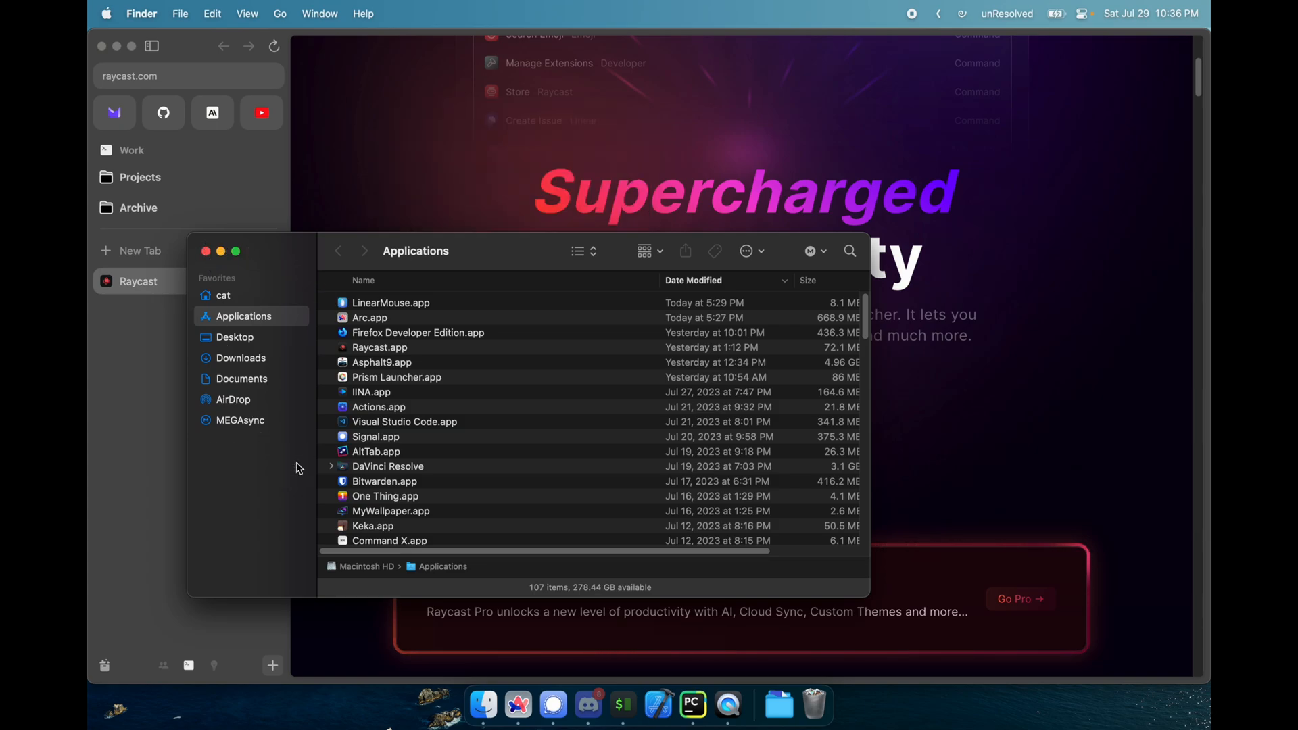
pyautogui.click(206, 251)
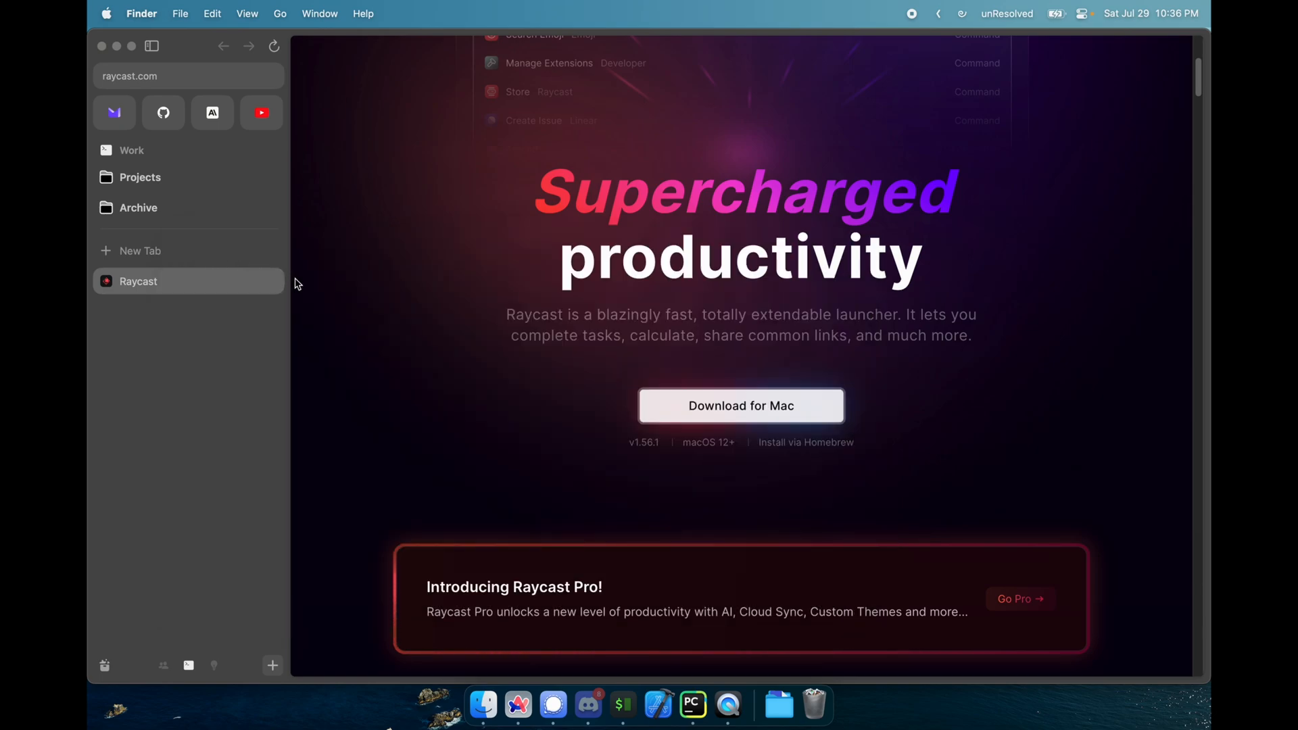
# Type 'iter' into the Raycast launcher search
pyautogui.write('iter')
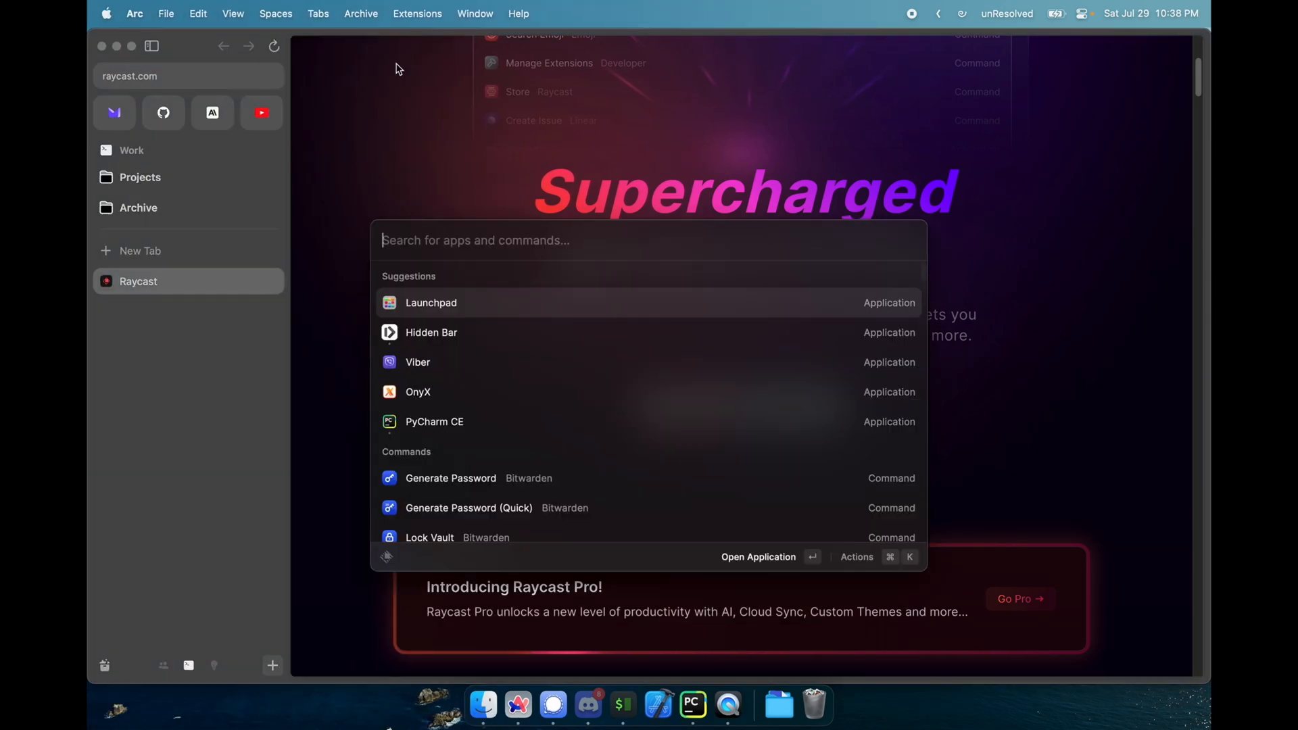
pyautogui.moveTo(431, 283)
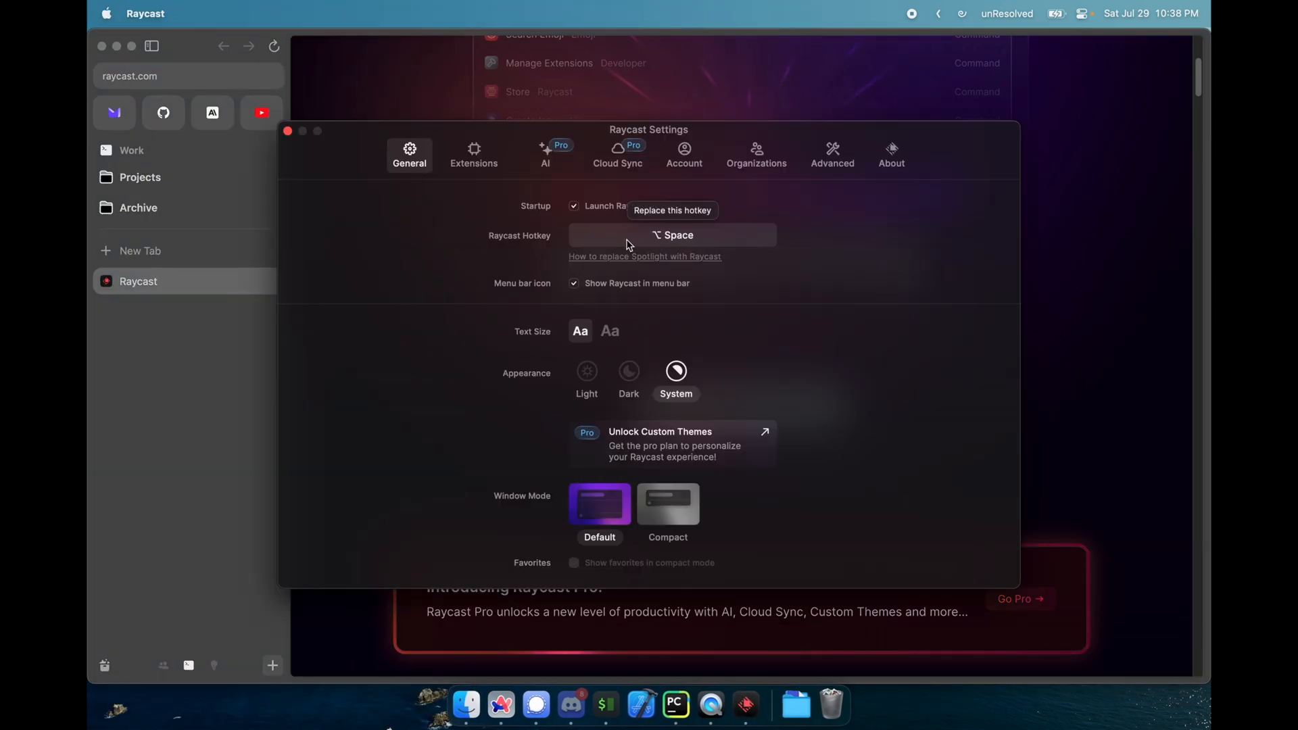
# Record Command-Space as the new Raycast Hotkey in General settings
pyautogui.click(672, 236)
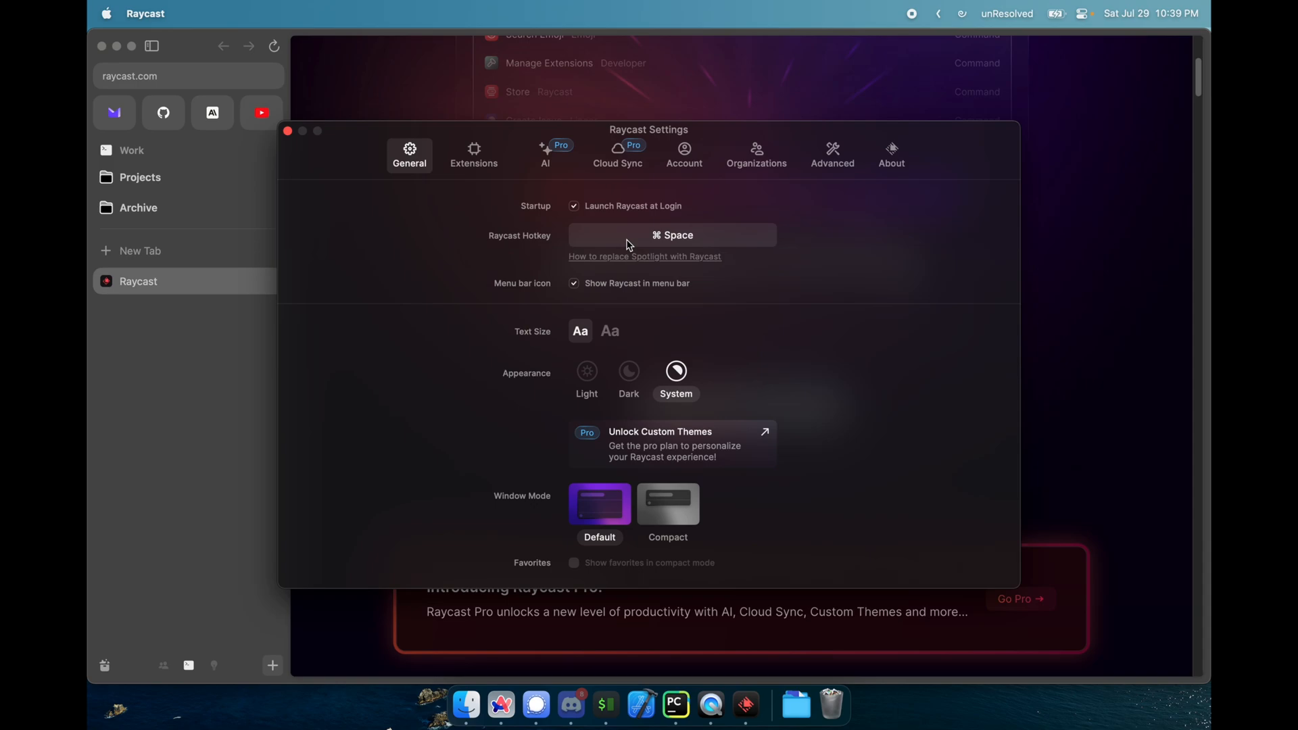
pyautogui.write('ra')
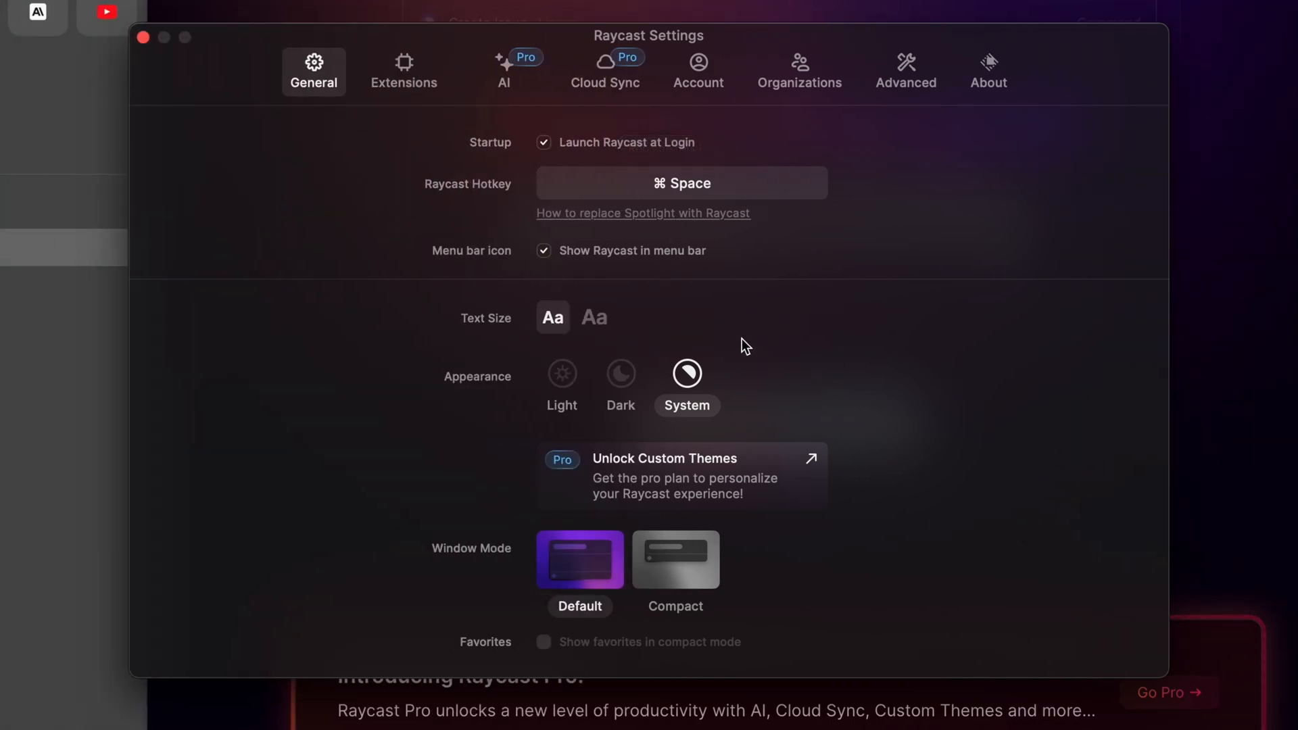
pyautogui.moveTo(501, 279)
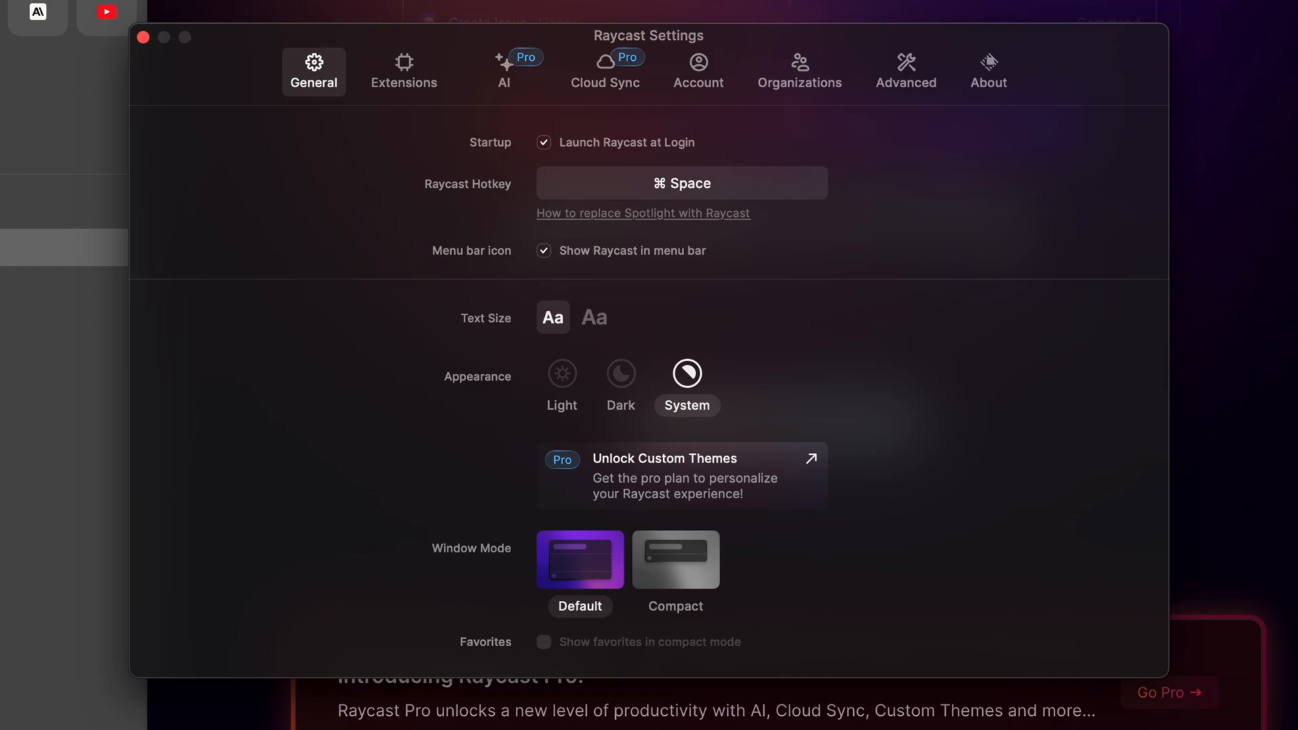
pyautogui.moveTo(1080, 229)
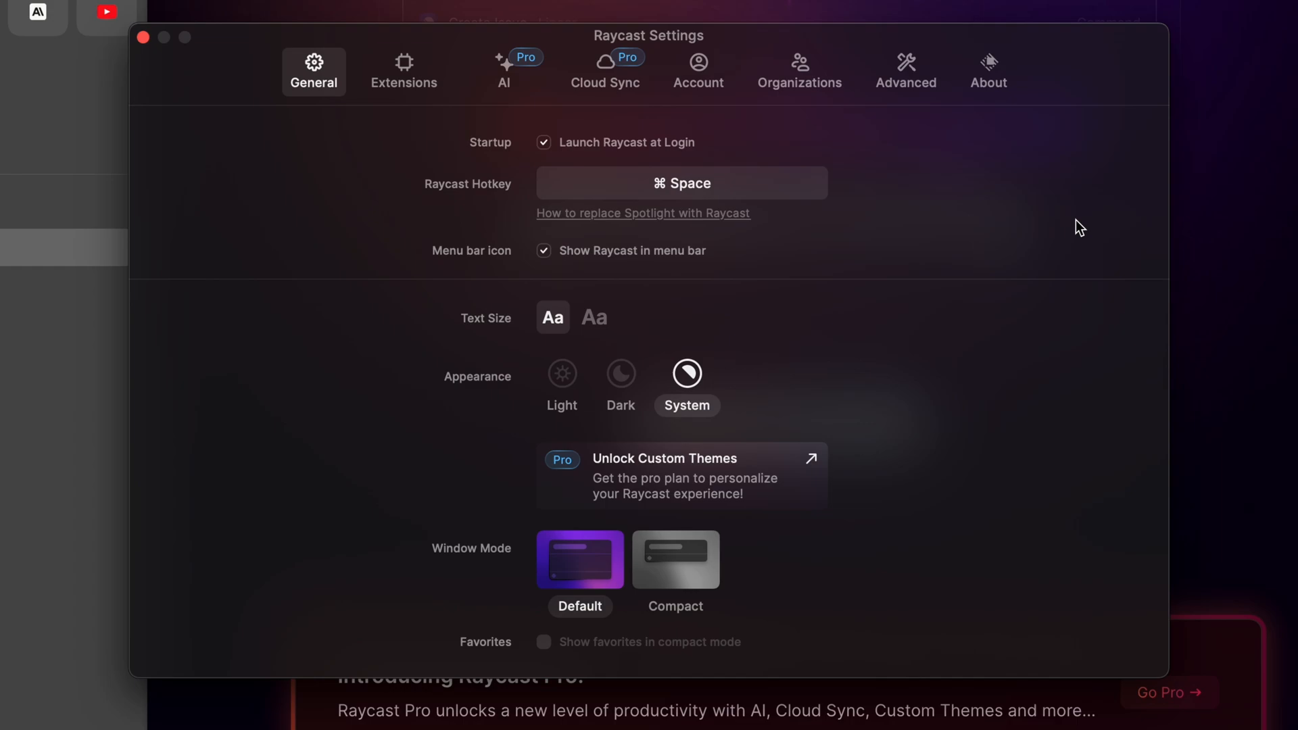
pyautogui.click(988, 70)
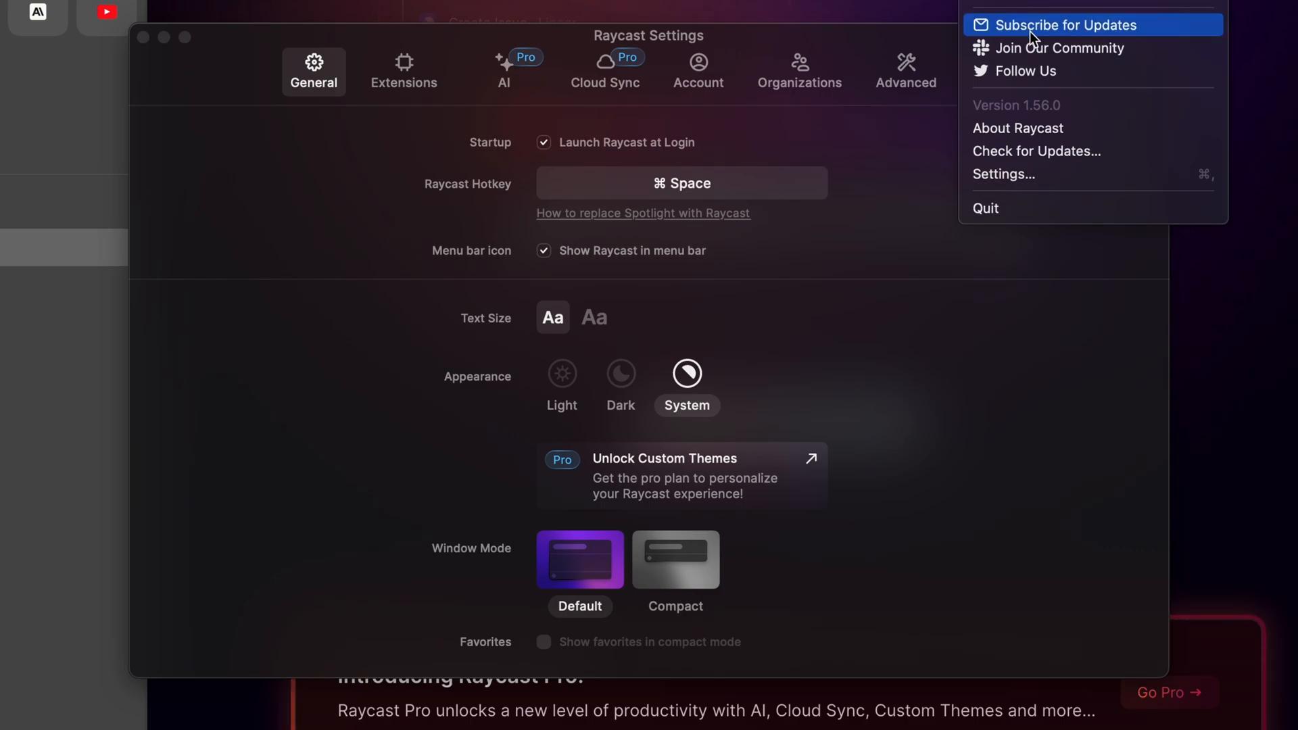
pyautogui.moveTo(1028, 71)
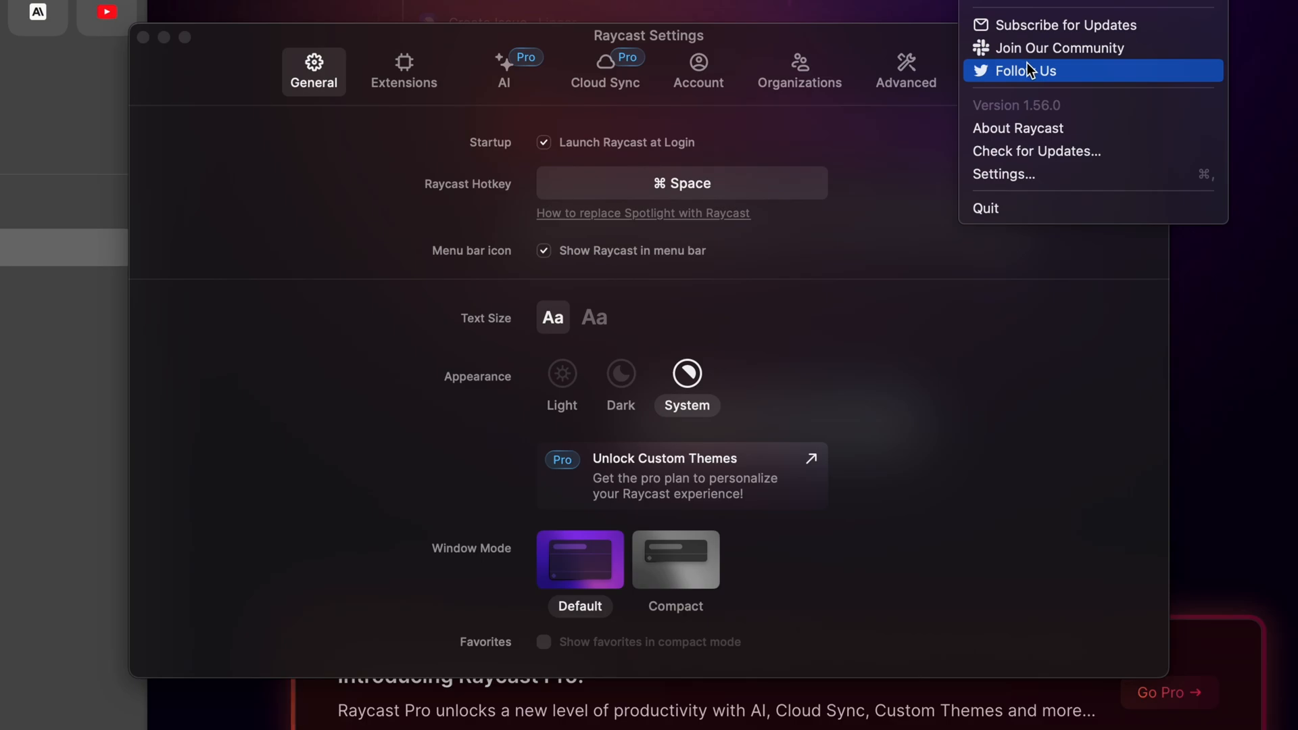
pyautogui.moveTo(1030, 128)
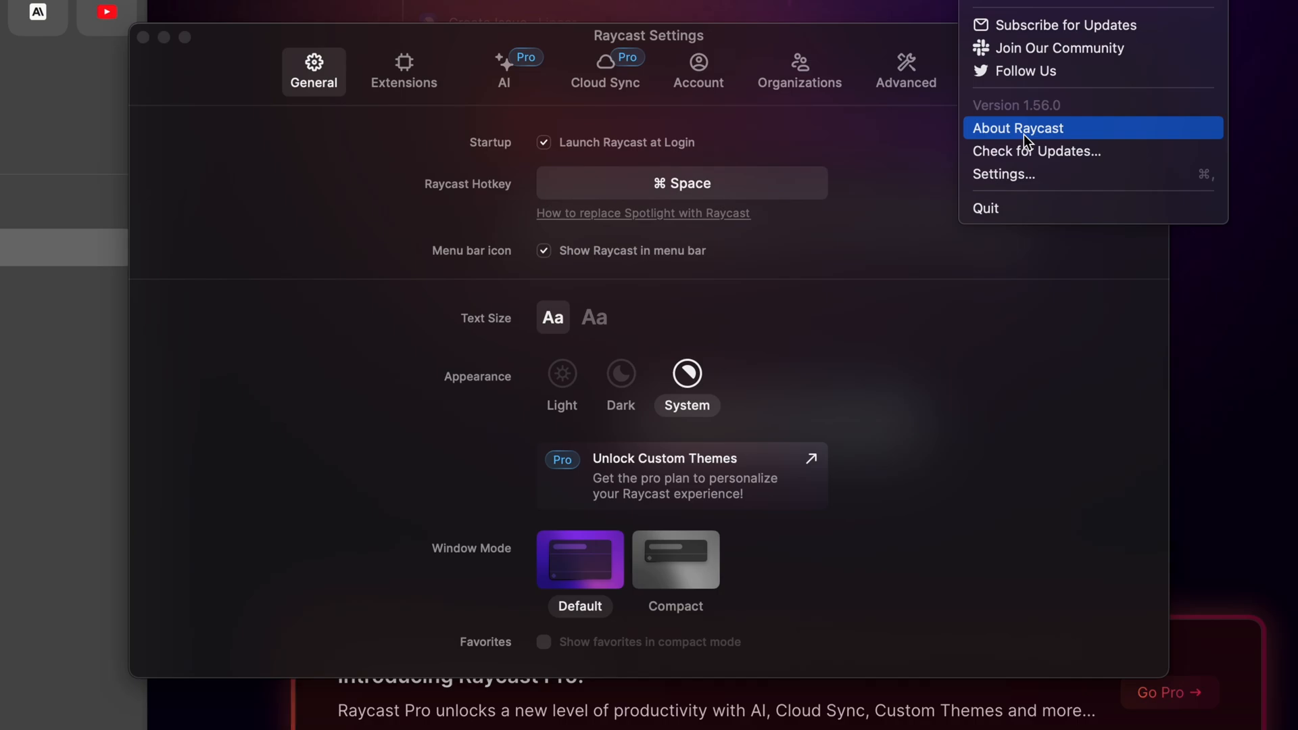
pyautogui.moveTo(1026, 142)
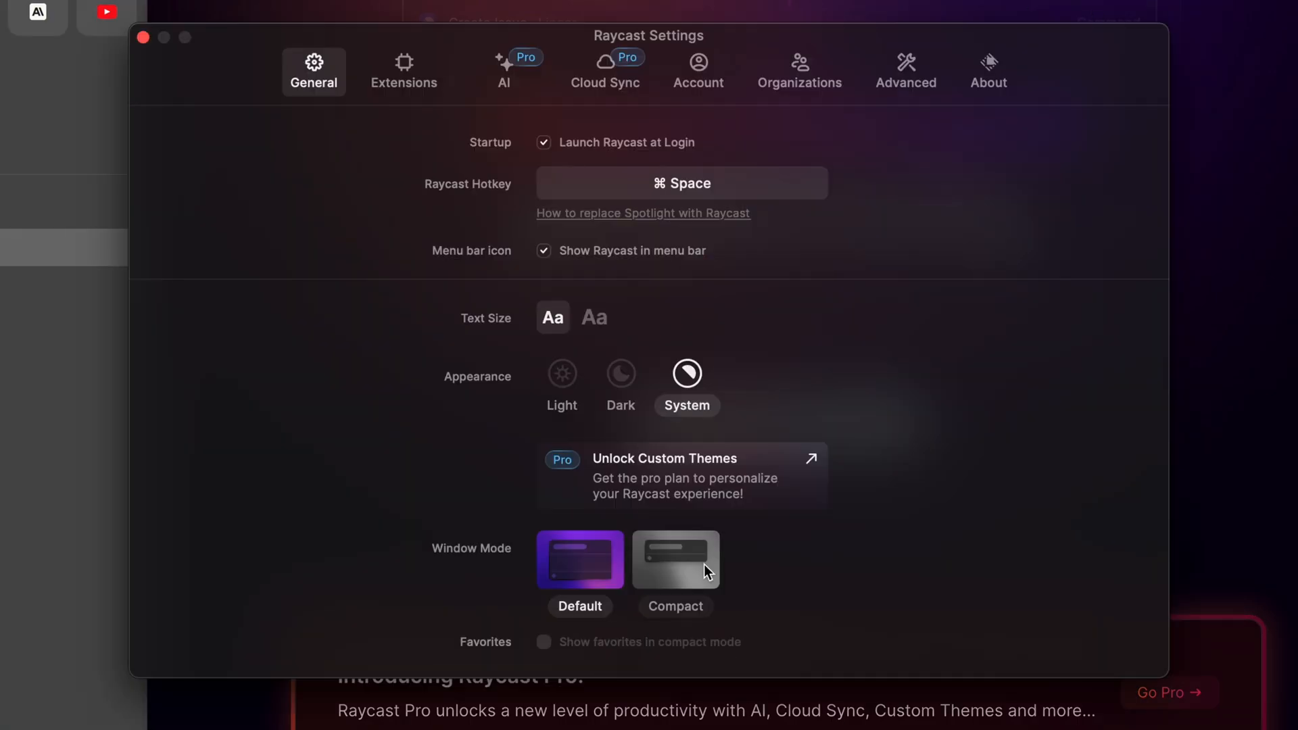
pyautogui.moveTo(699, 546)
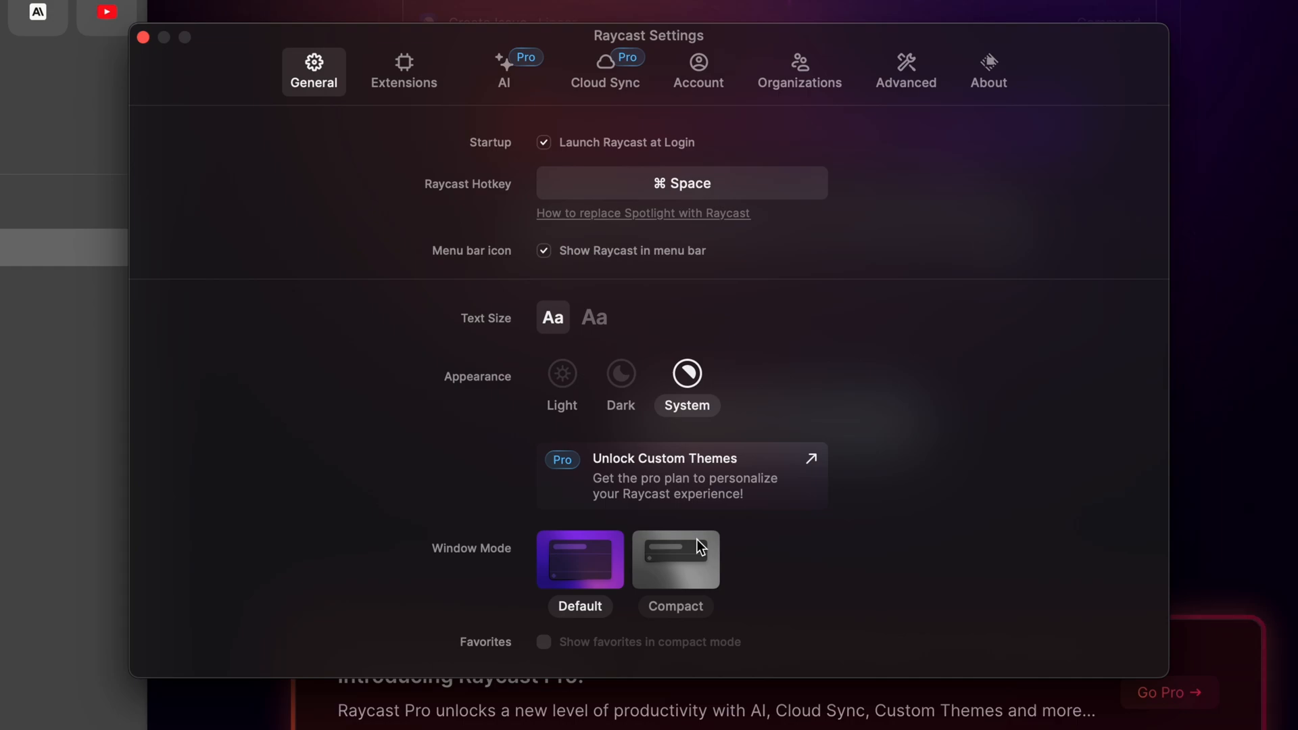
pyautogui.moveTo(615, 346)
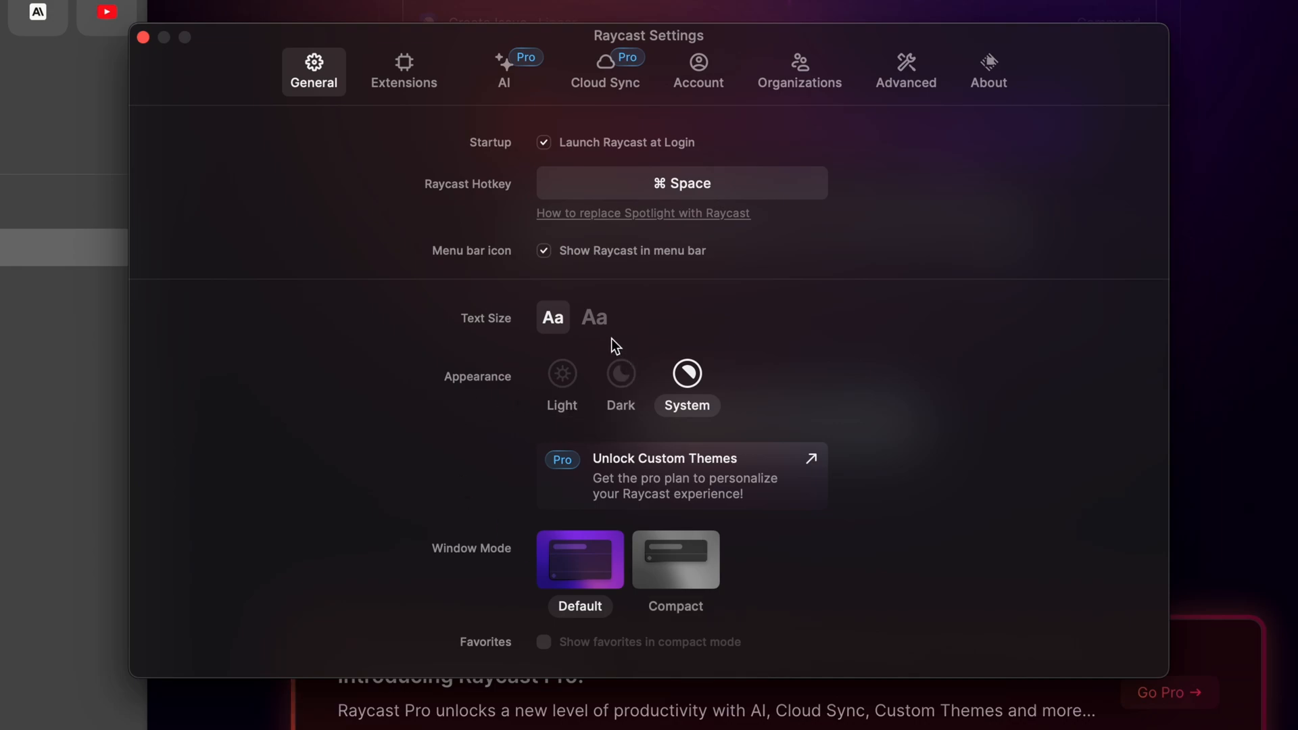
# Try the Light appearance, then set Raycast's appearance back to System
pyautogui.click(594, 317)
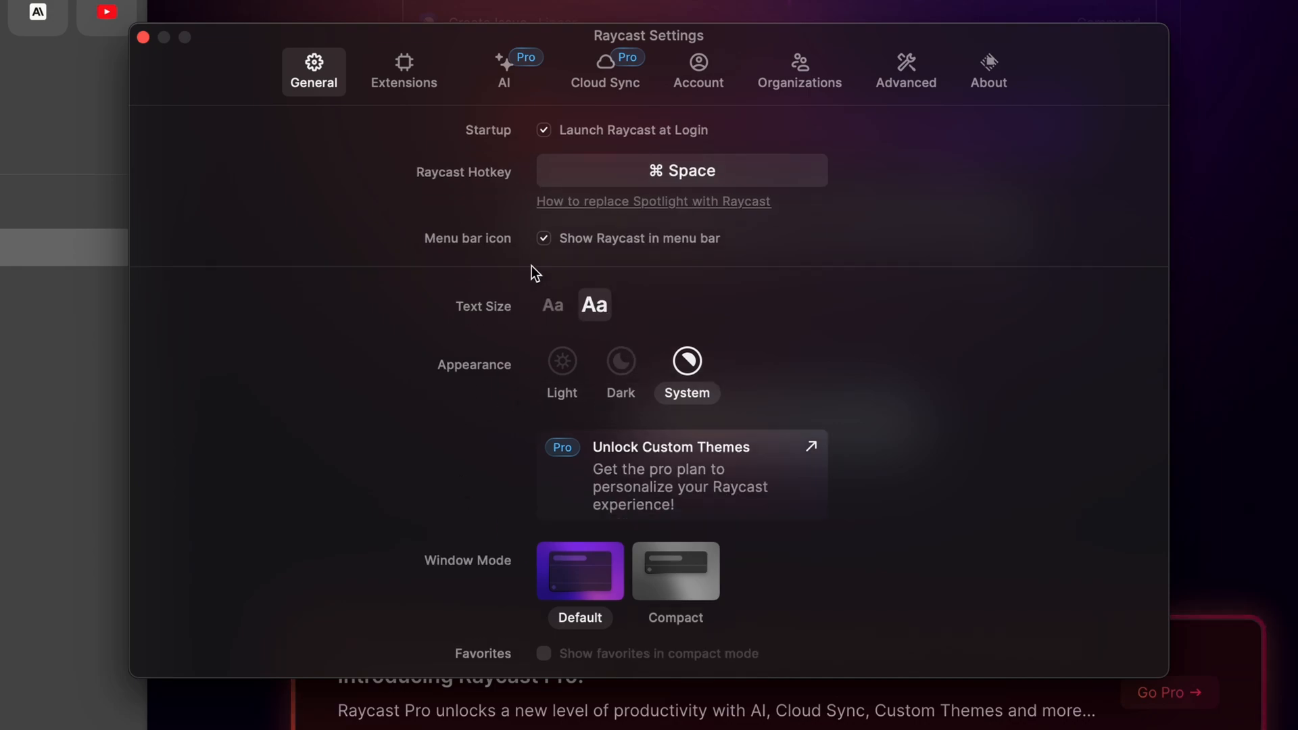
pyautogui.moveTo(552, 306)
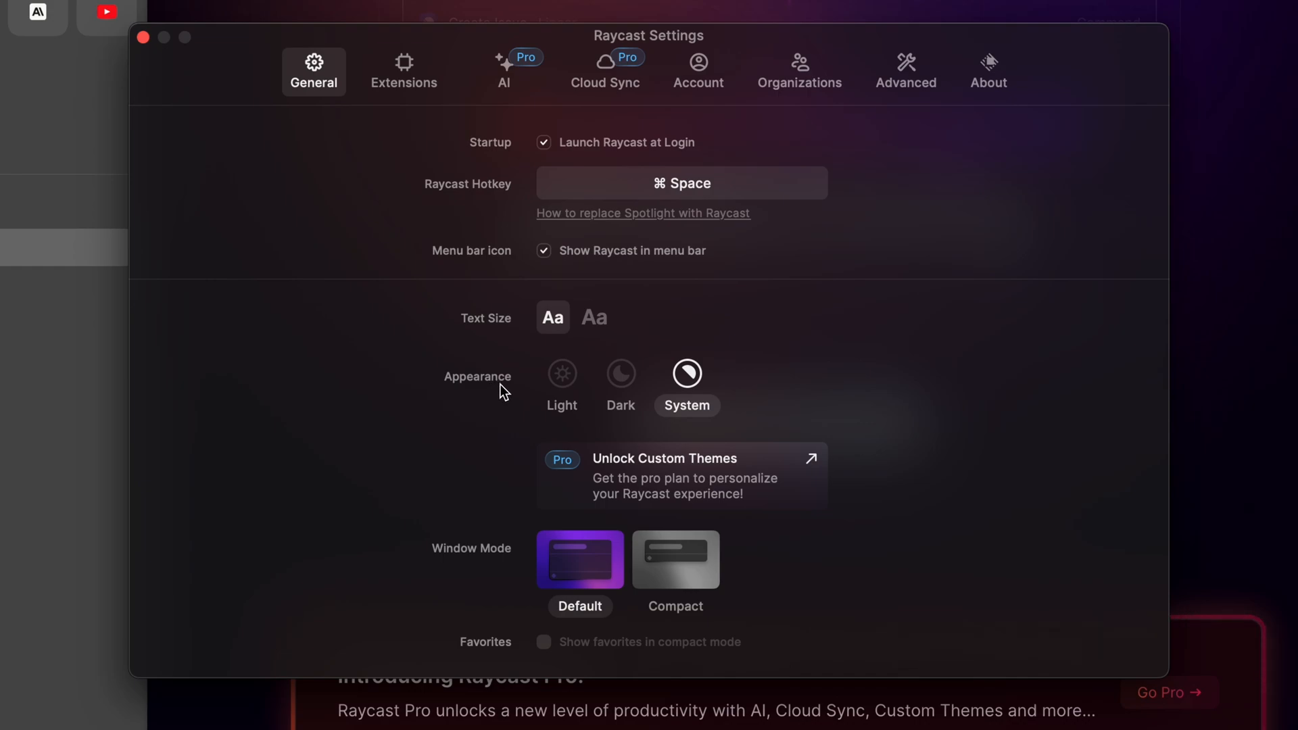
pyautogui.moveTo(771, 313)
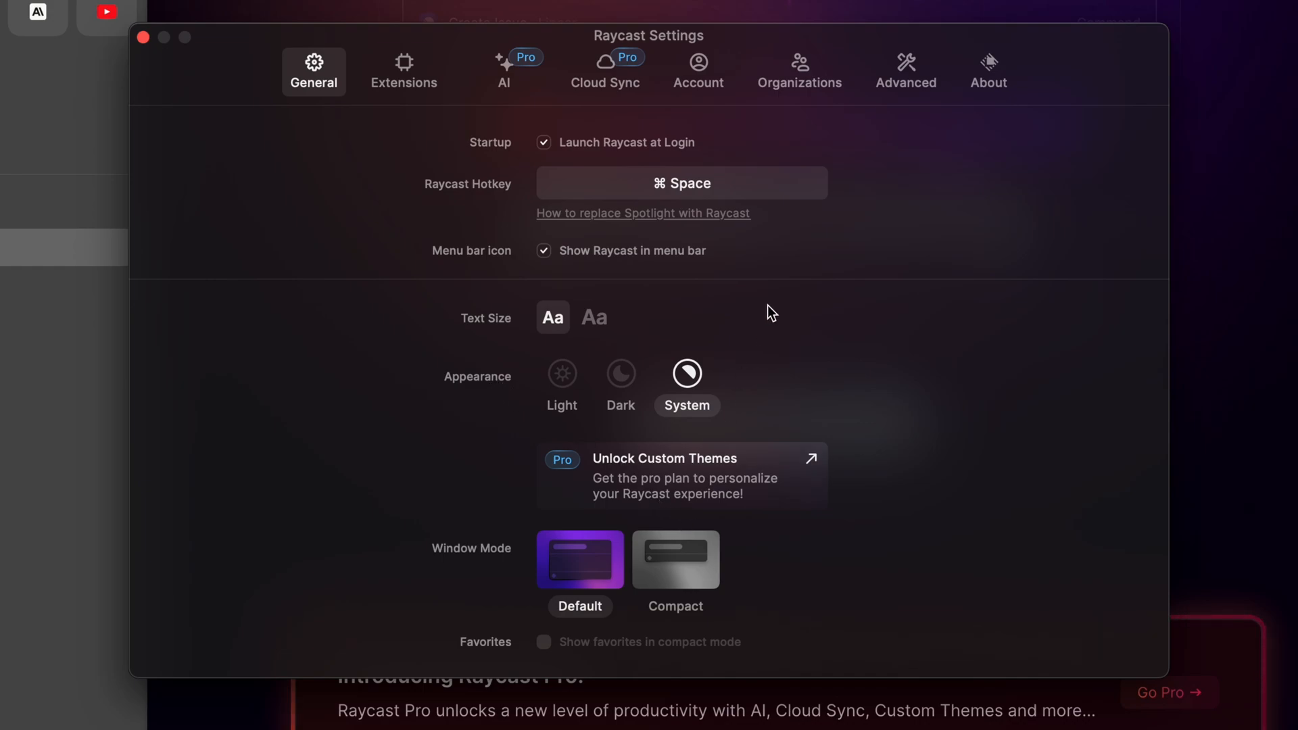
pyautogui.moveTo(561, 377)
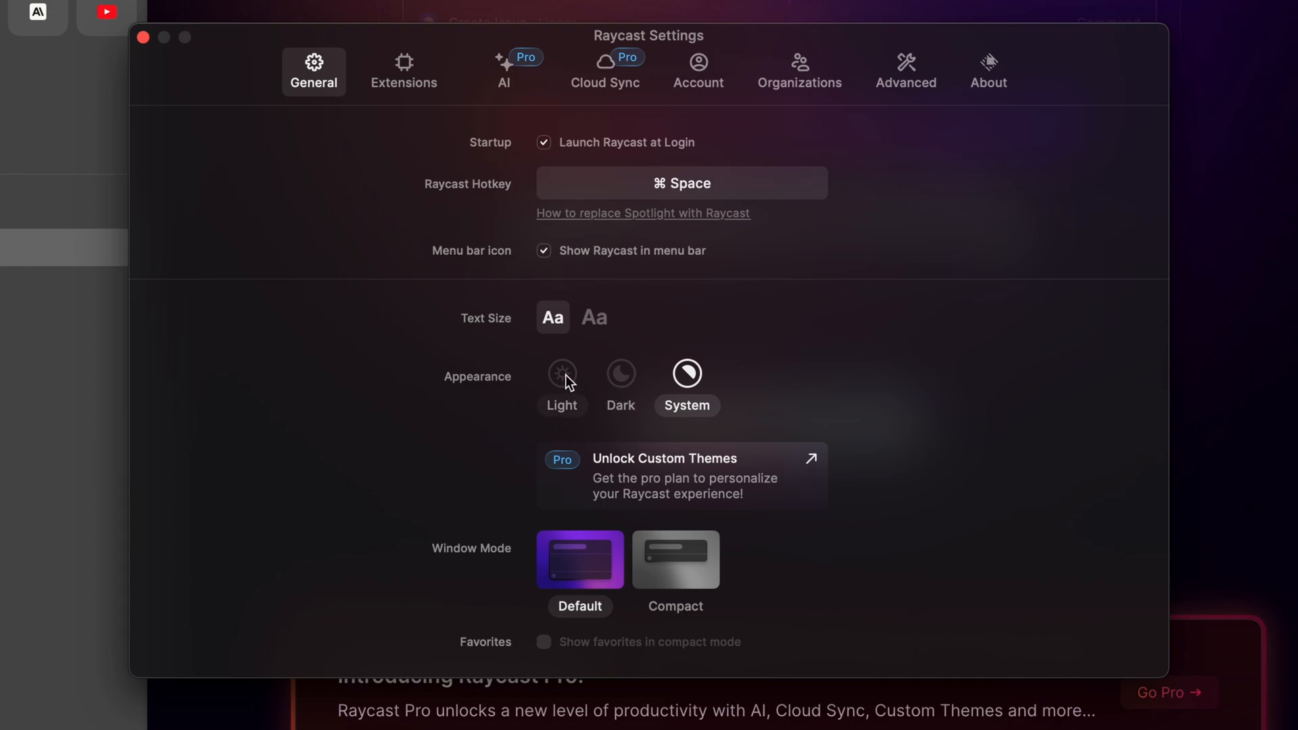
pyautogui.moveTo(570, 384)
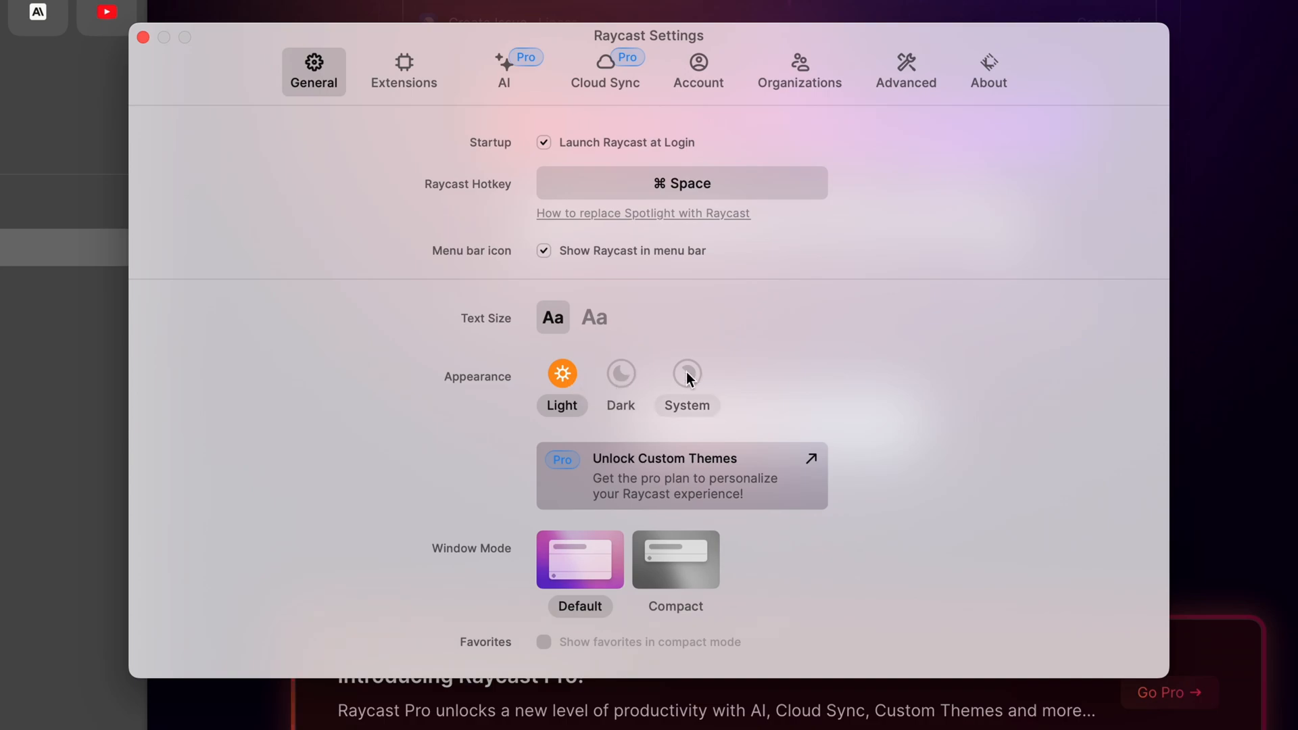
pyautogui.click(686, 373)
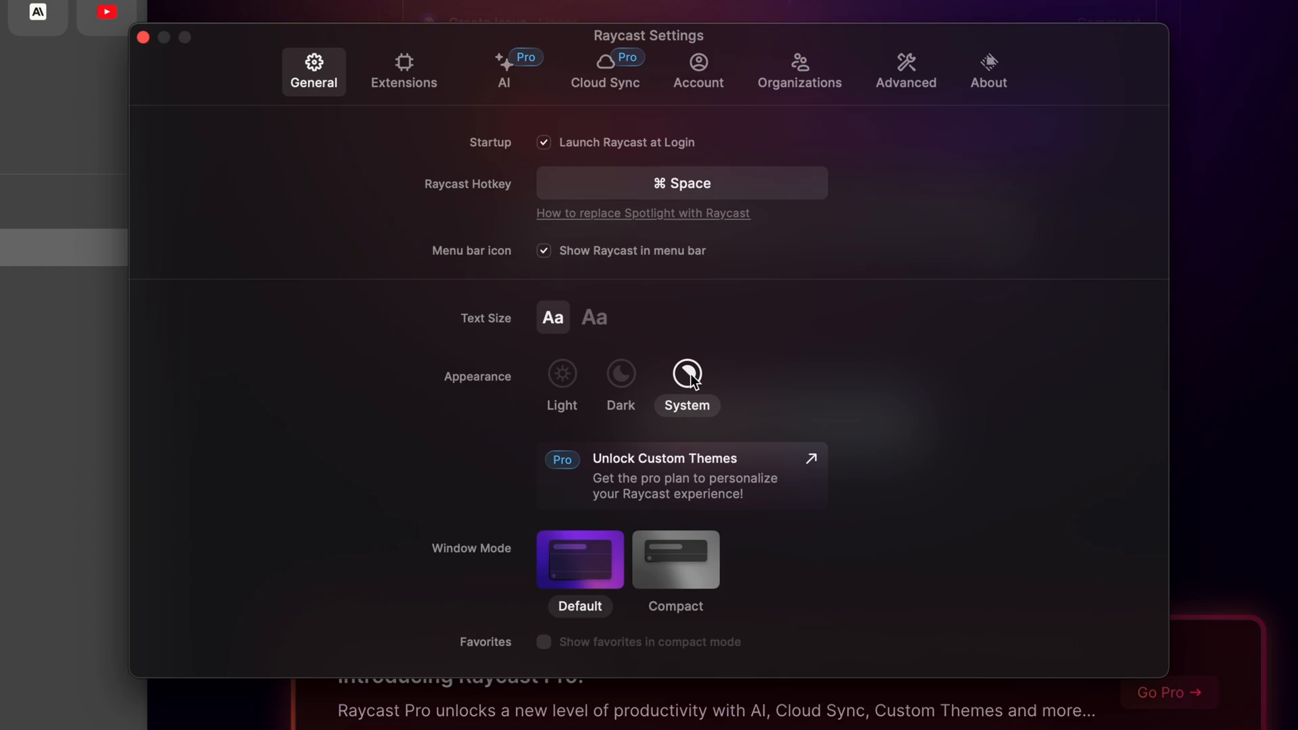
pyautogui.moveTo(580, 592)
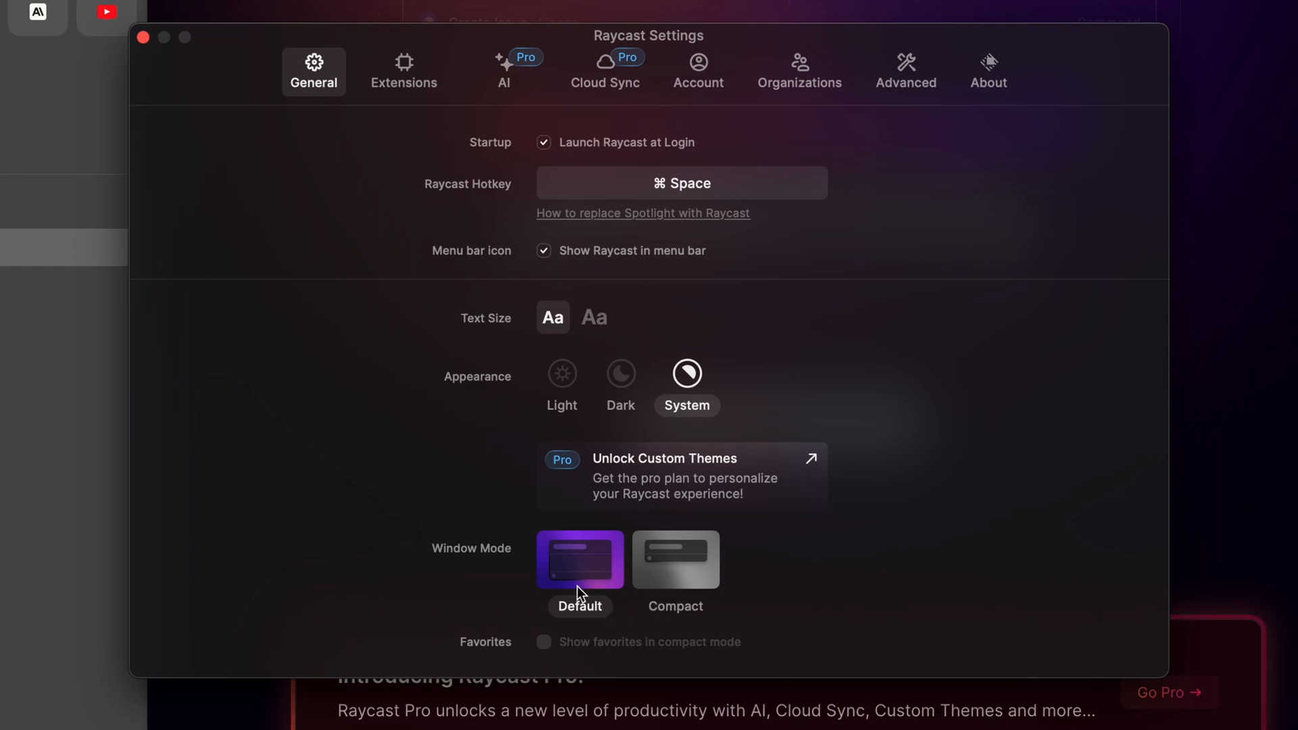
pyautogui.moveTo(609, 543)
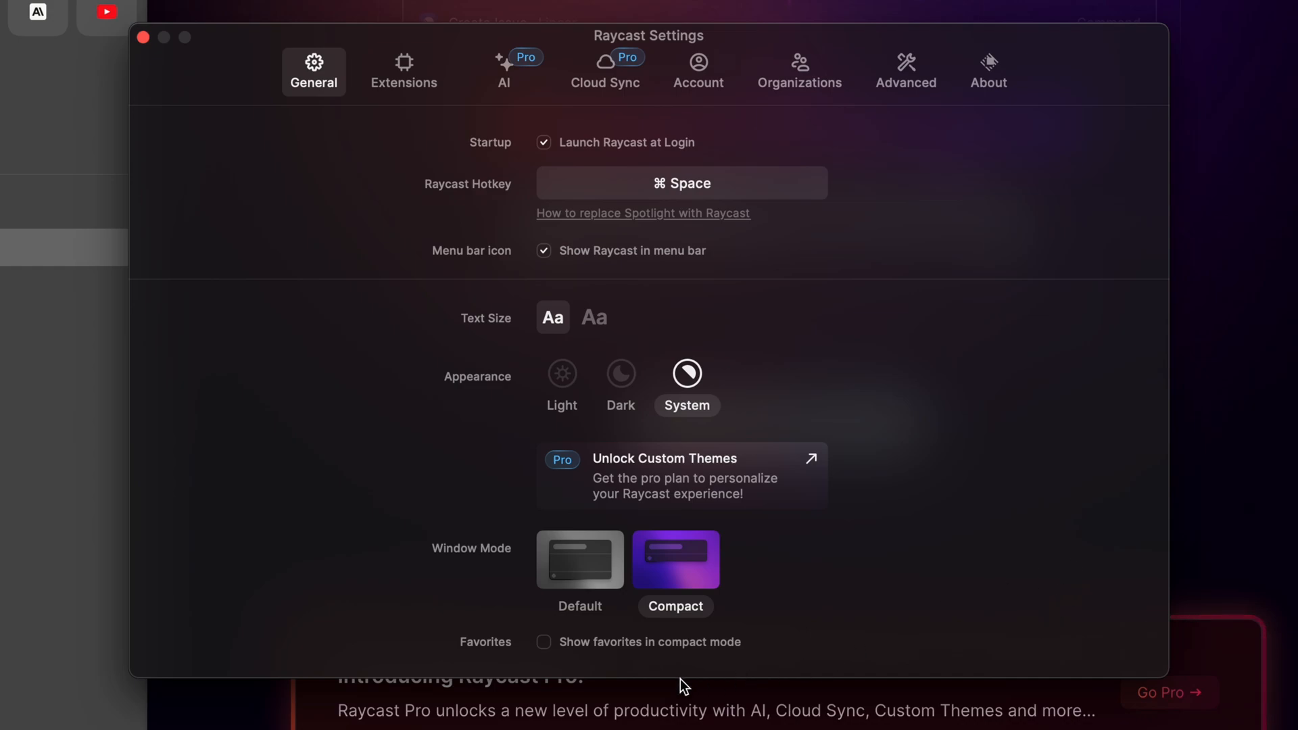
pyautogui.moveTo(583, 653)
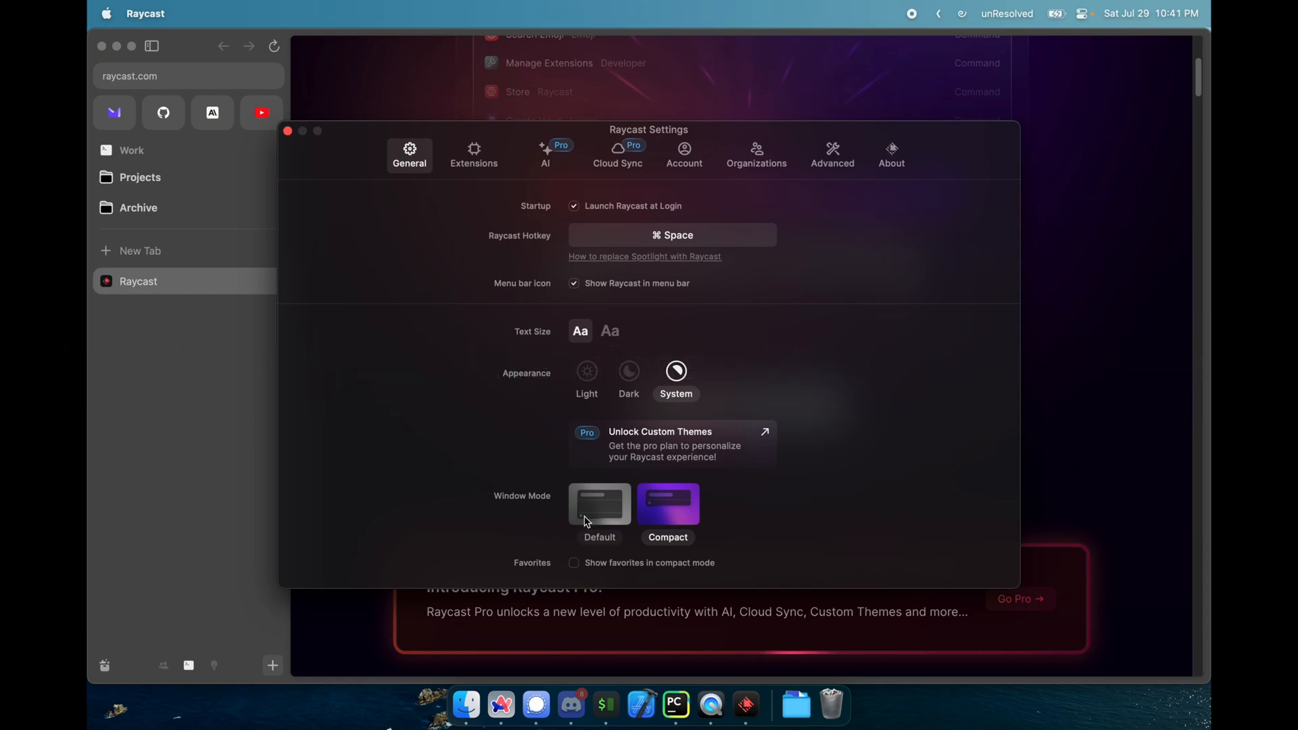
# In the Extensions tab, select Window Management and collapse its command list
pyautogui.click(473, 154)
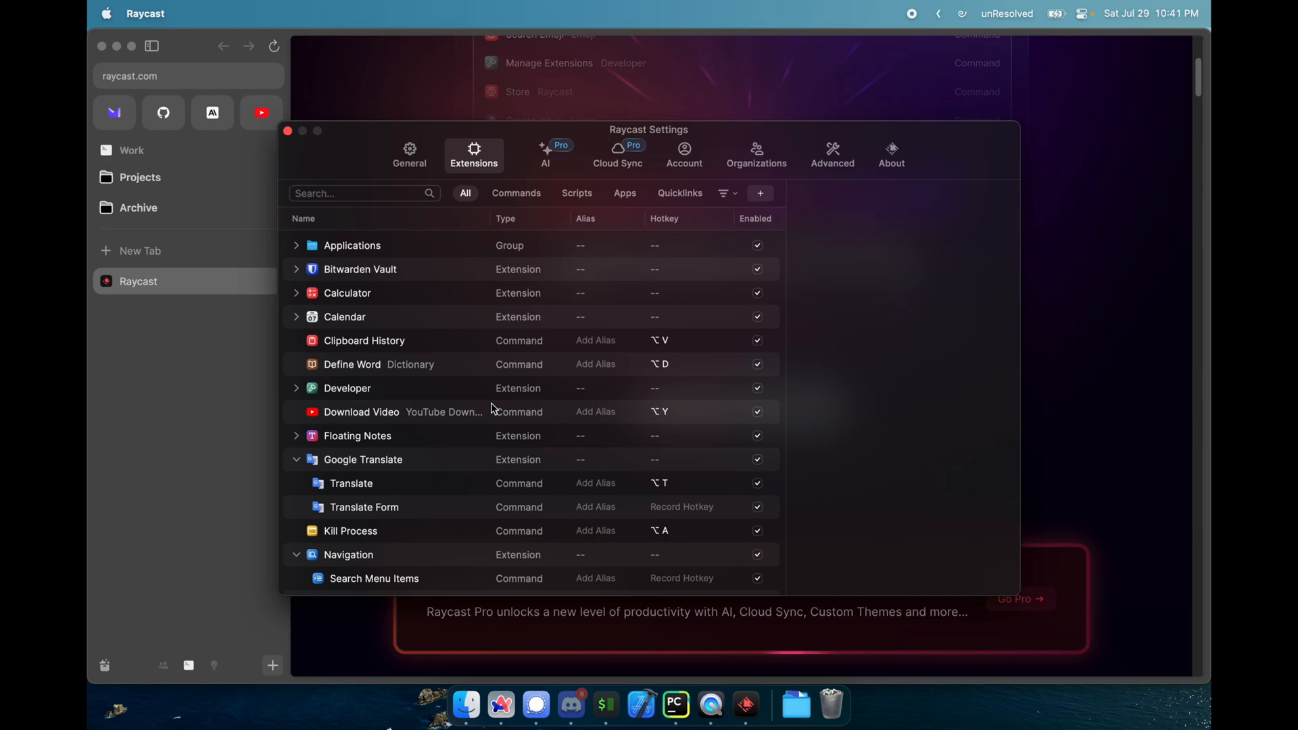
pyautogui.scroll(-3)
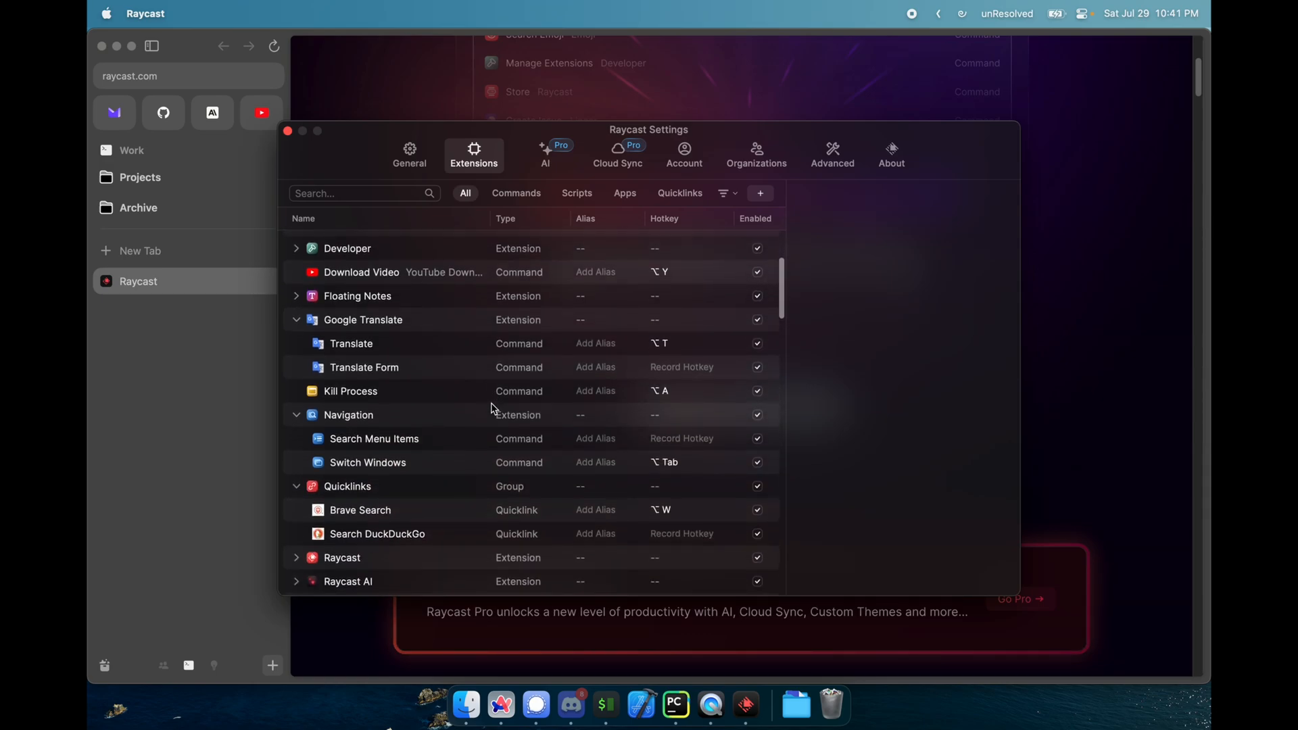
pyautogui.scroll(3)
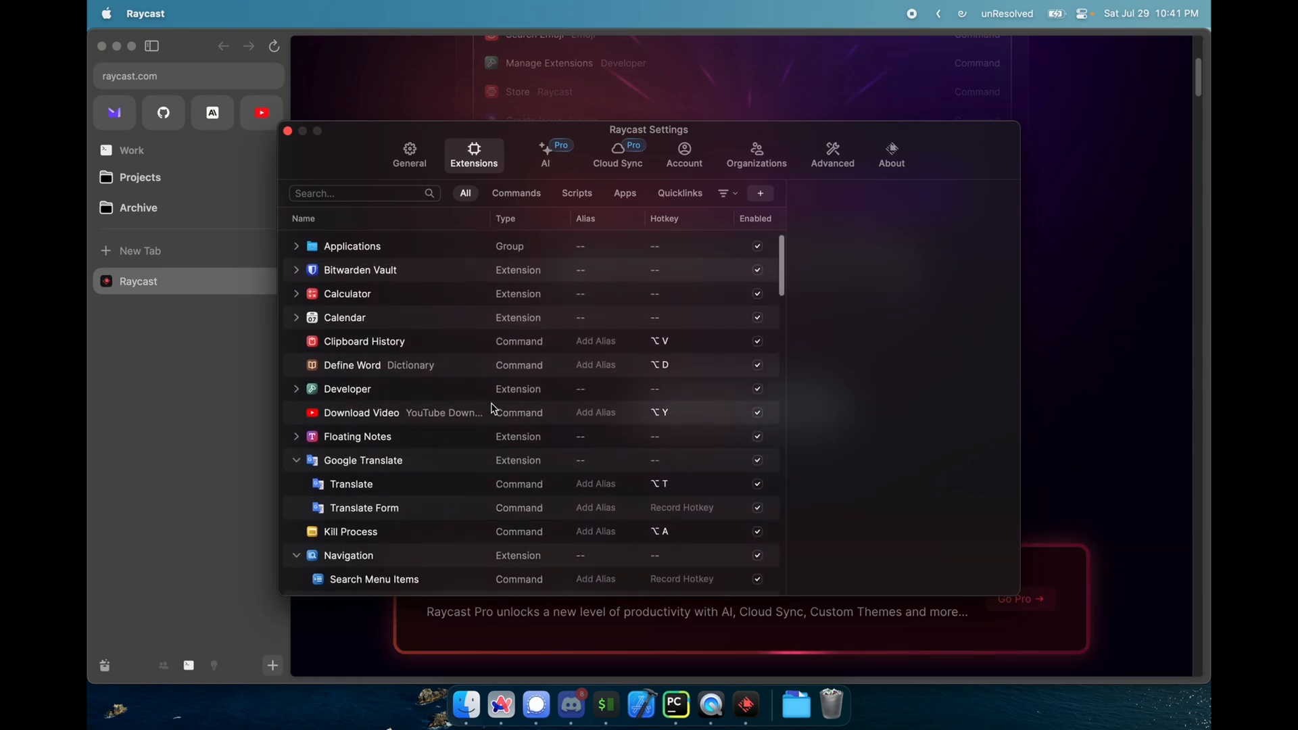
pyautogui.scroll(-3)
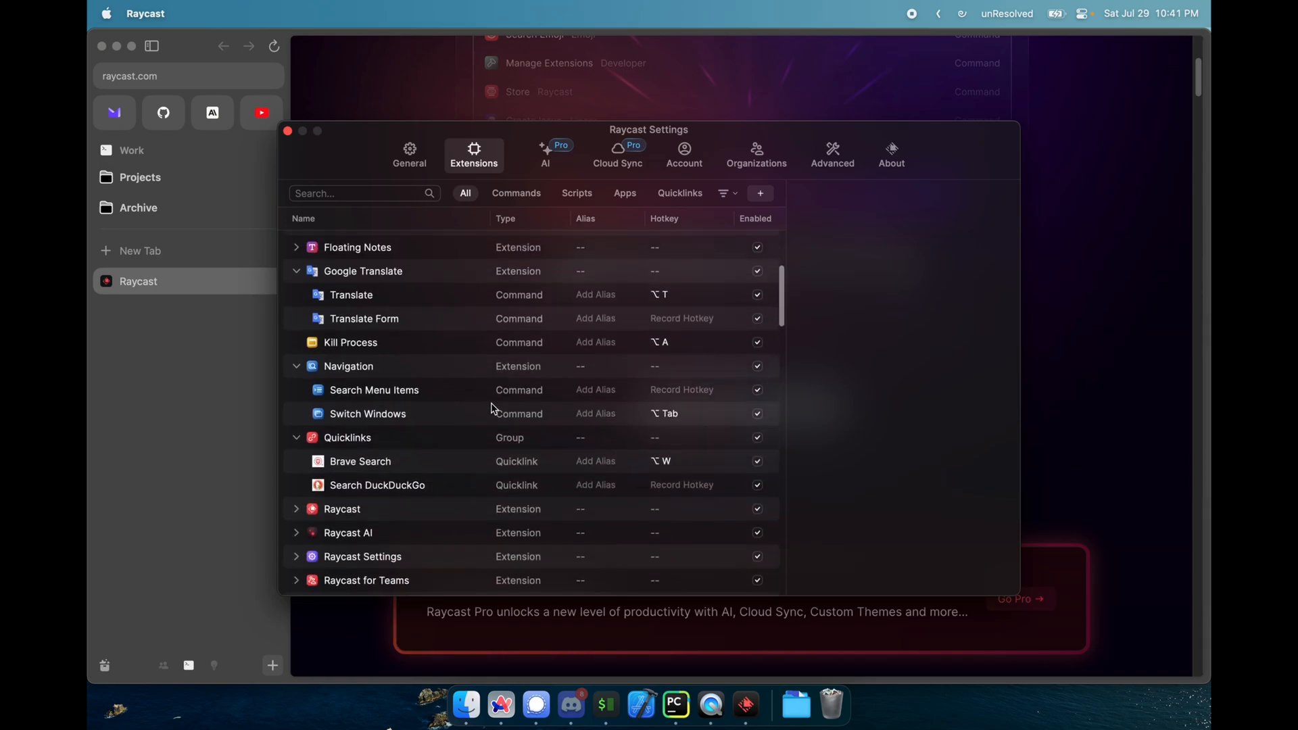
pyautogui.scroll(3)
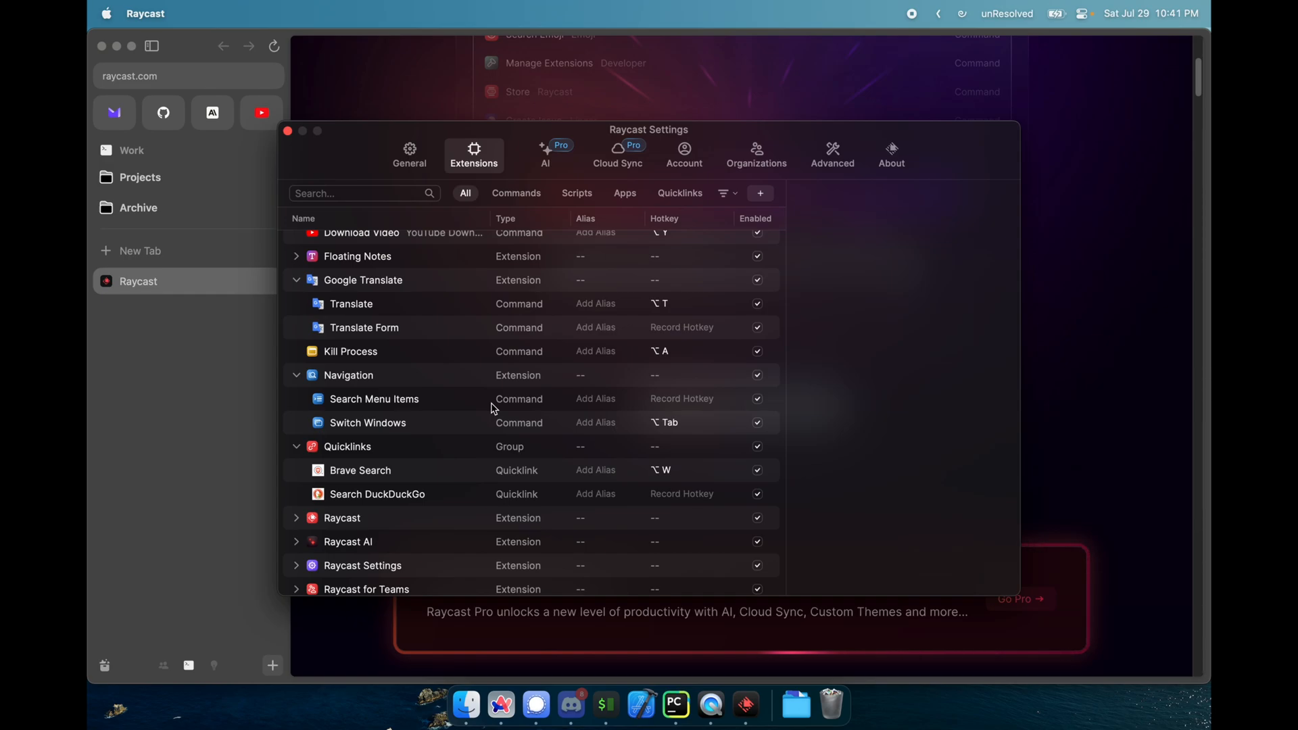
pyautogui.scroll(-3)
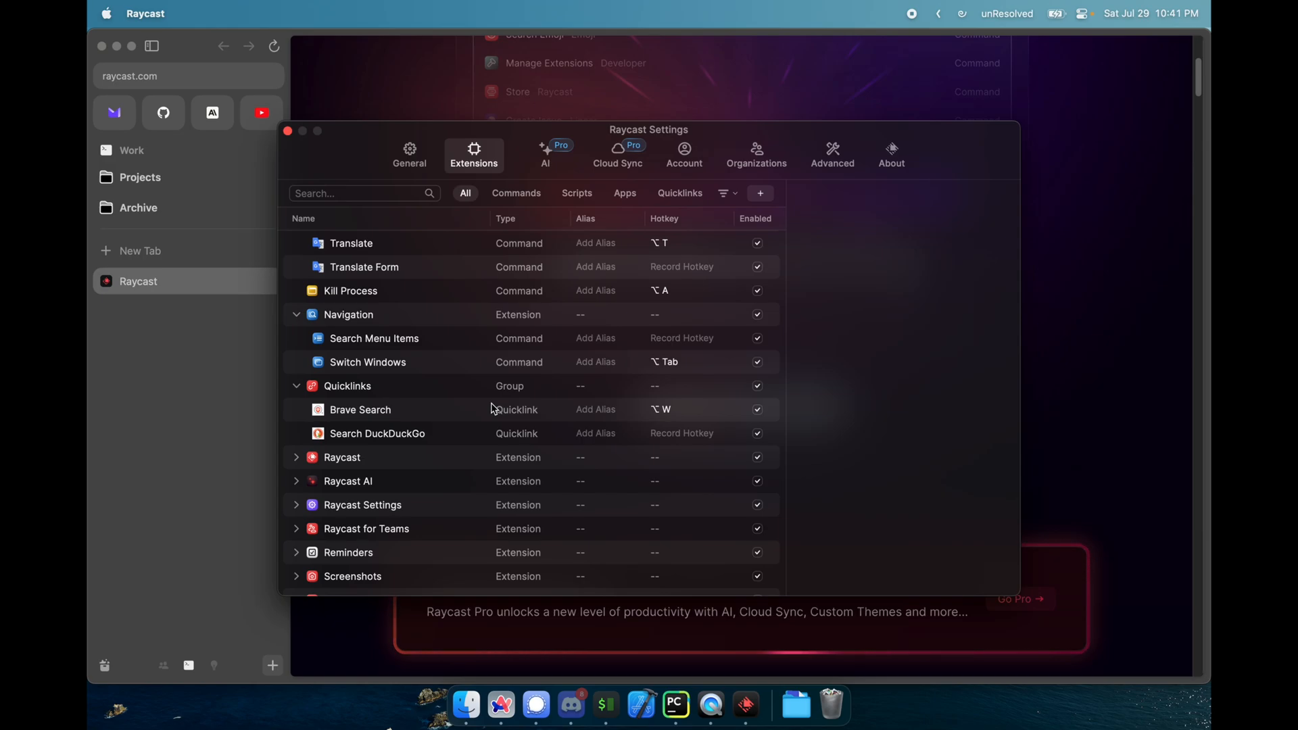
pyautogui.scroll(-3)
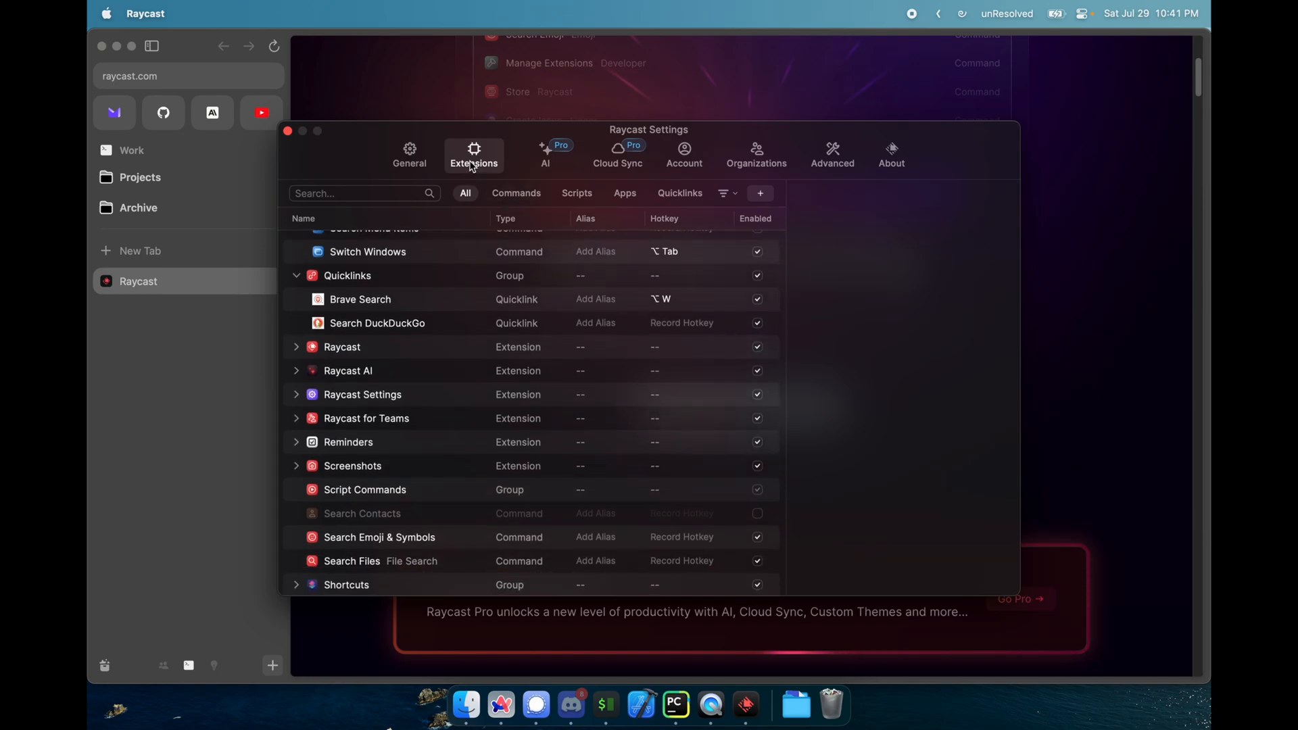
pyautogui.scroll(-3)
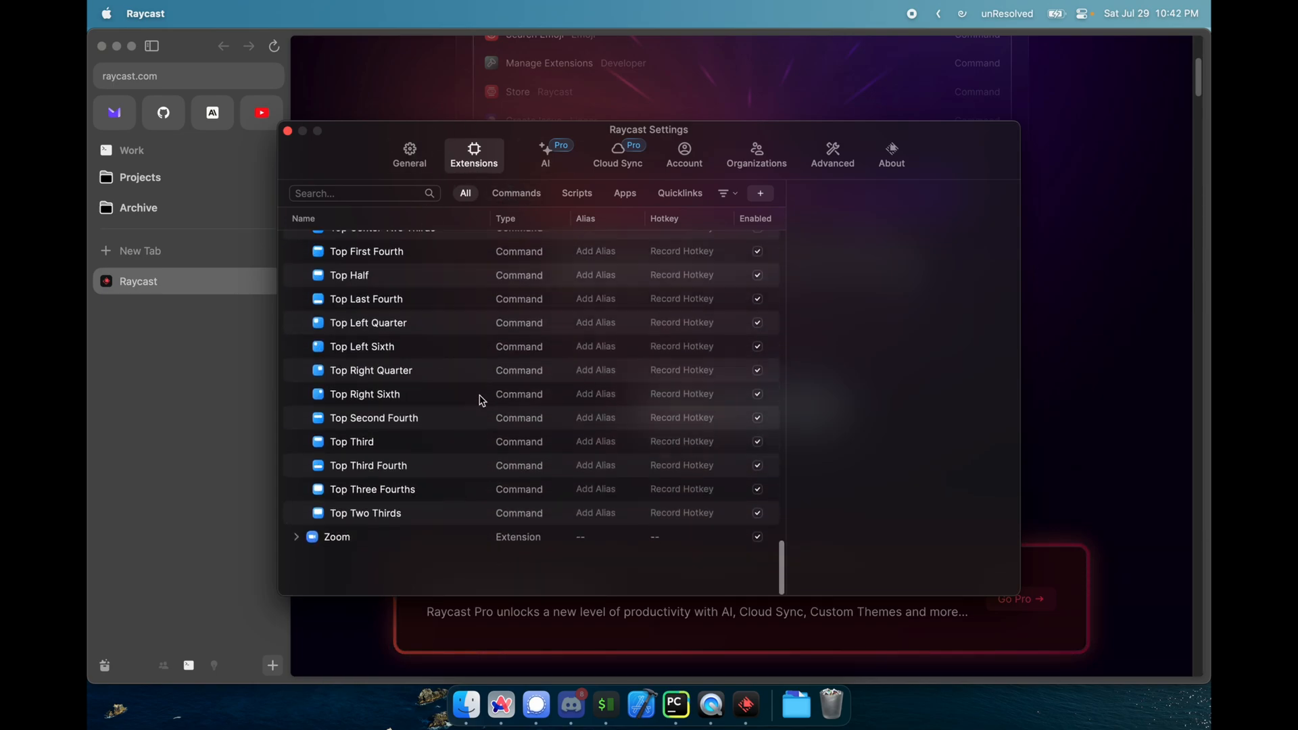
pyautogui.scroll(3)
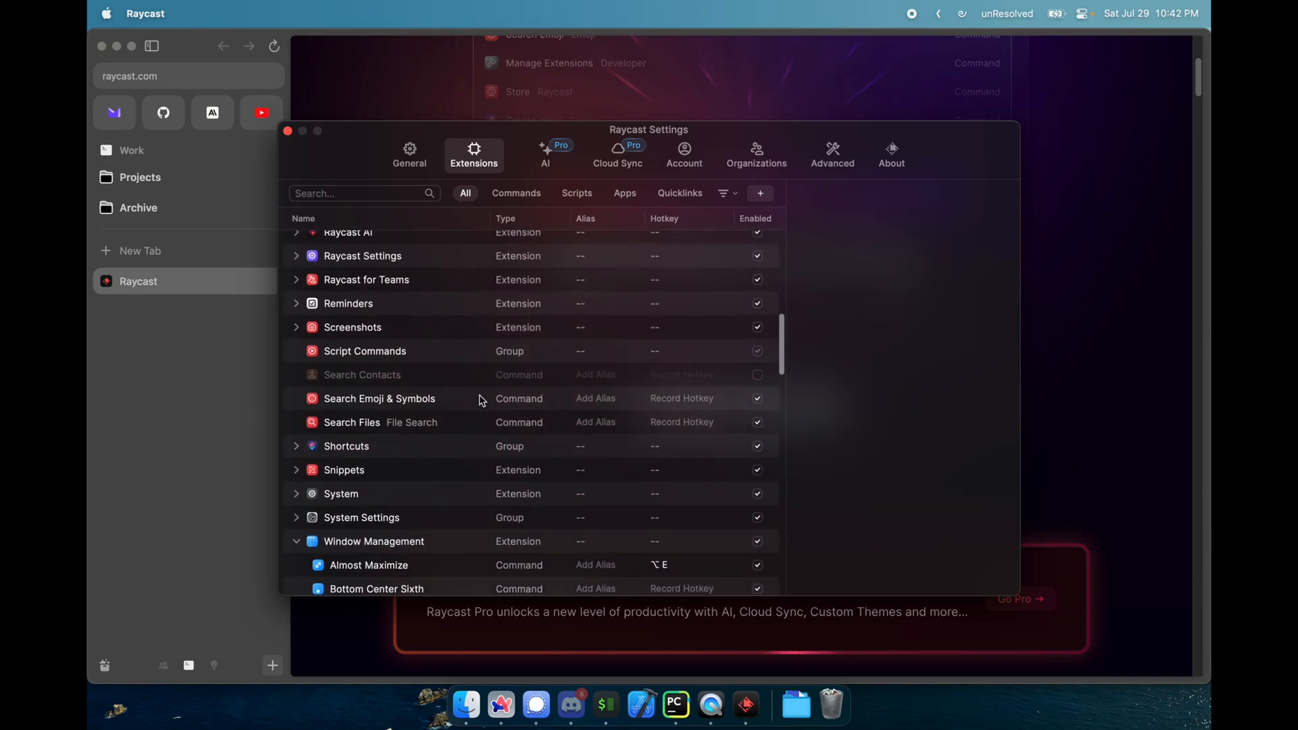
pyautogui.click(373, 471)
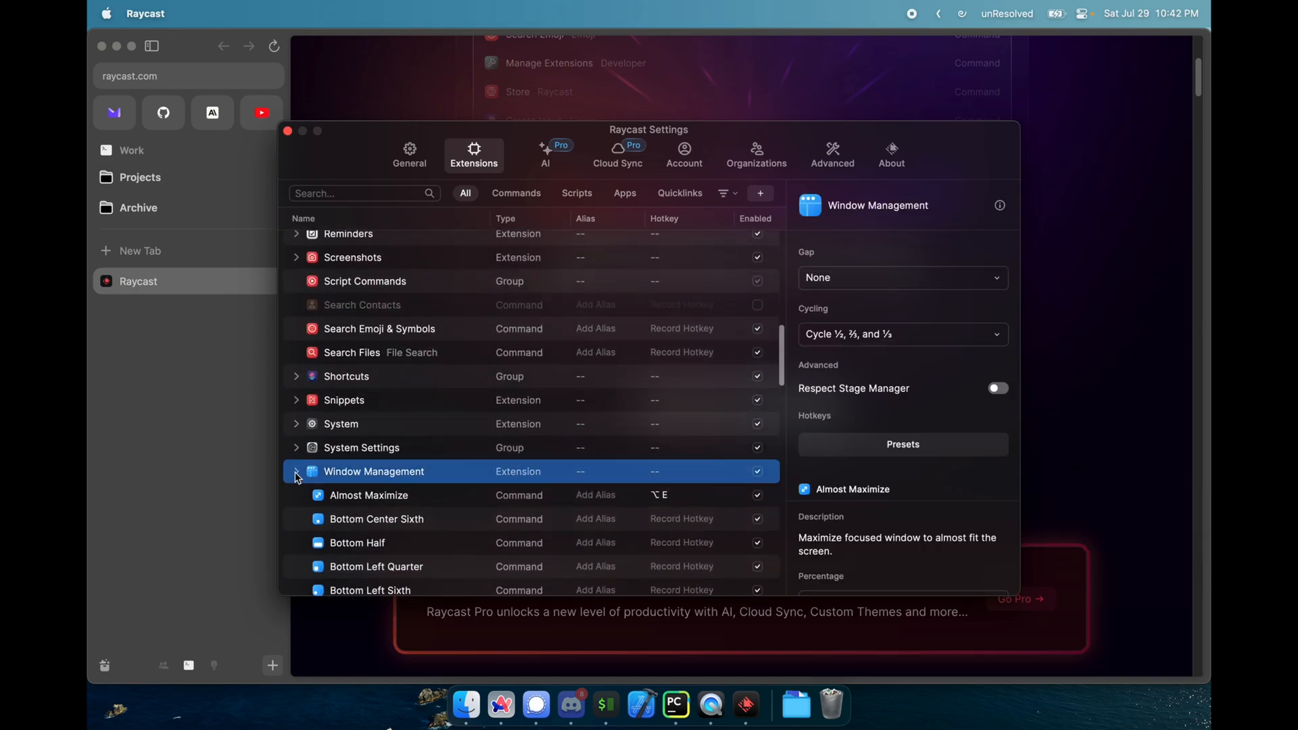
pyautogui.click(296, 471)
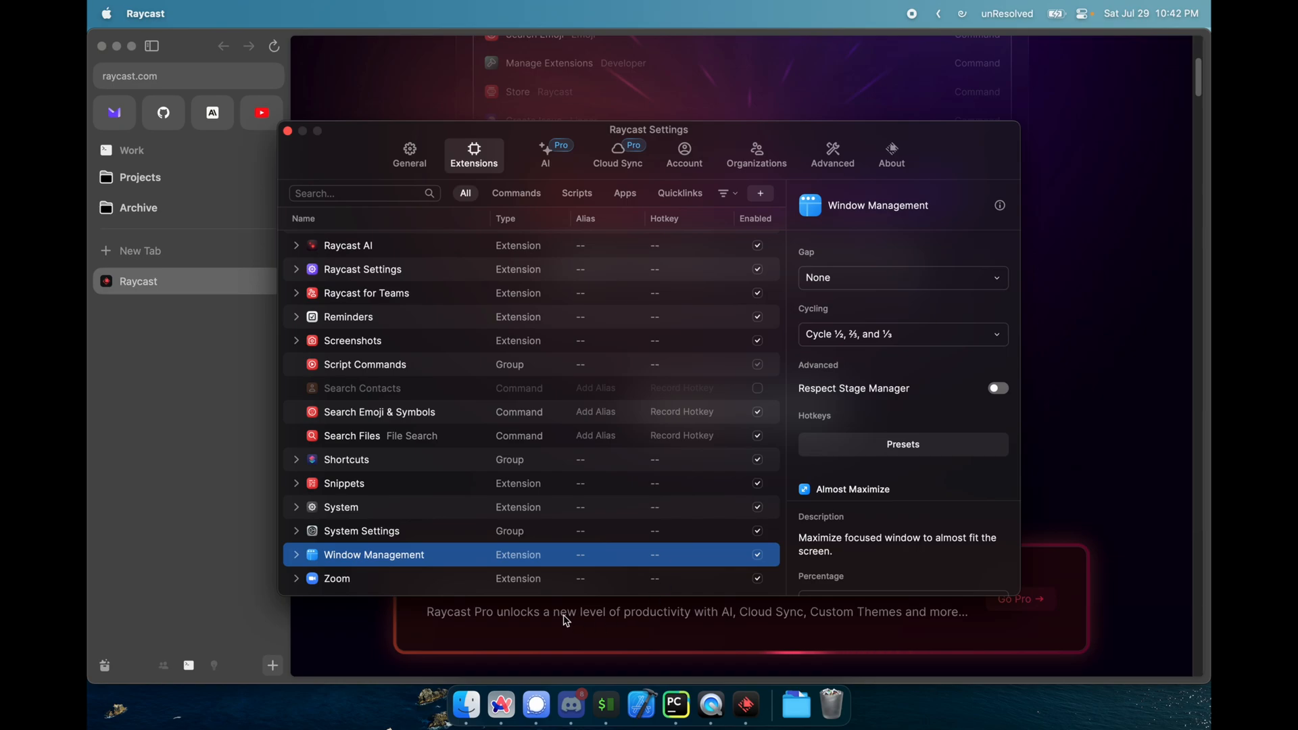
pyautogui.moveTo(670, 512)
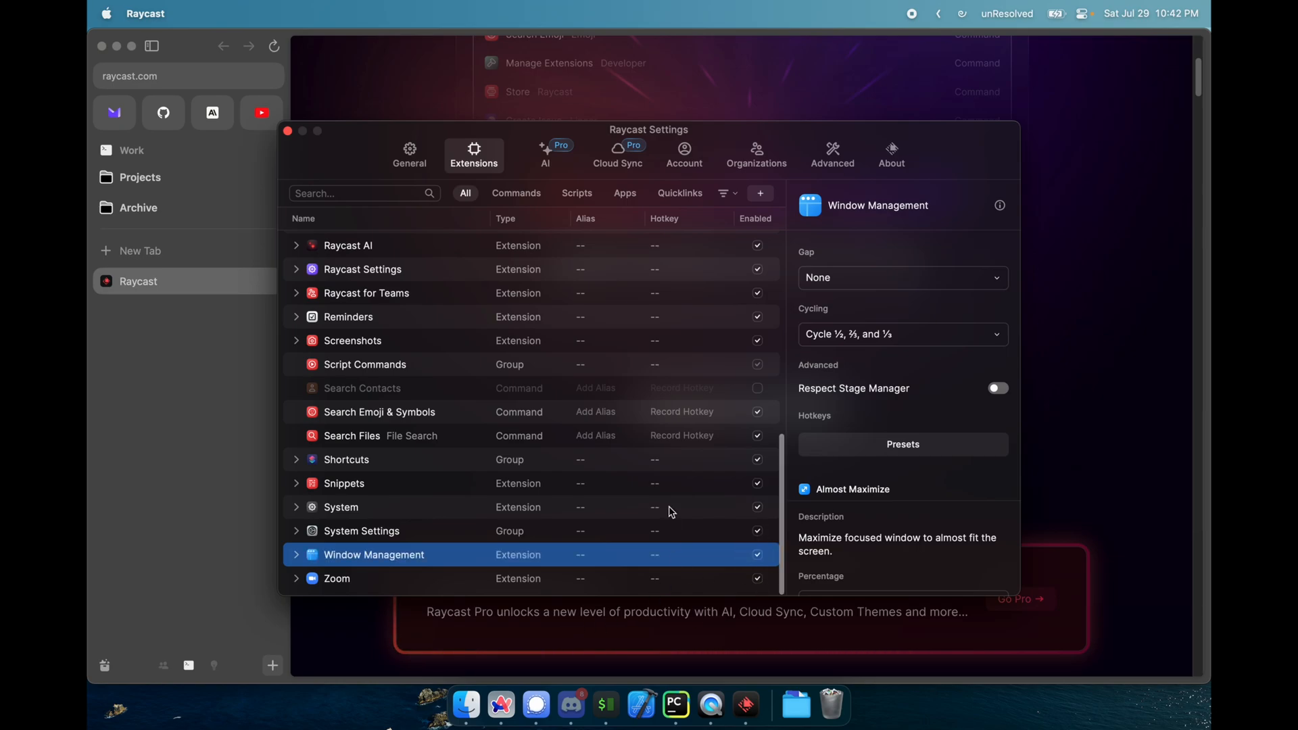
pyautogui.moveTo(488, 571)
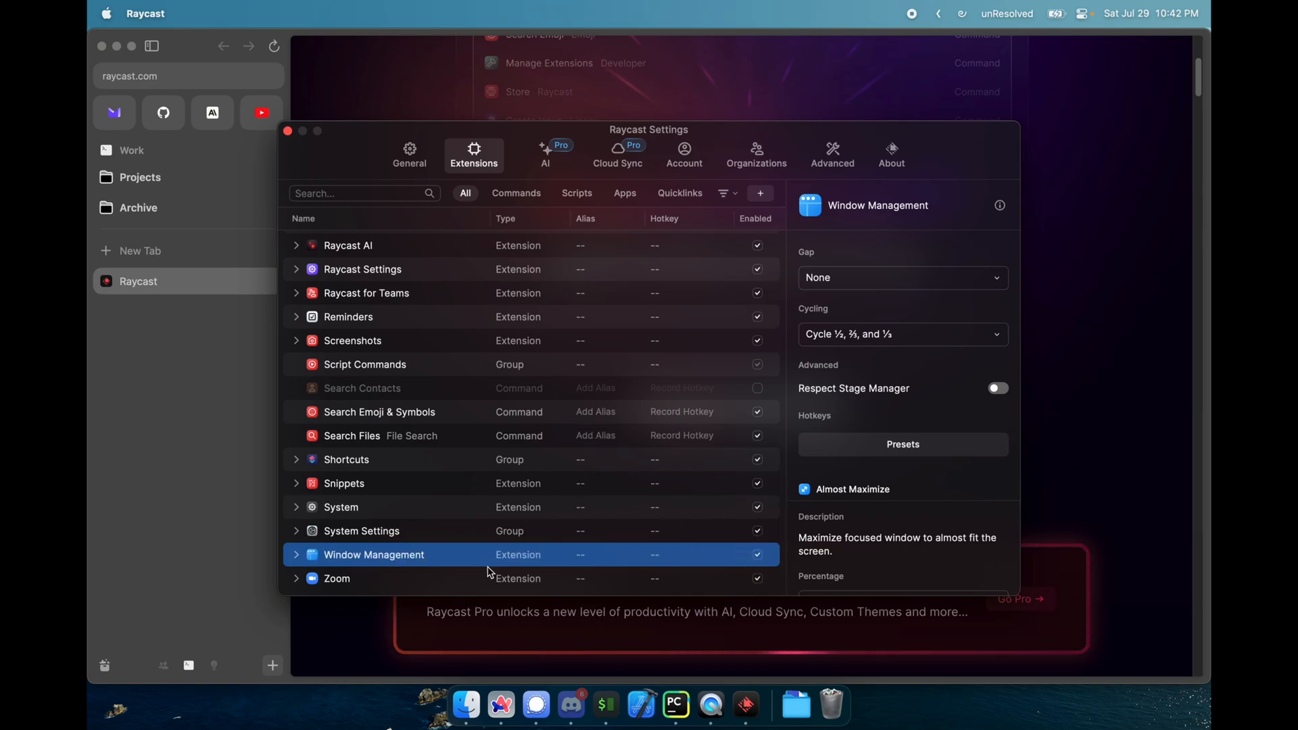
# Expand Window Management to review its commands, including hotkeyed Almost Maximize and Center
pyautogui.click(296, 554)
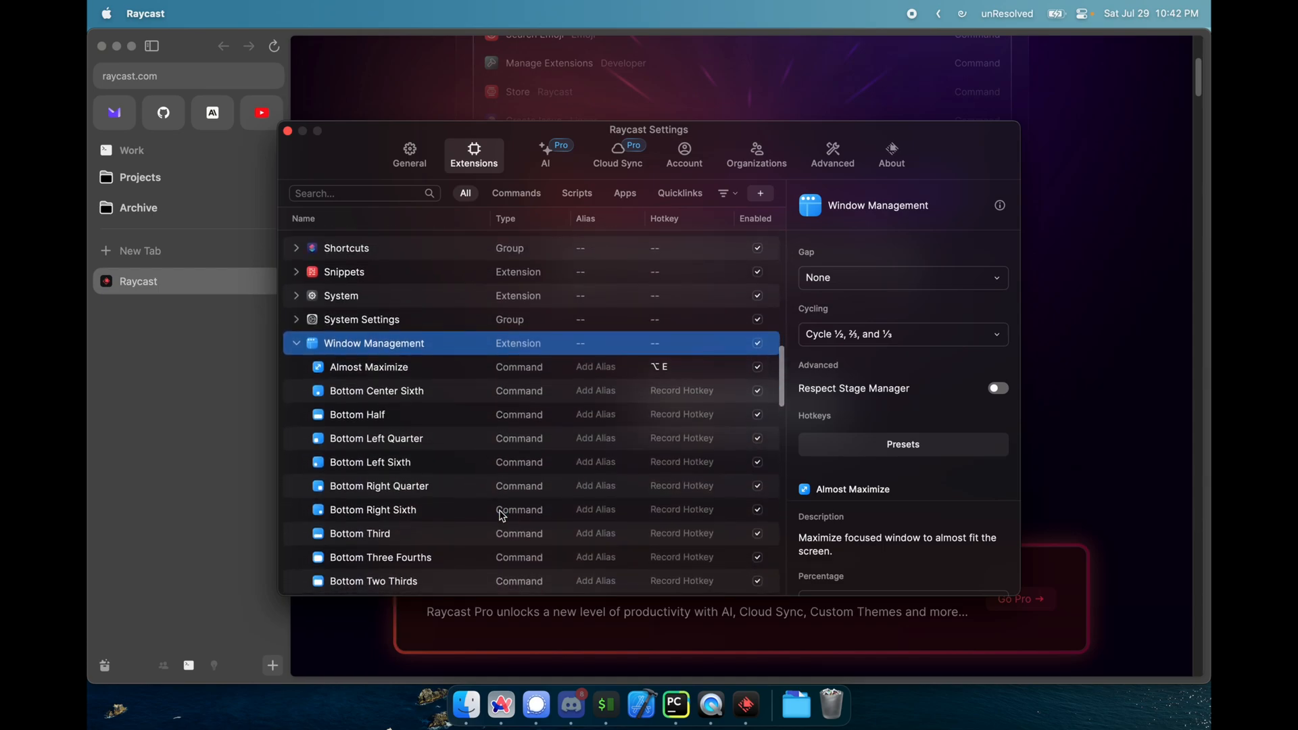
pyautogui.scroll(-3)
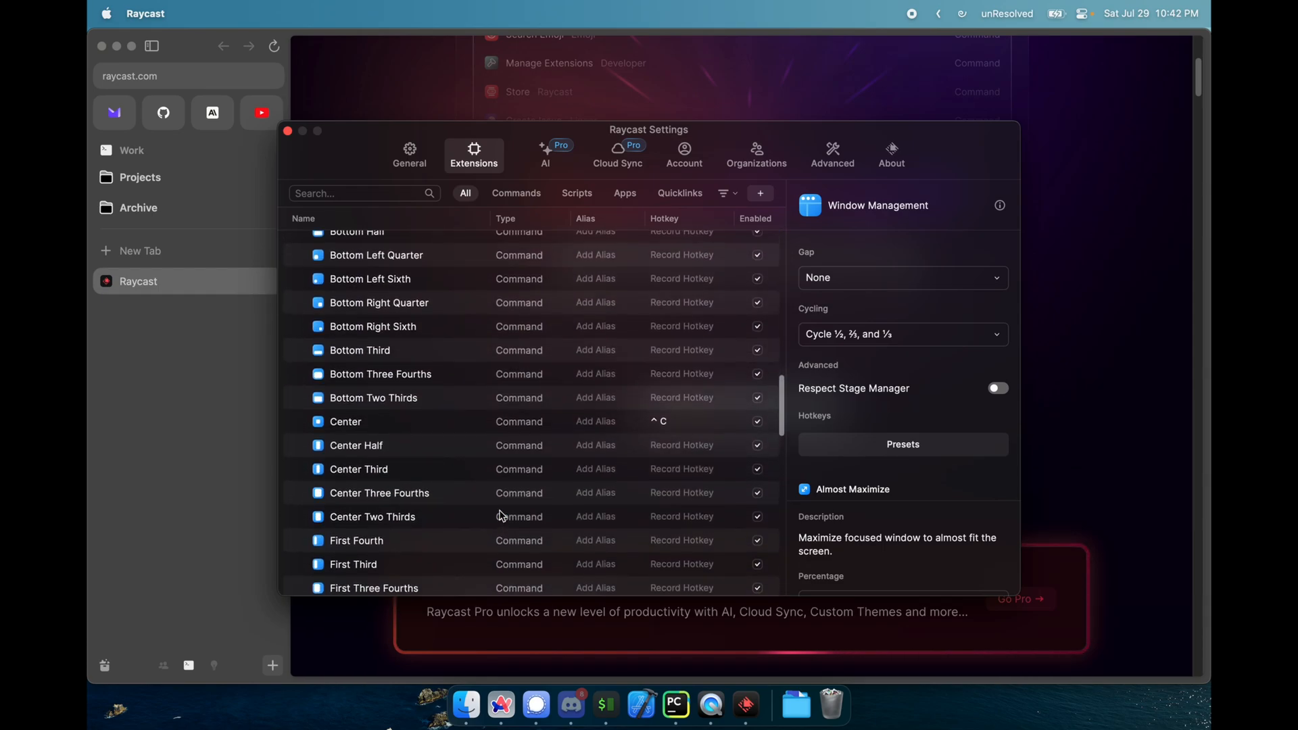
pyautogui.scroll(3)
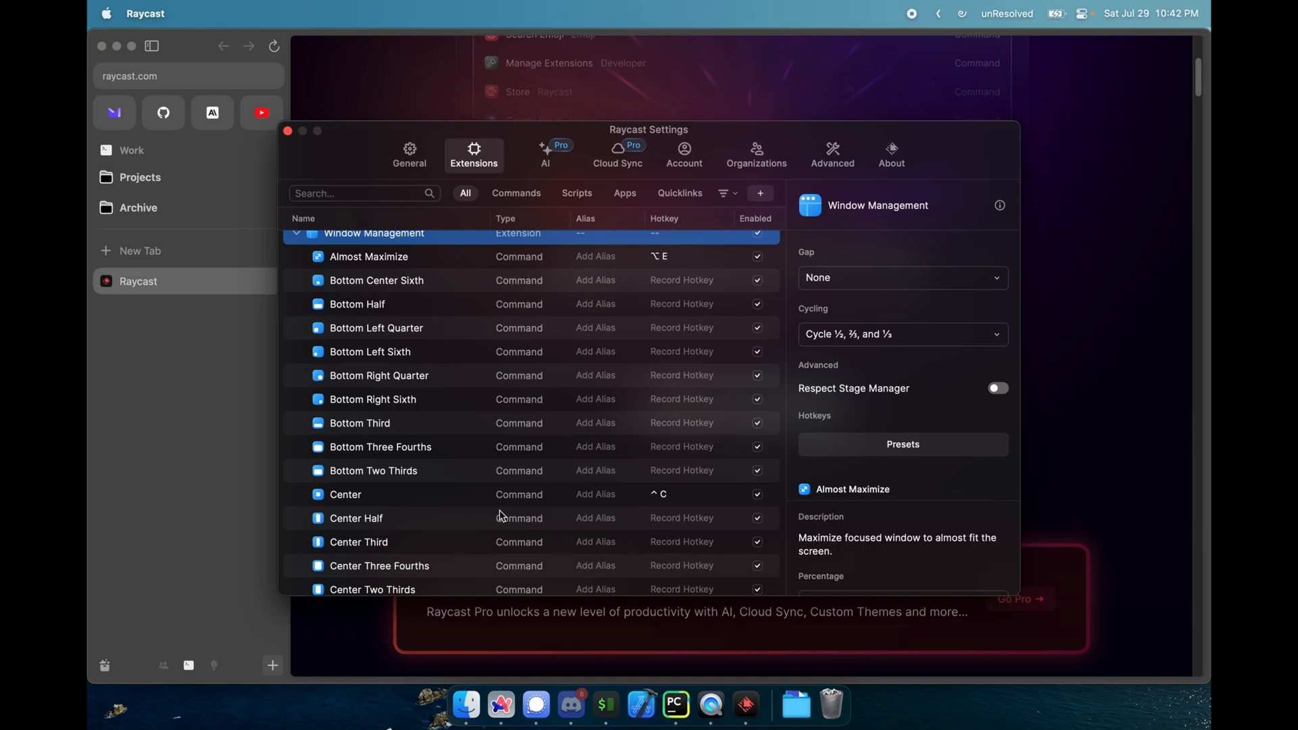
pyautogui.moveTo(523, 572)
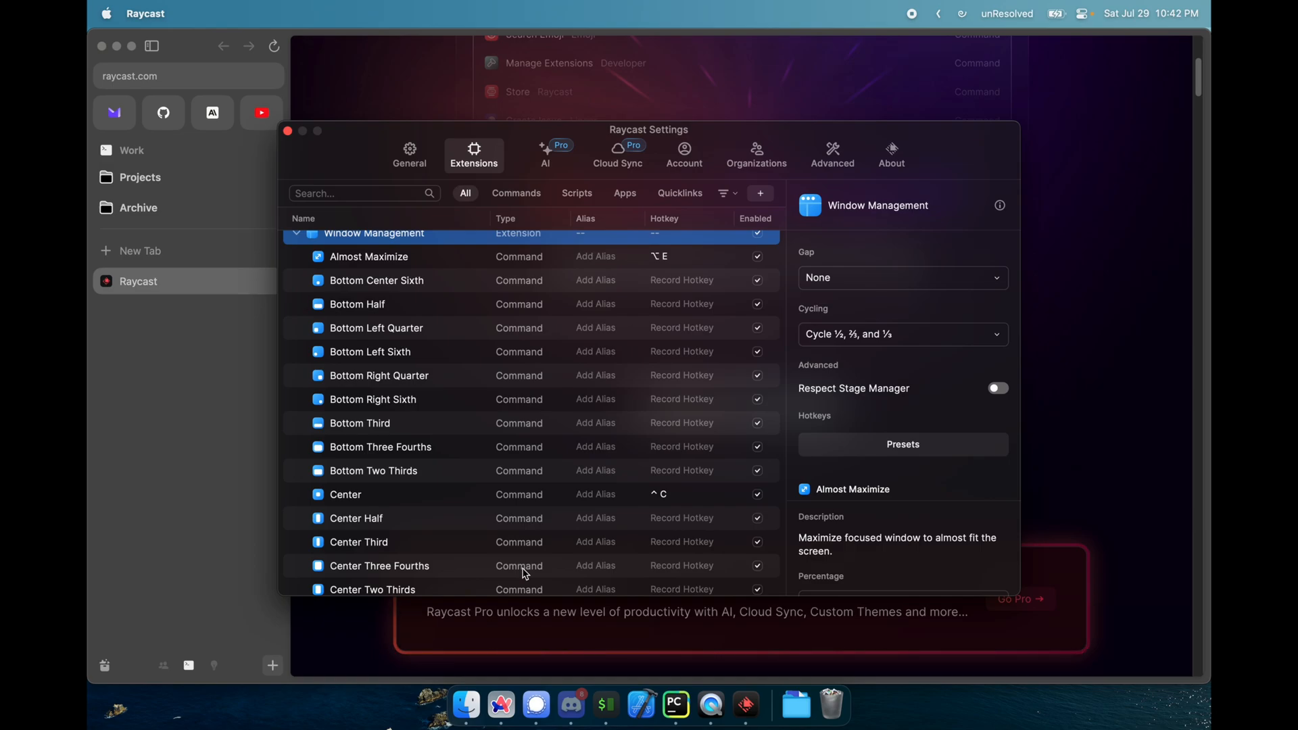
pyautogui.moveTo(469, 430)
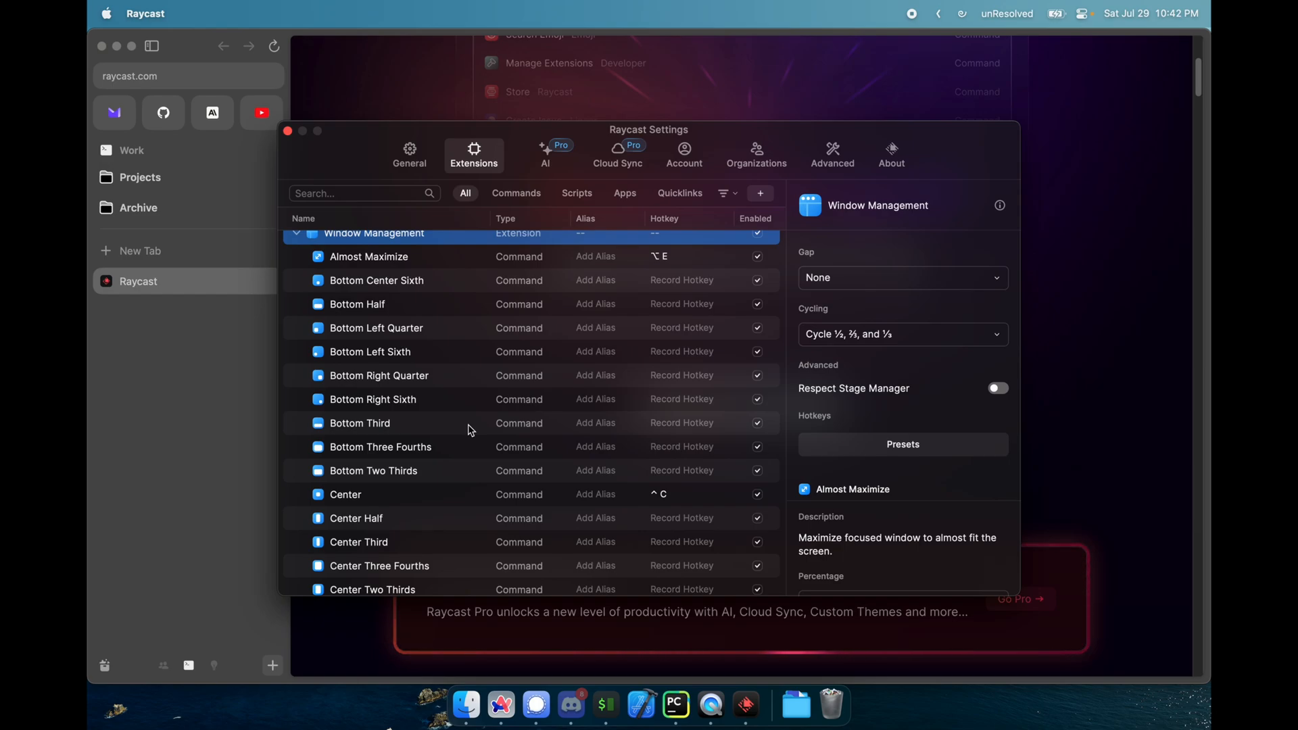
pyautogui.scroll(3)
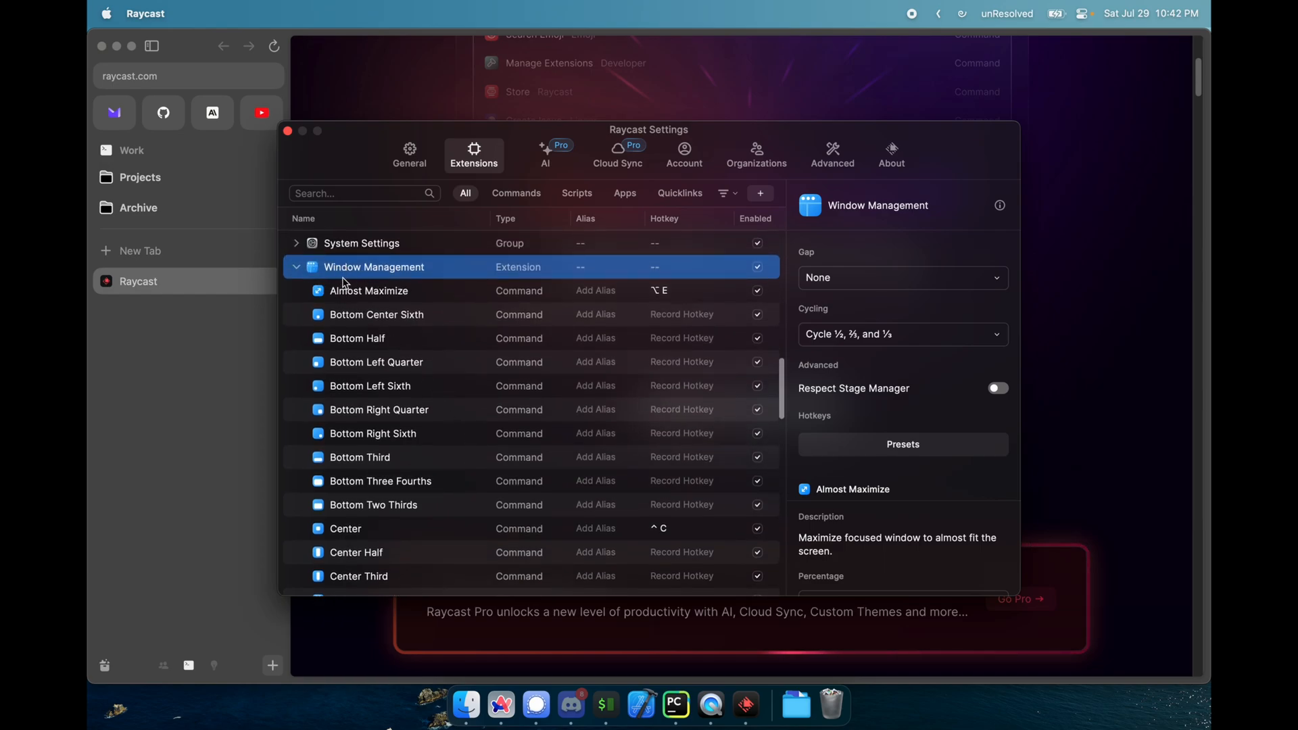
pyautogui.click(368, 290)
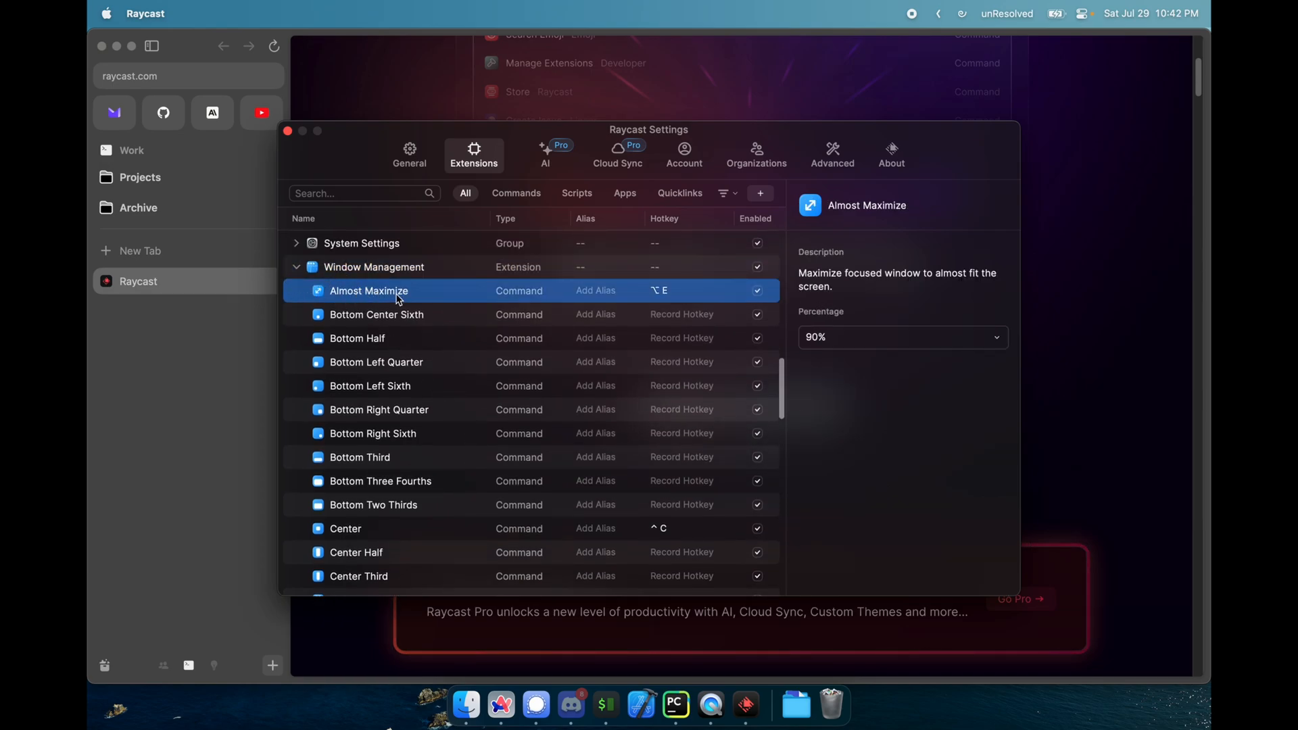
pyautogui.click(376, 314)
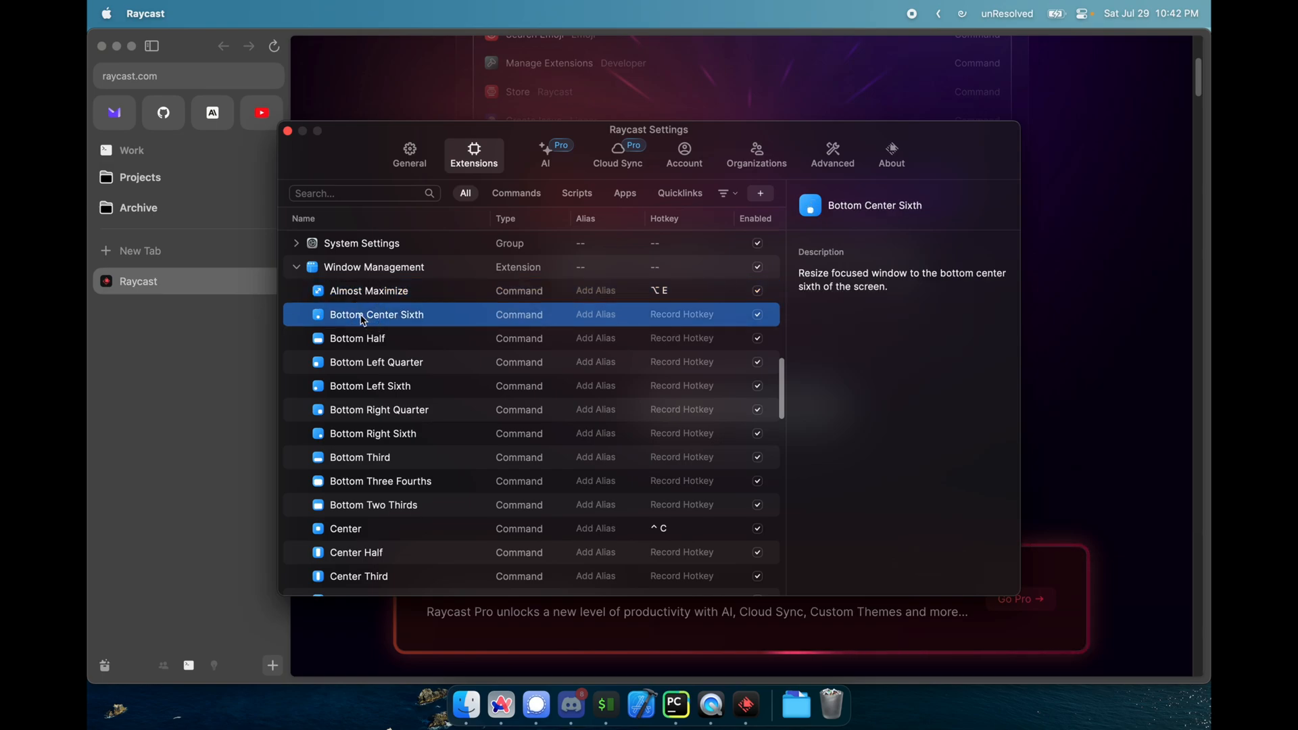
pyautogui.moveTo(342, 349)
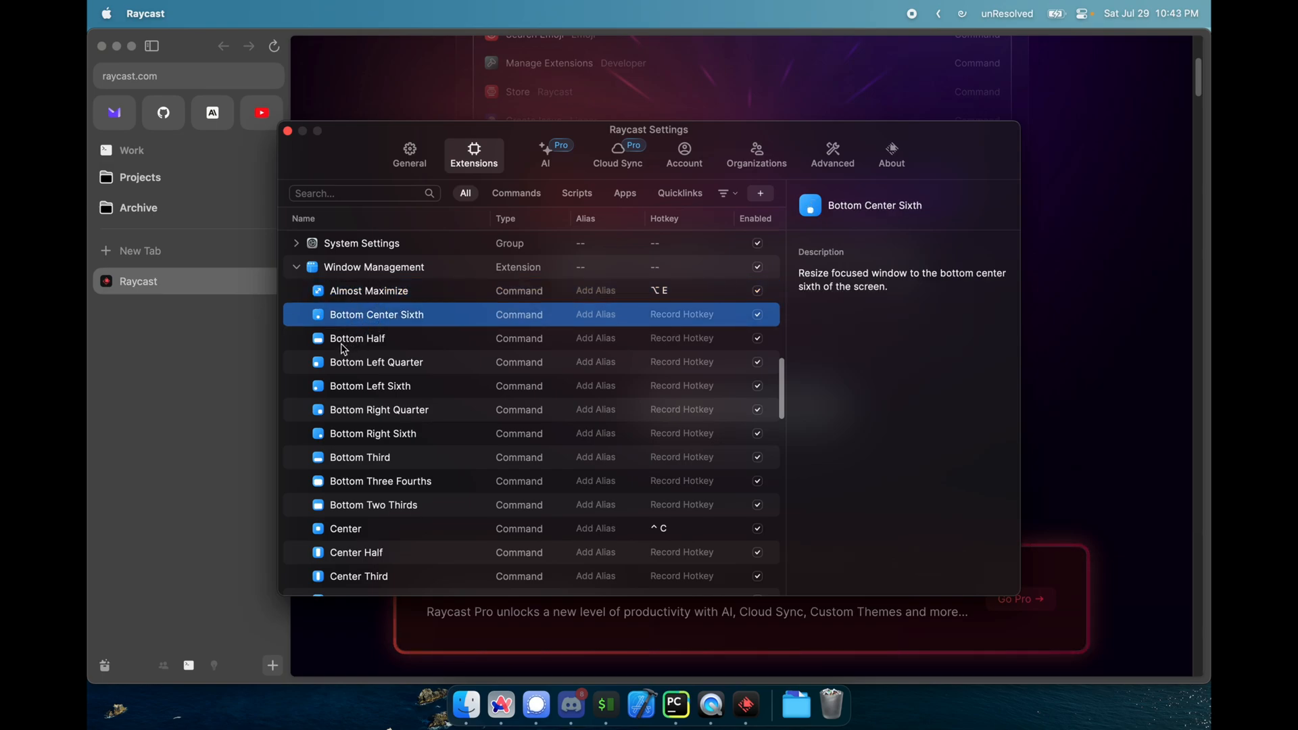
pyautogui.click(369, 386)
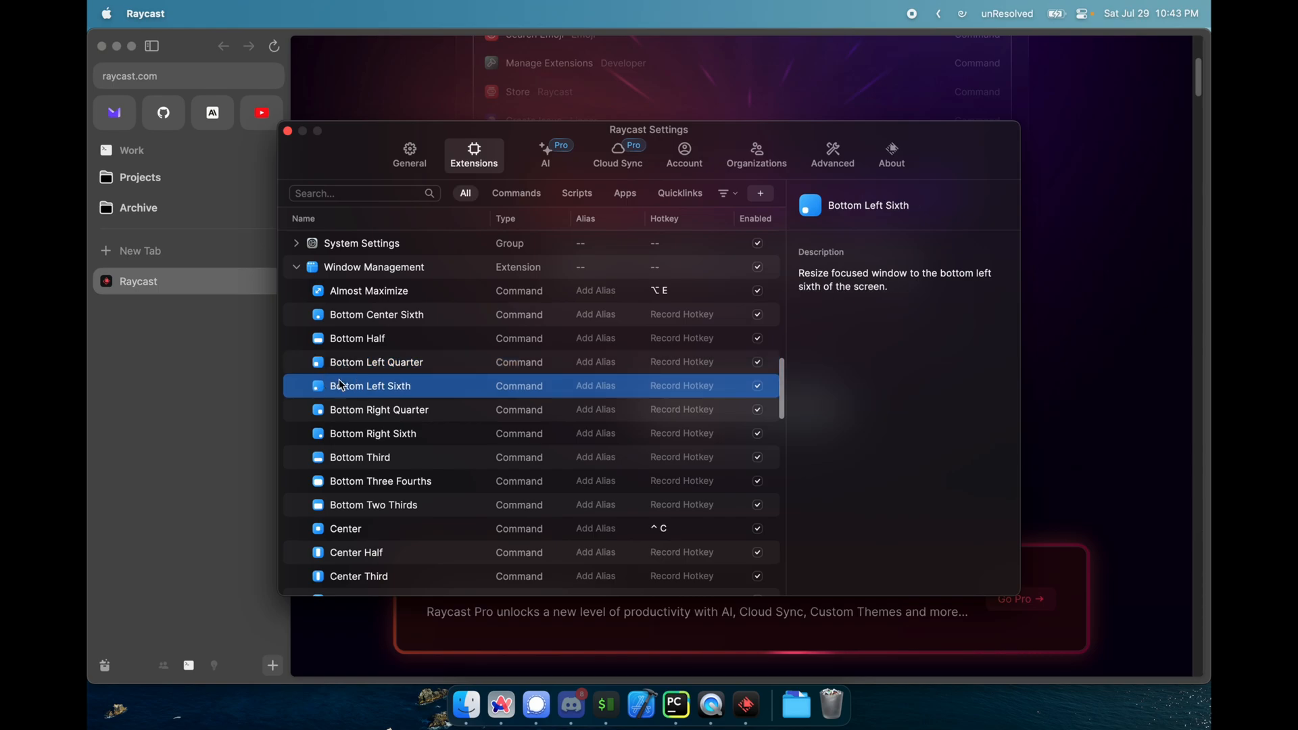
pyautogui.click(379, 409)
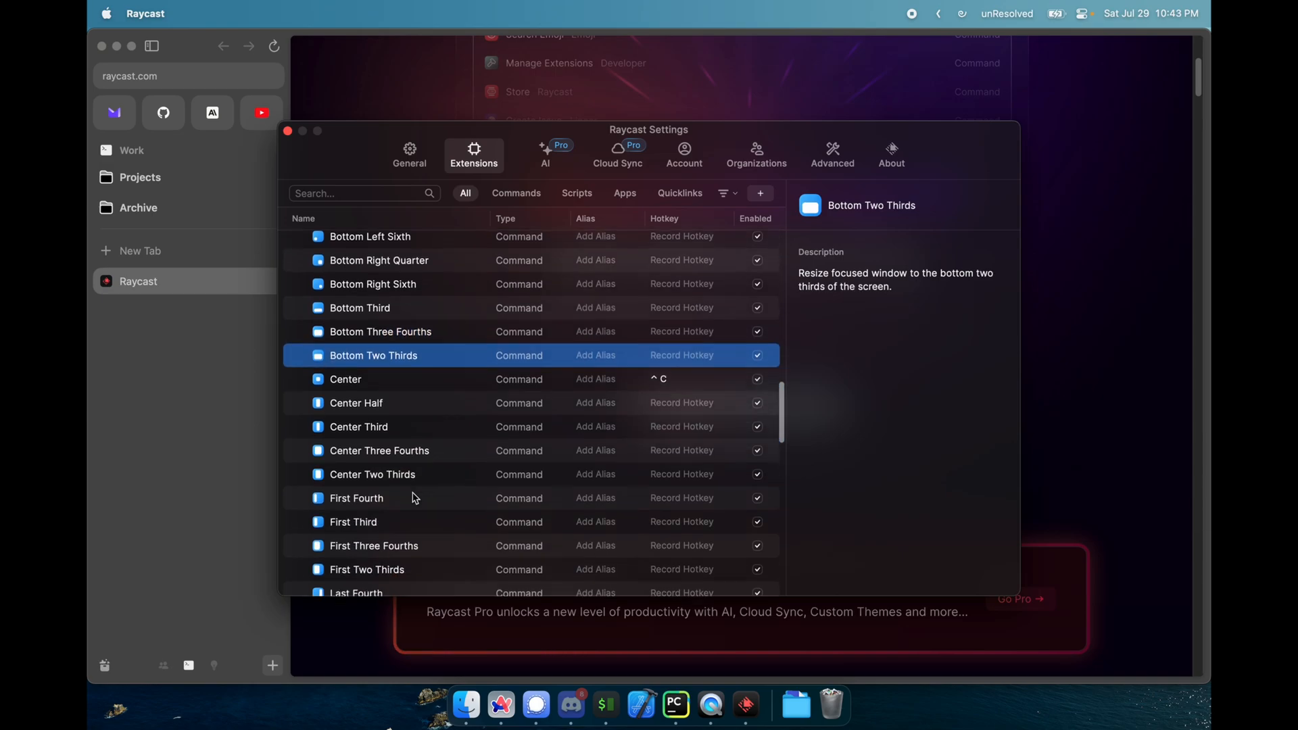
pyautogui.click(358, 421)
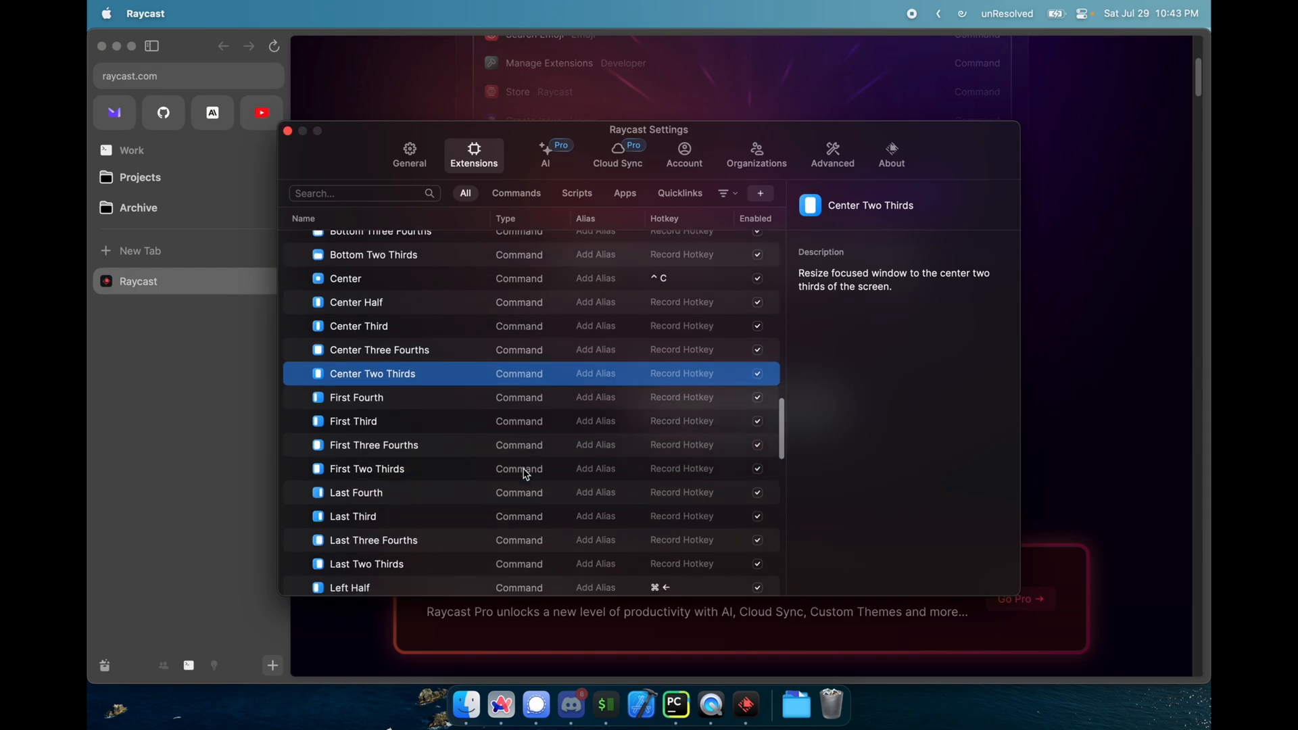
pyautogui.click(353, 420)
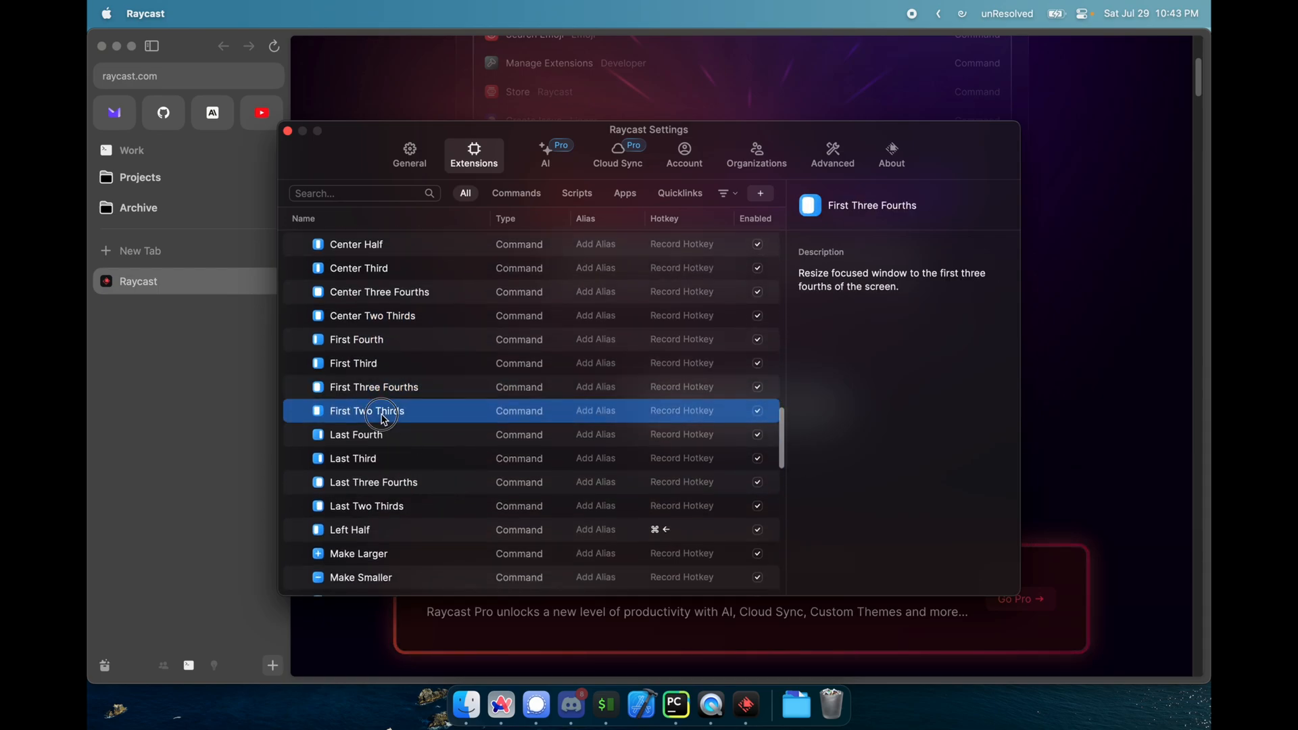
pyautogui.click(364, 458)
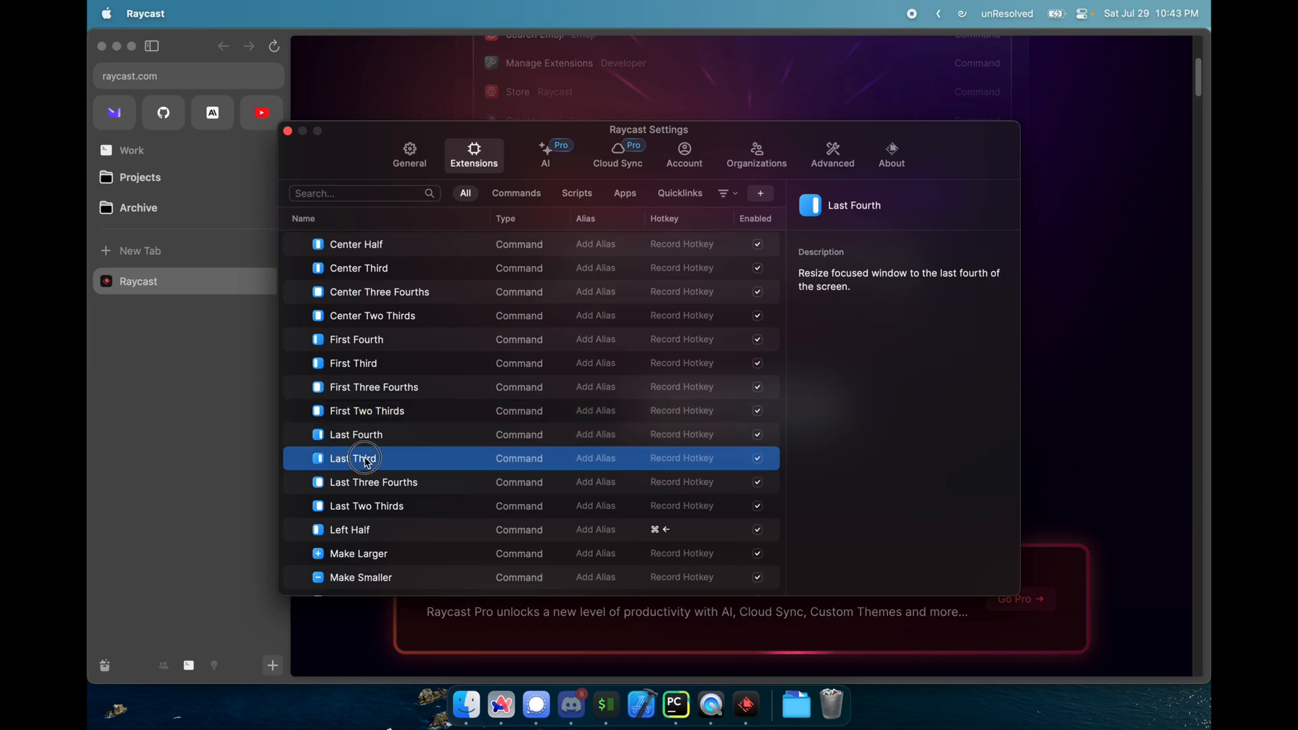
pyautogui.click(352, 458)
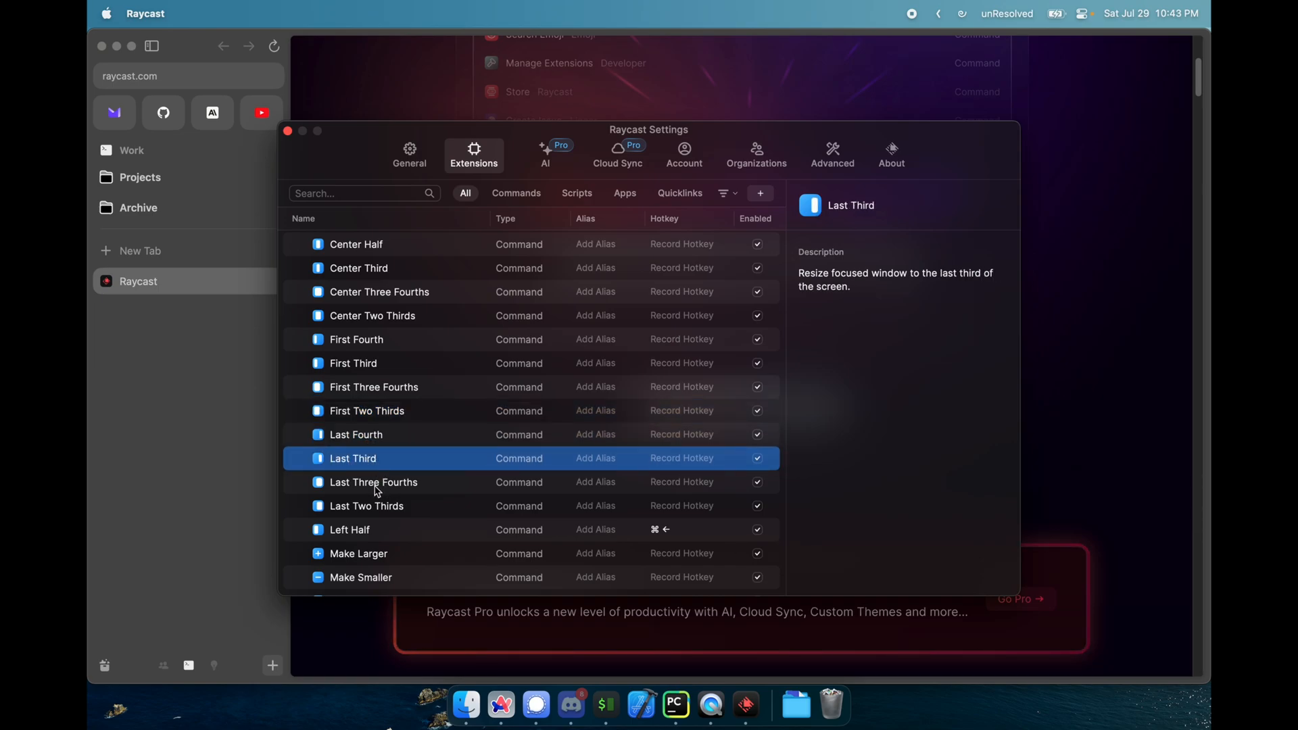
pyautogui.scroll(-3)
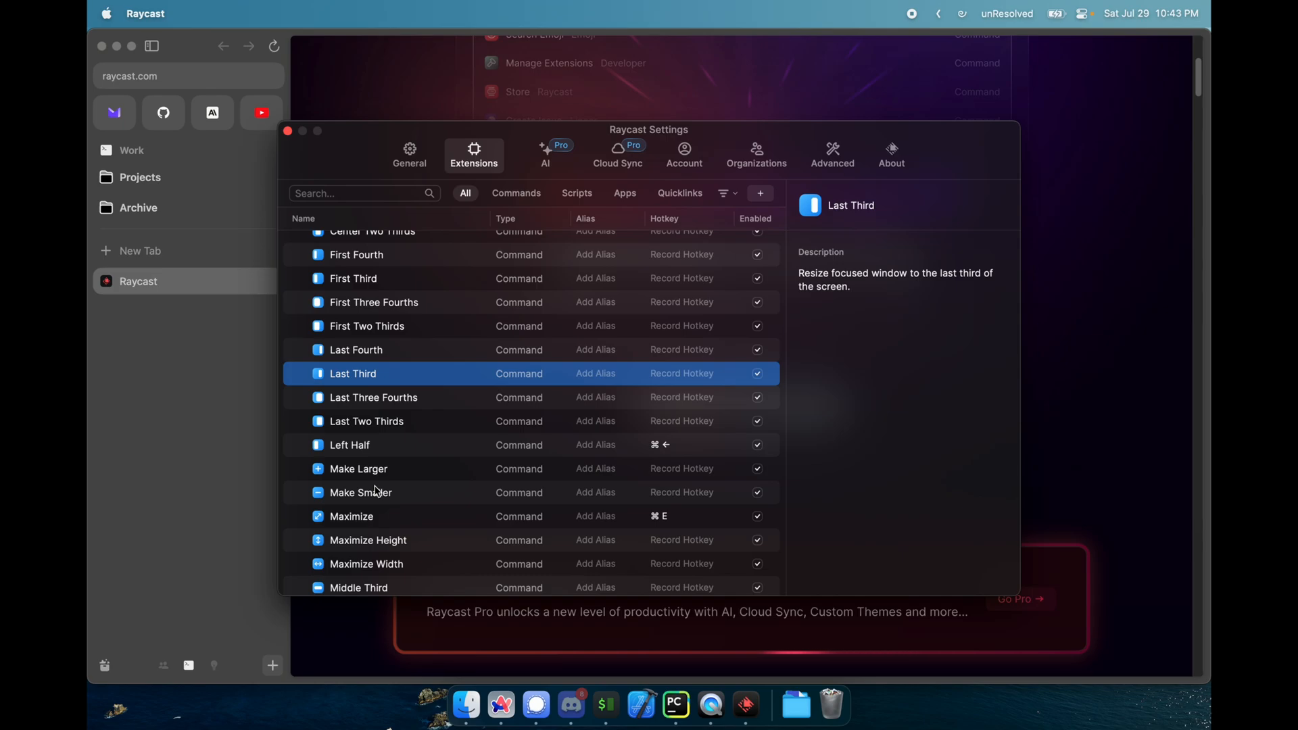
pyautogui.click(349, 445)
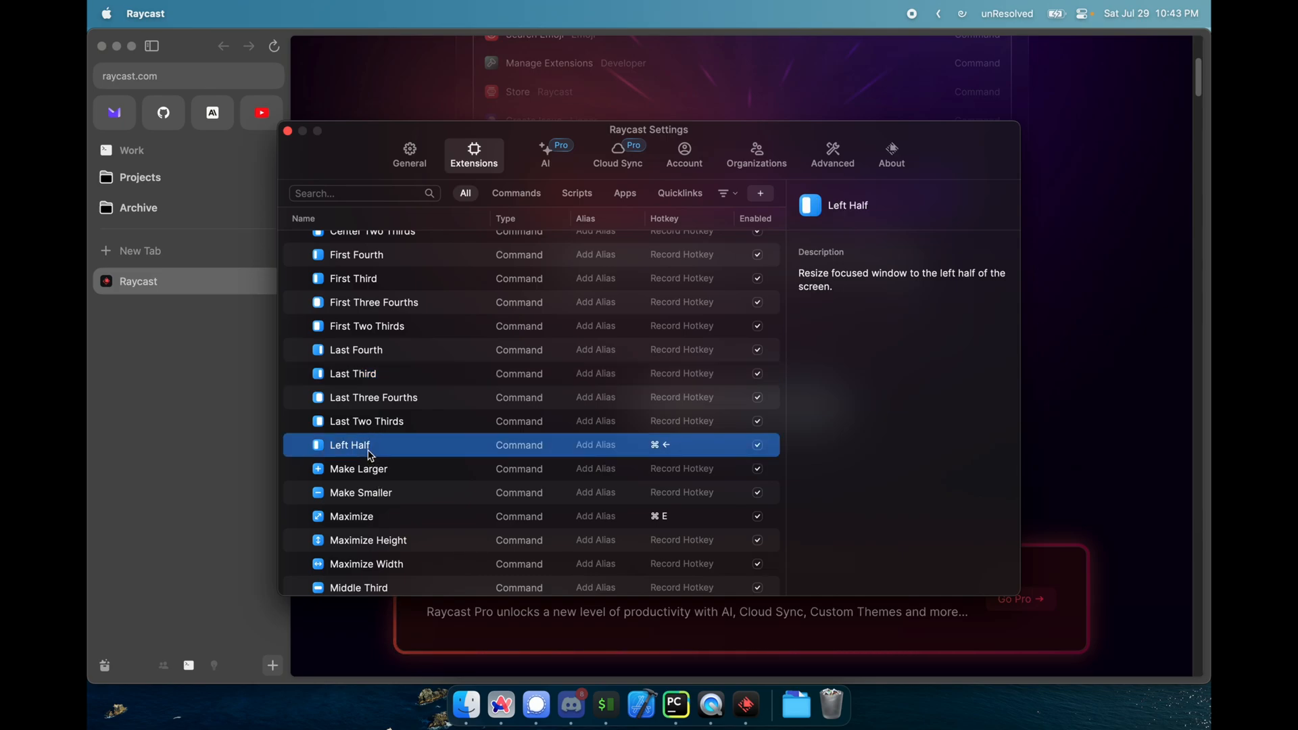
pyautogui.scroll(-3)
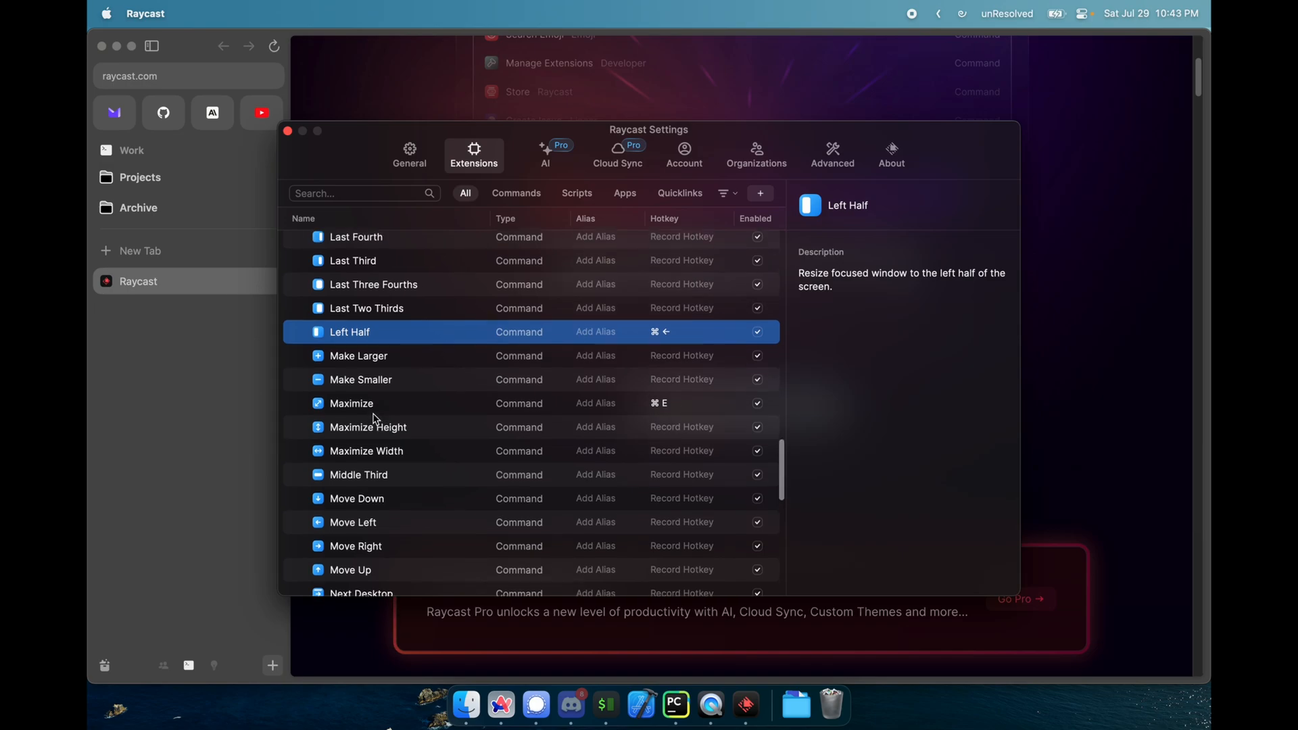
pyautogui.scroll(3)
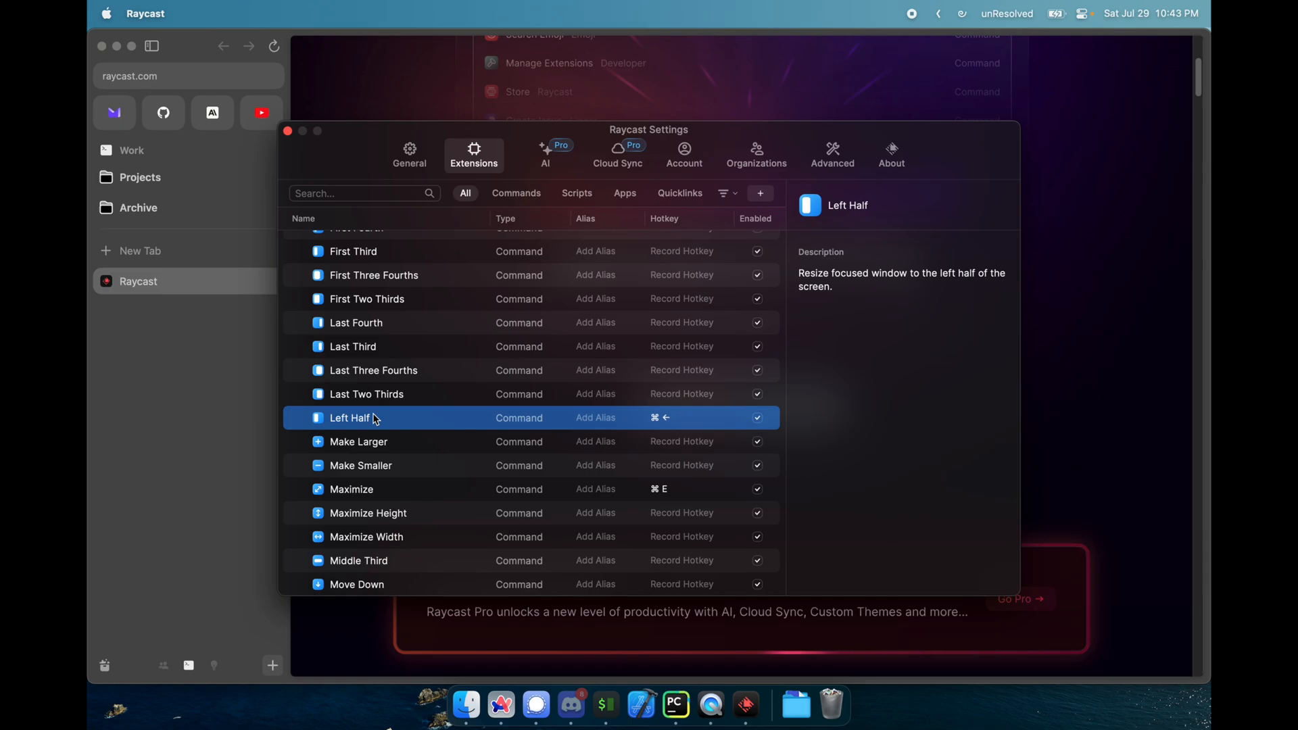
pyautogui.scroll(3)
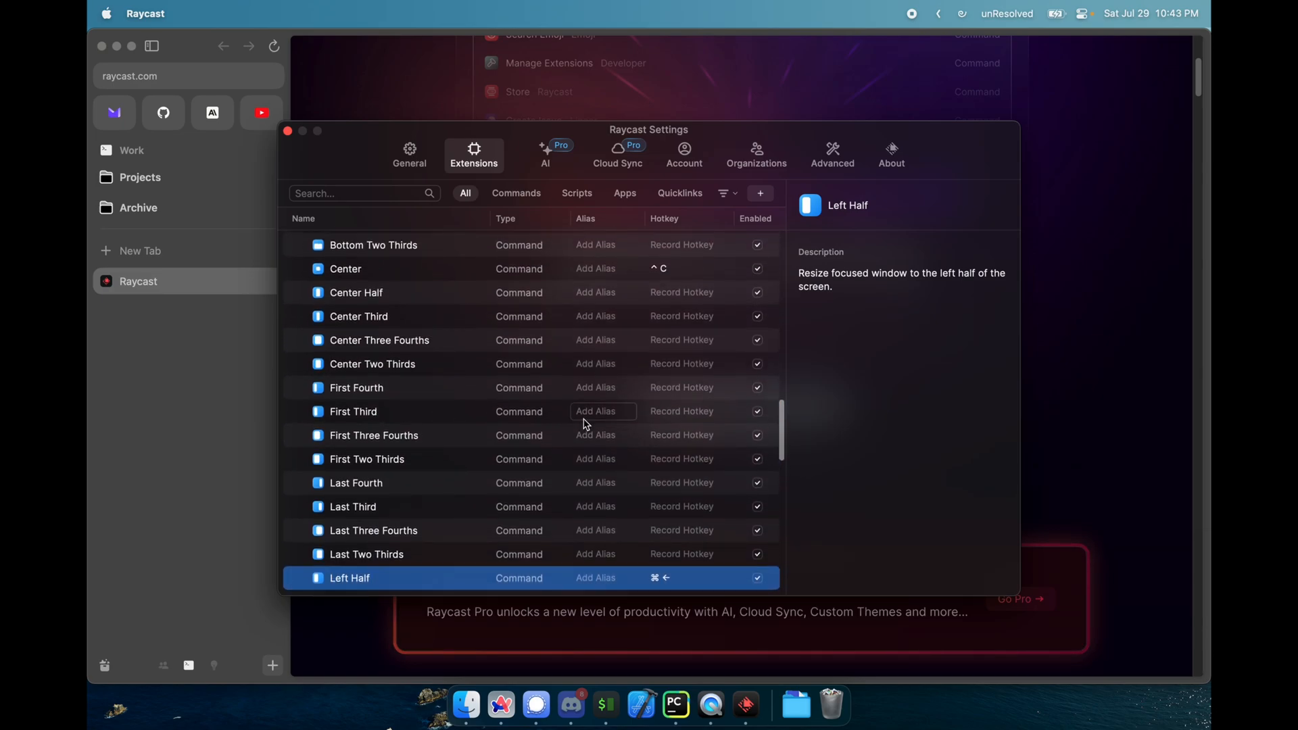
pyautogui.moveTo(484, 300)
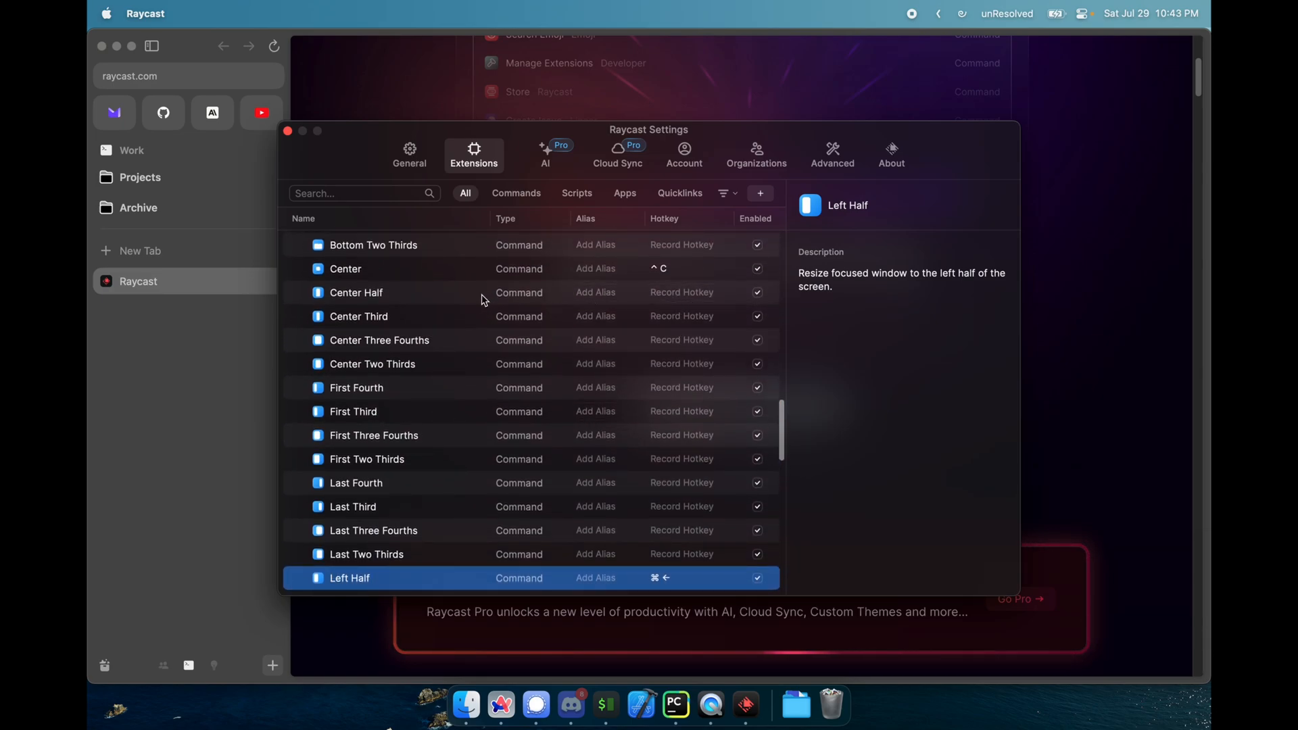
pyautogui.click(682, 244)
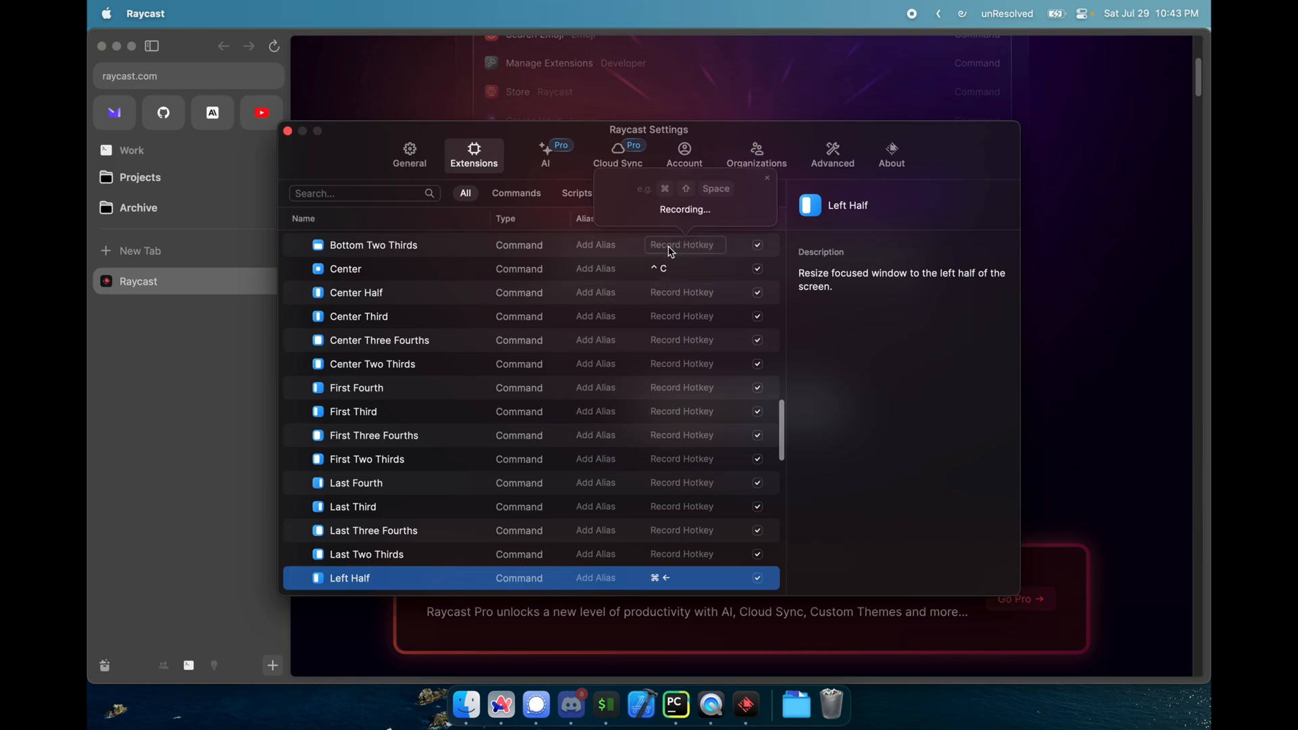
pyautogui.moveTo(685, 284)
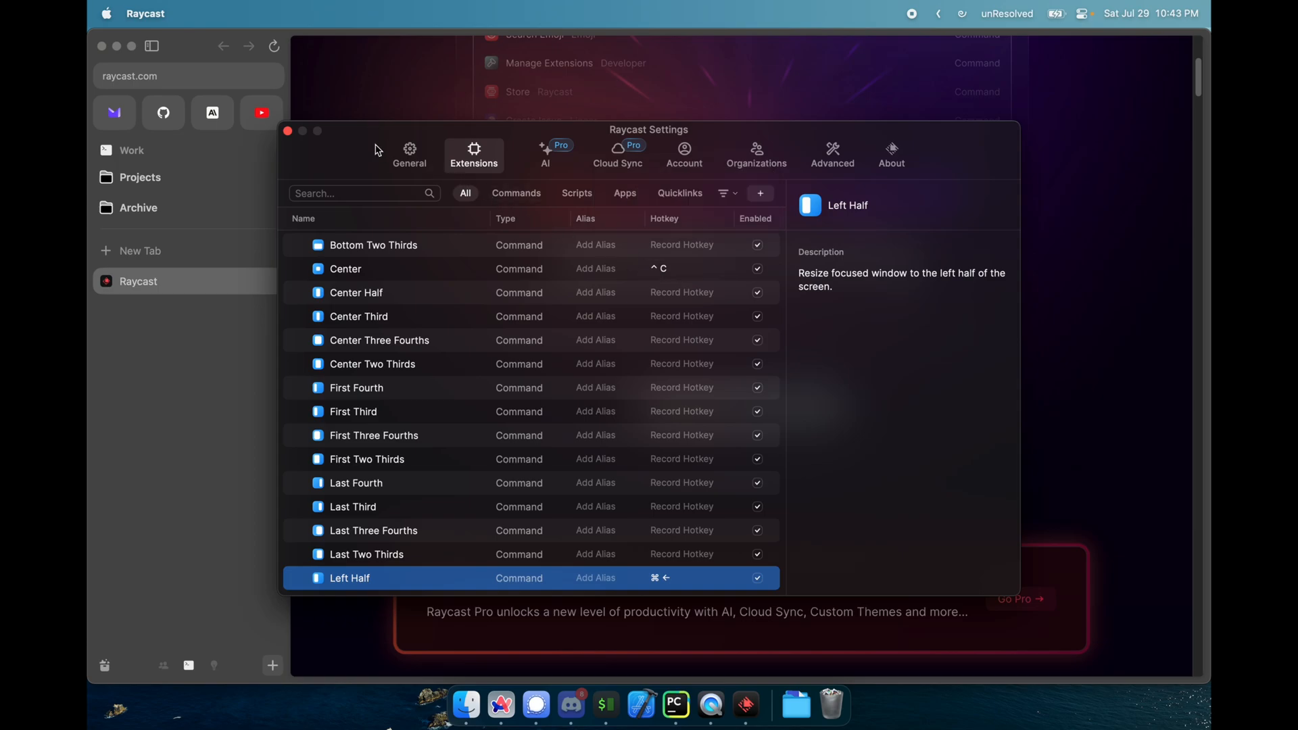
# Close settings, search the launcher for 'cenet' center commands, then return to Extensions settings
pyautogui.click(288, 131)
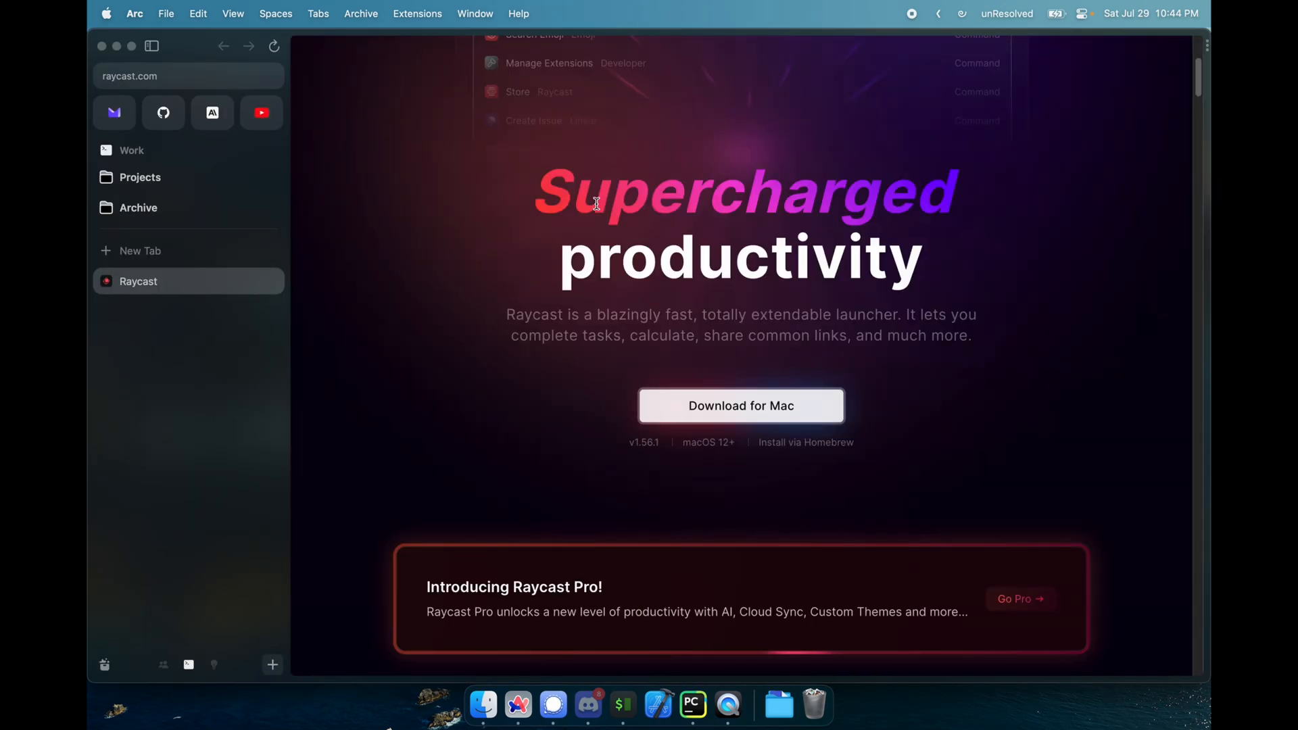
pyautogui.write('ce')
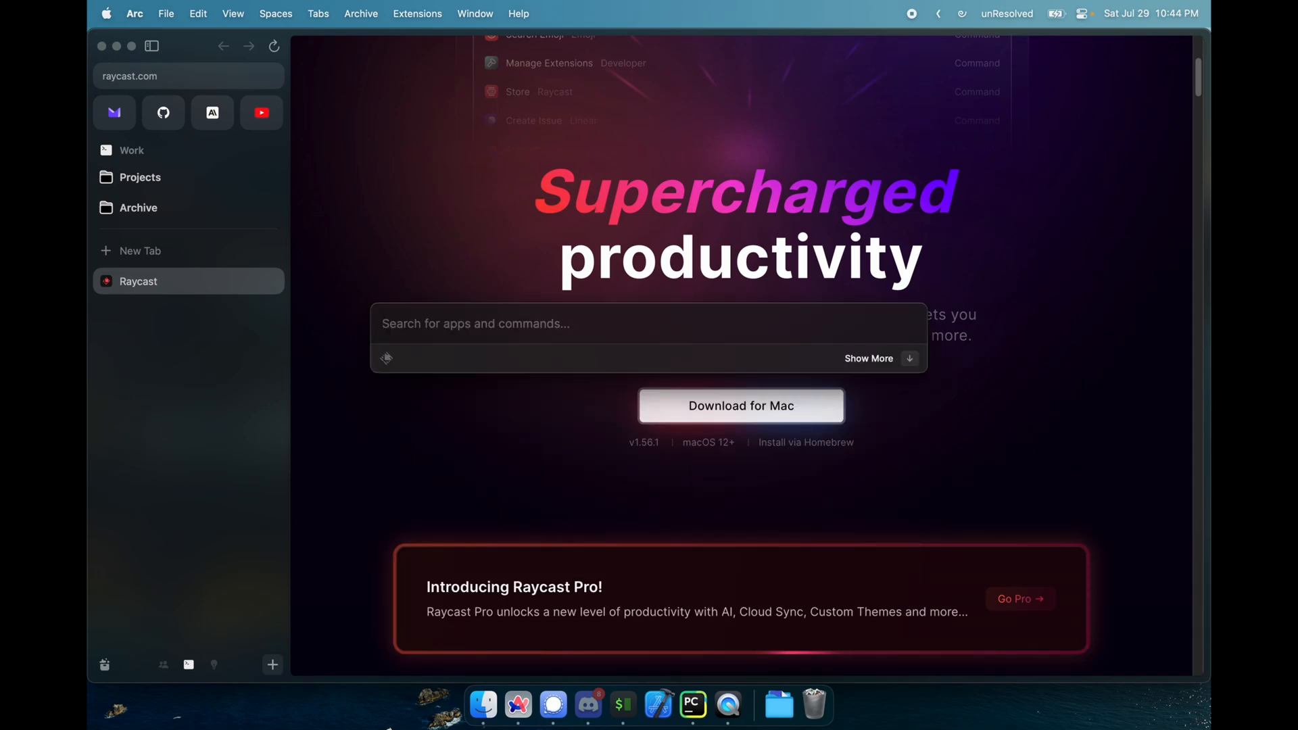
pyautogui.write('cenet')
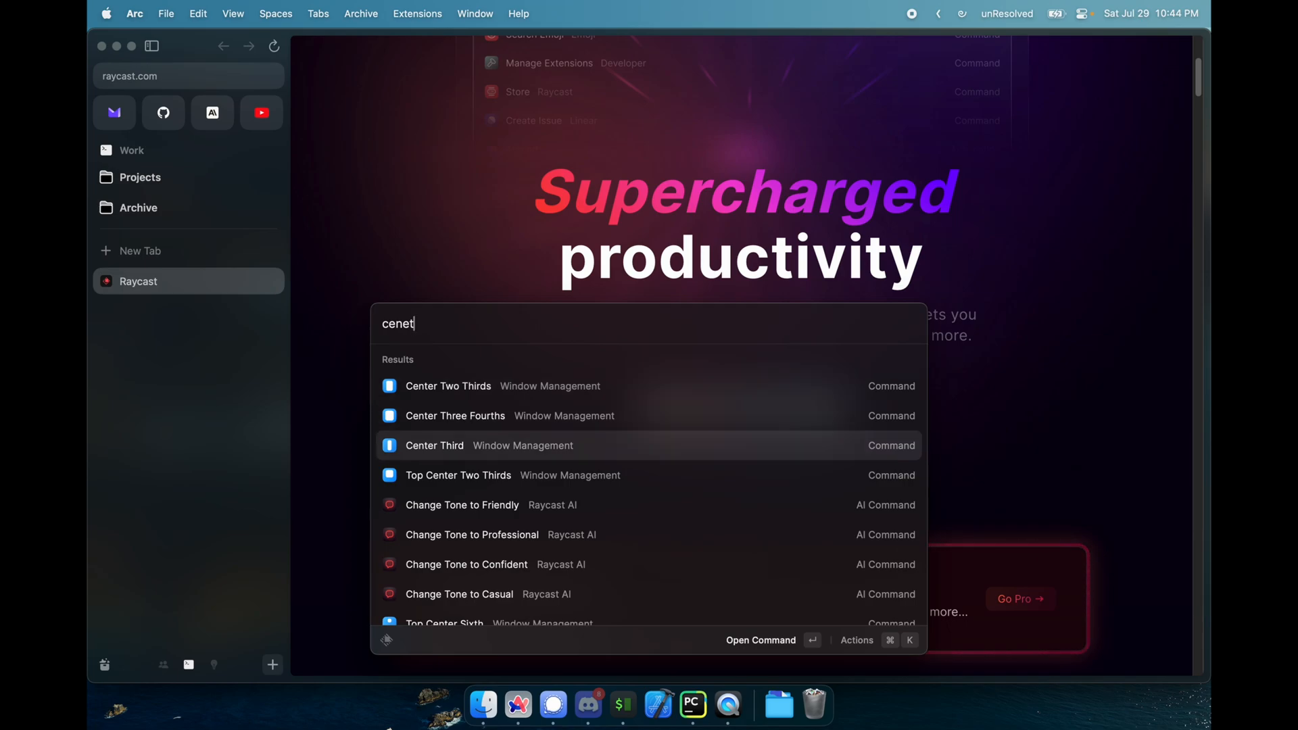
pyautogui.press('Escape')
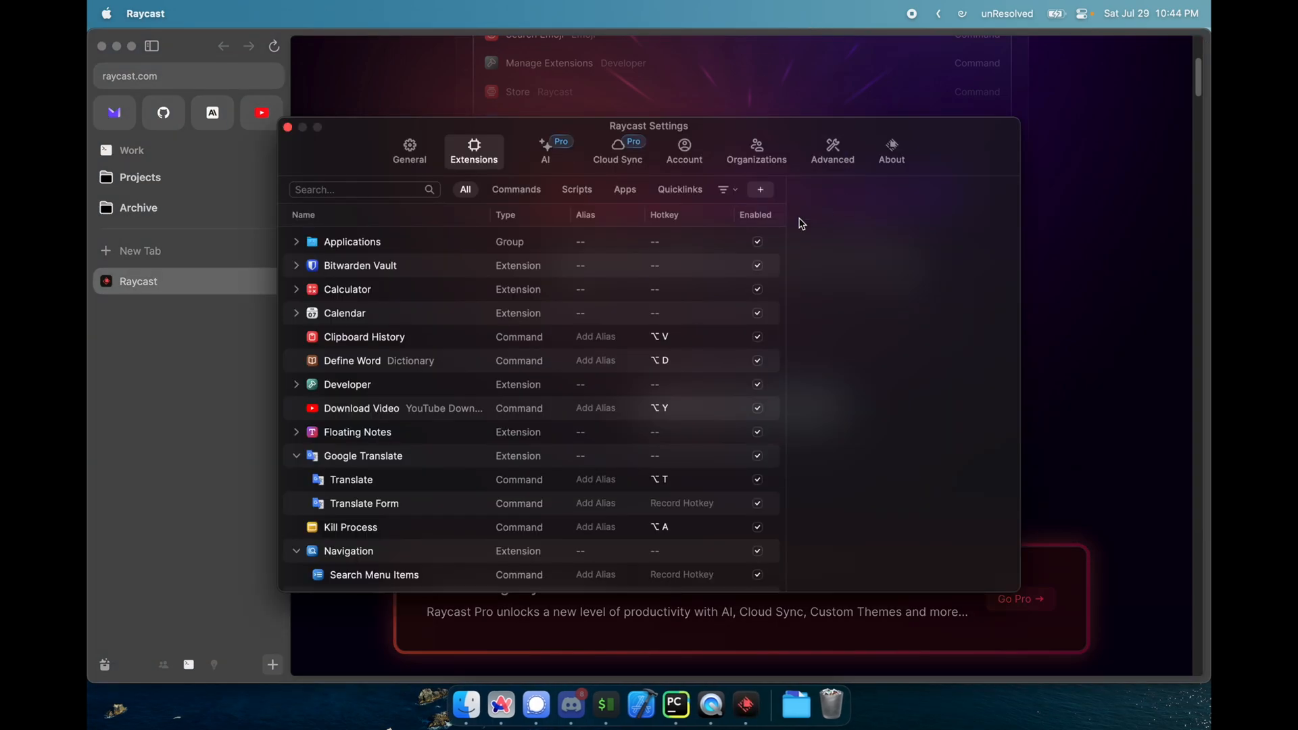
pyautogui.scroll(-3)
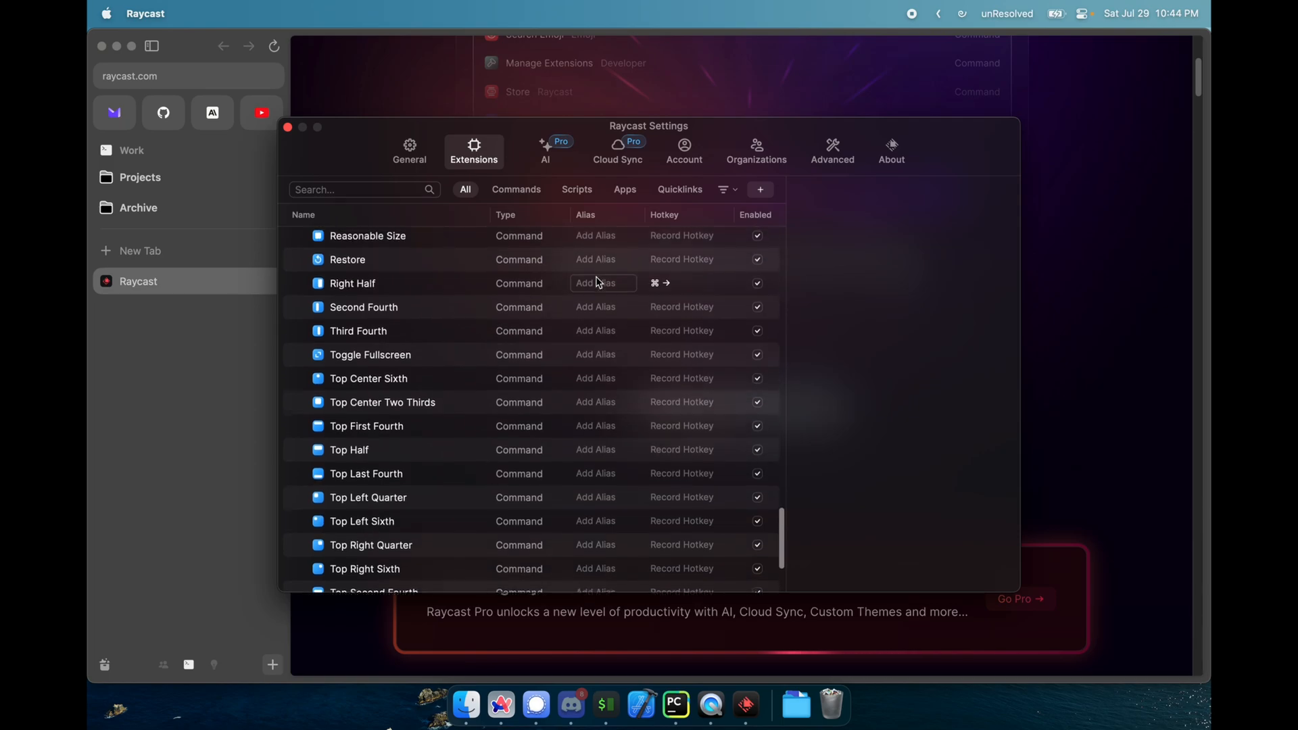
pyautogui.scroll(3)
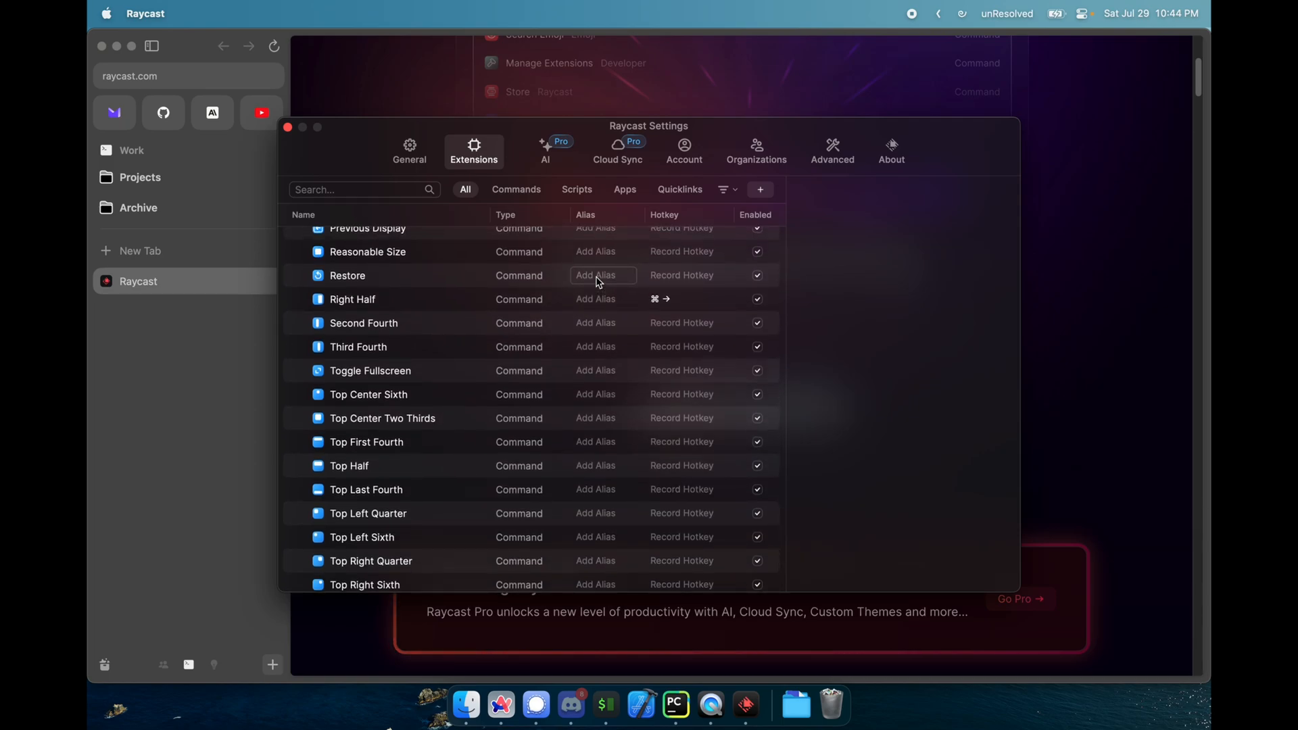
pyautogui.scroll(3)
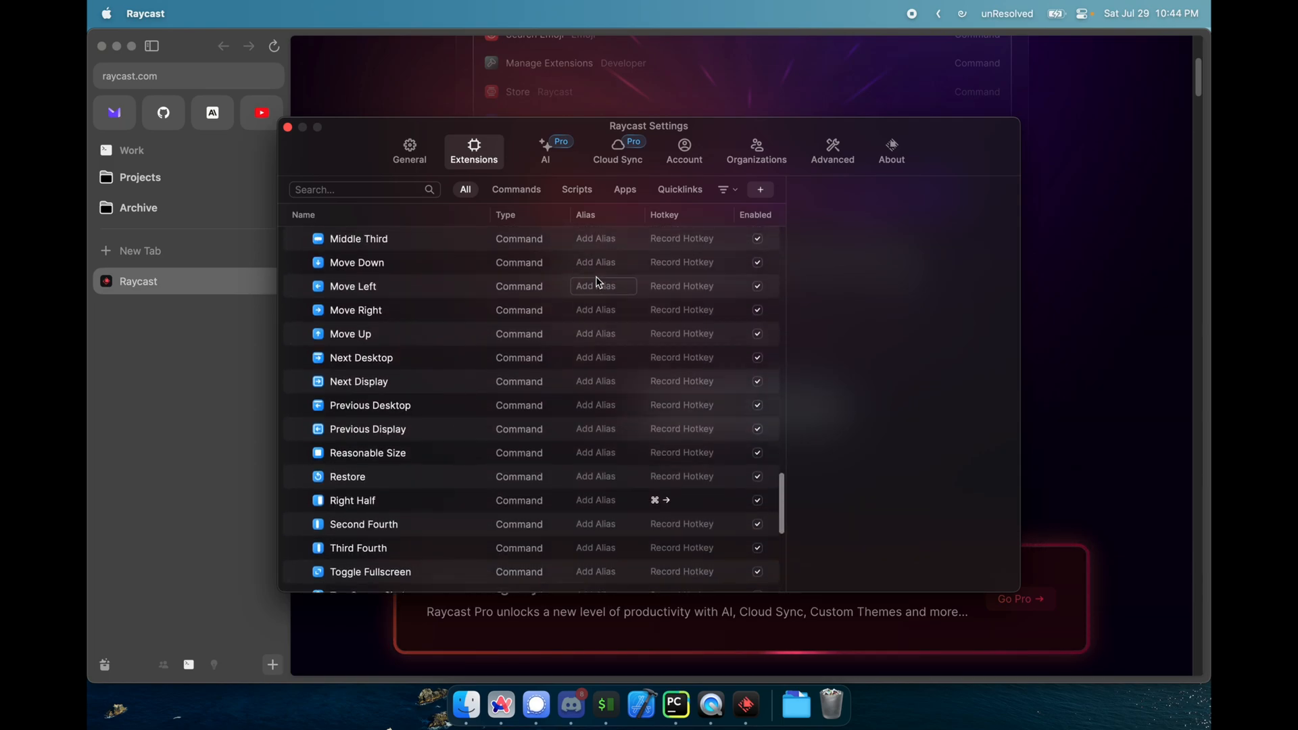
pyautogui.scroll(3)
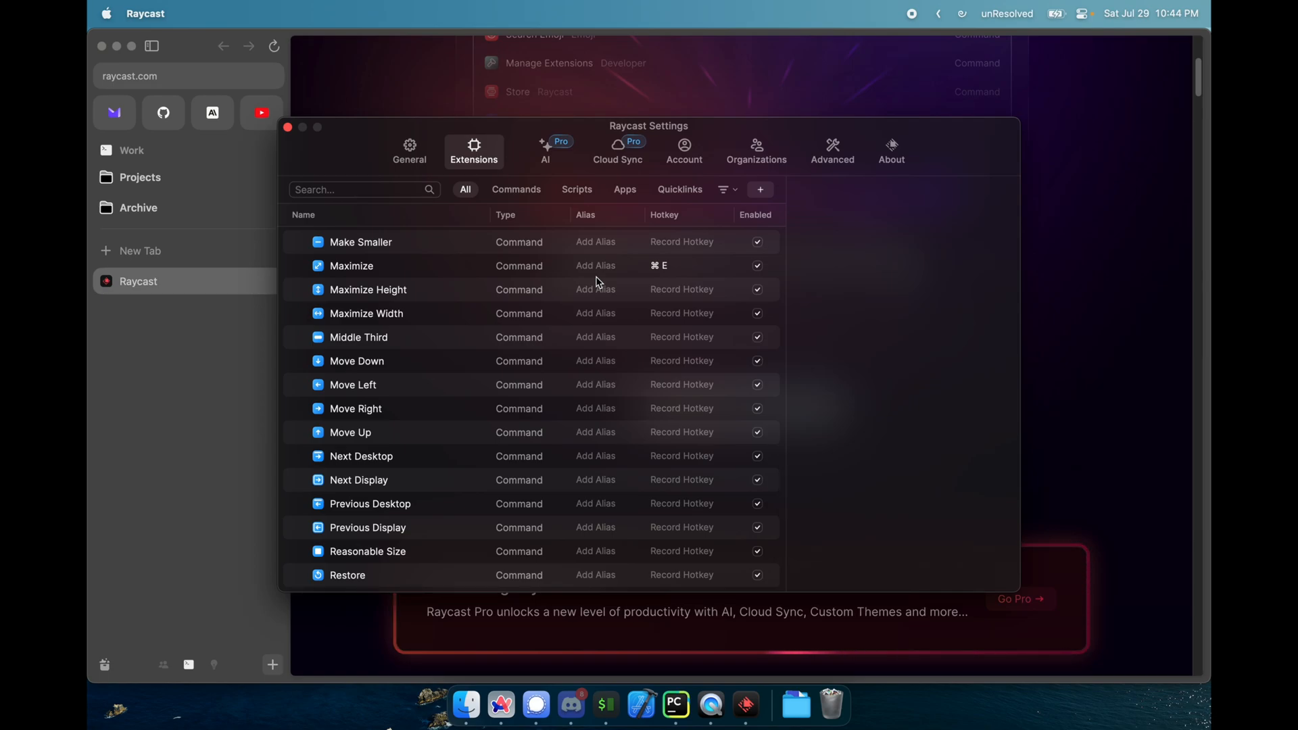
pyautogui.scroll(3)
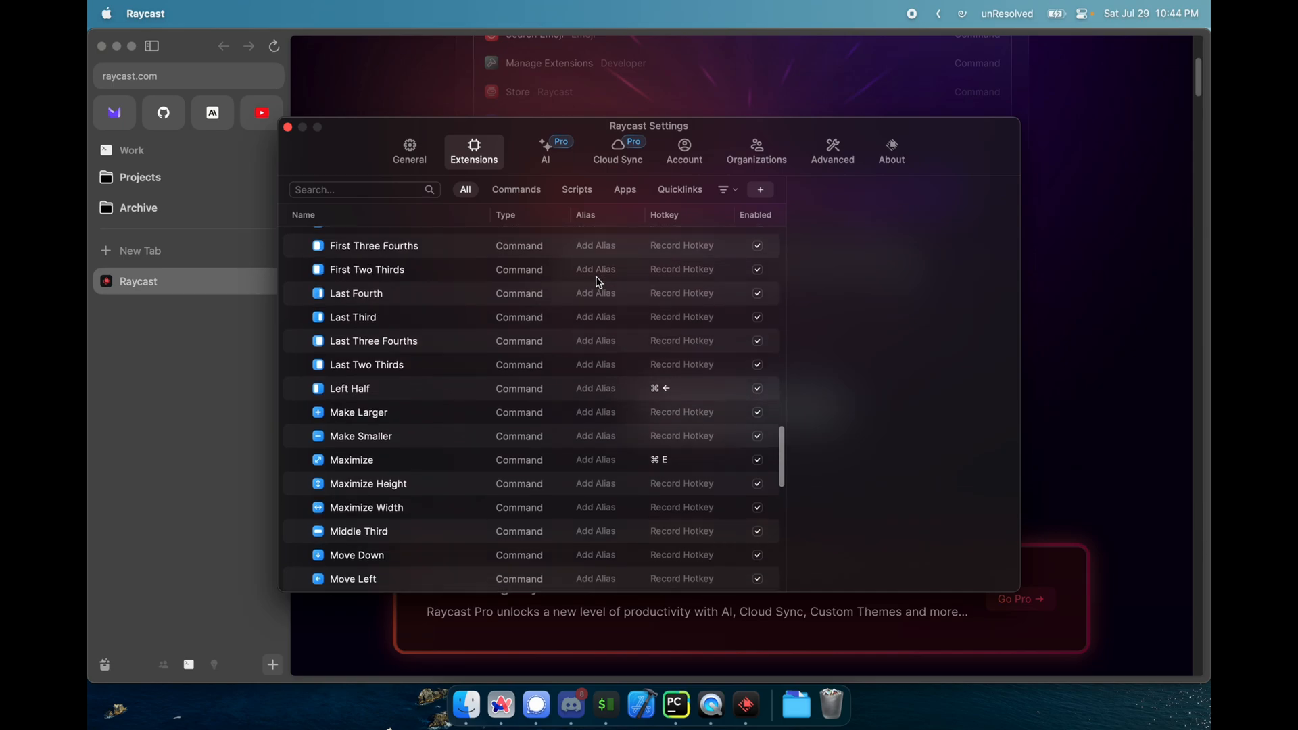
pyautogui.scroll(3)
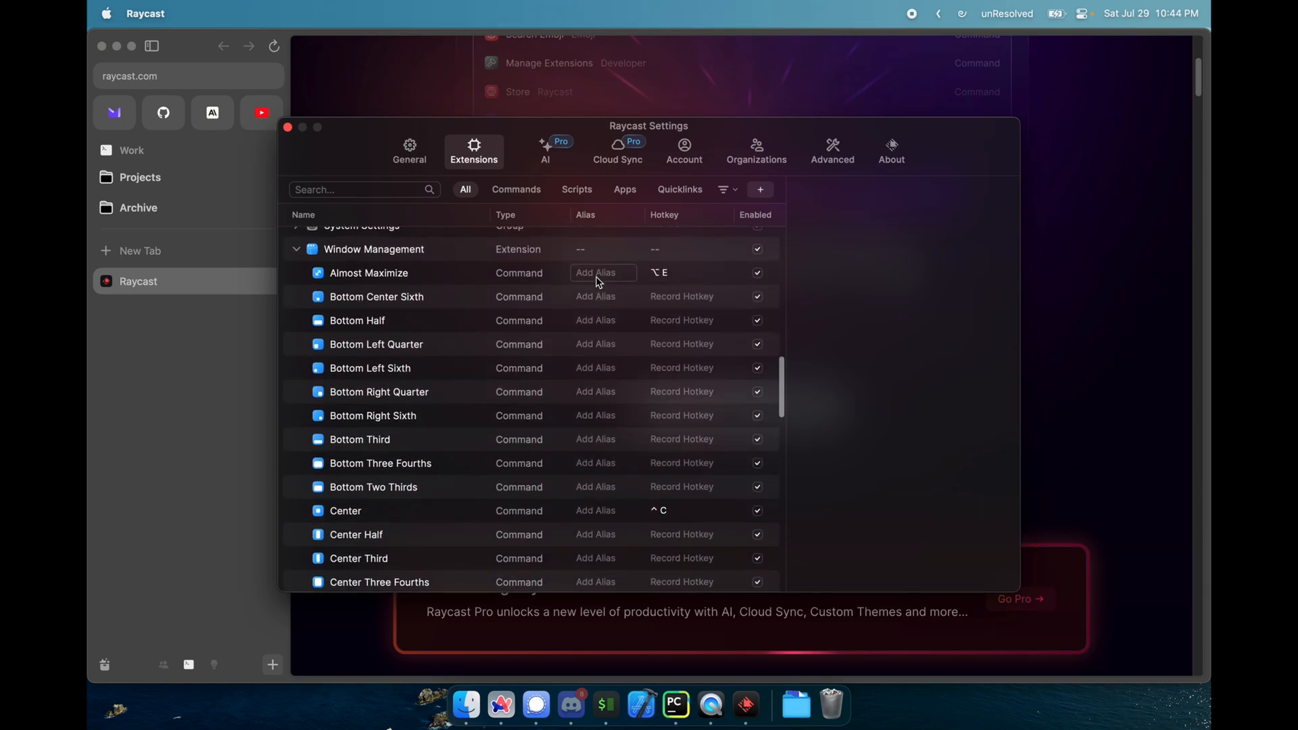
pyautogui.scroll(-3)
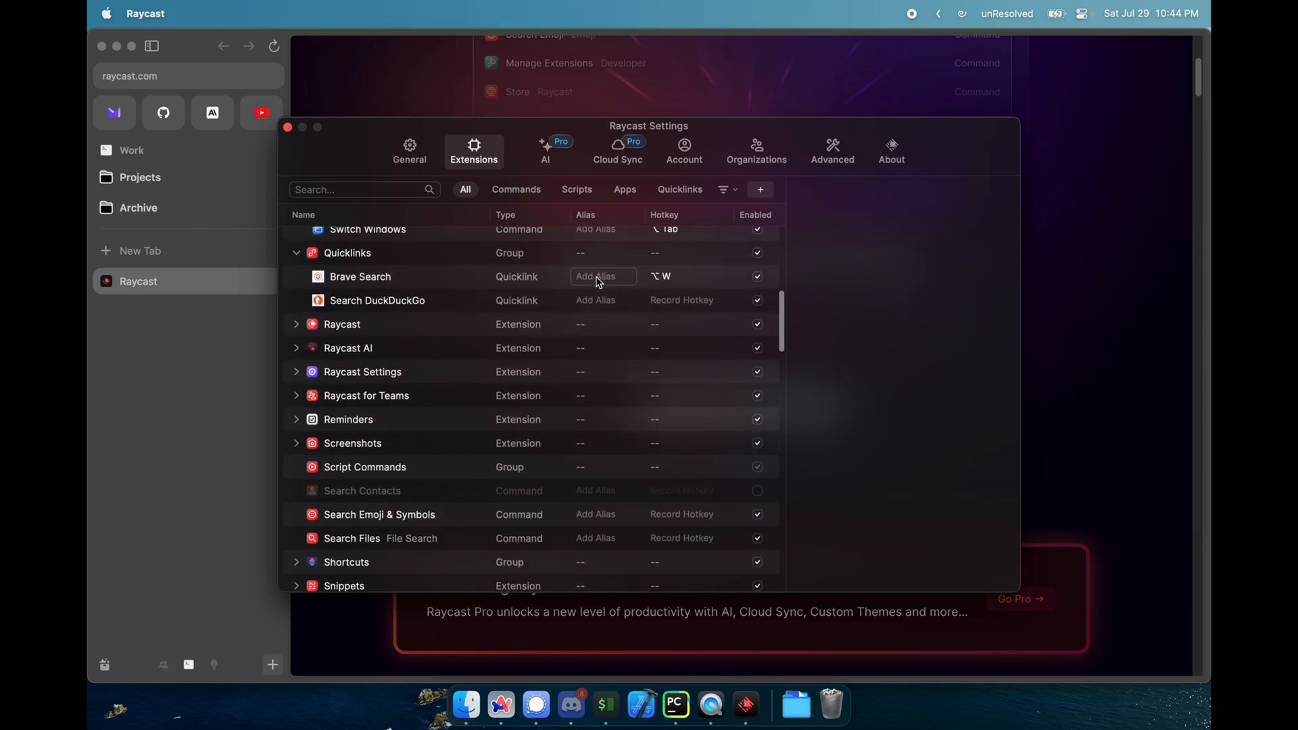
pyautogui.scroll(3)
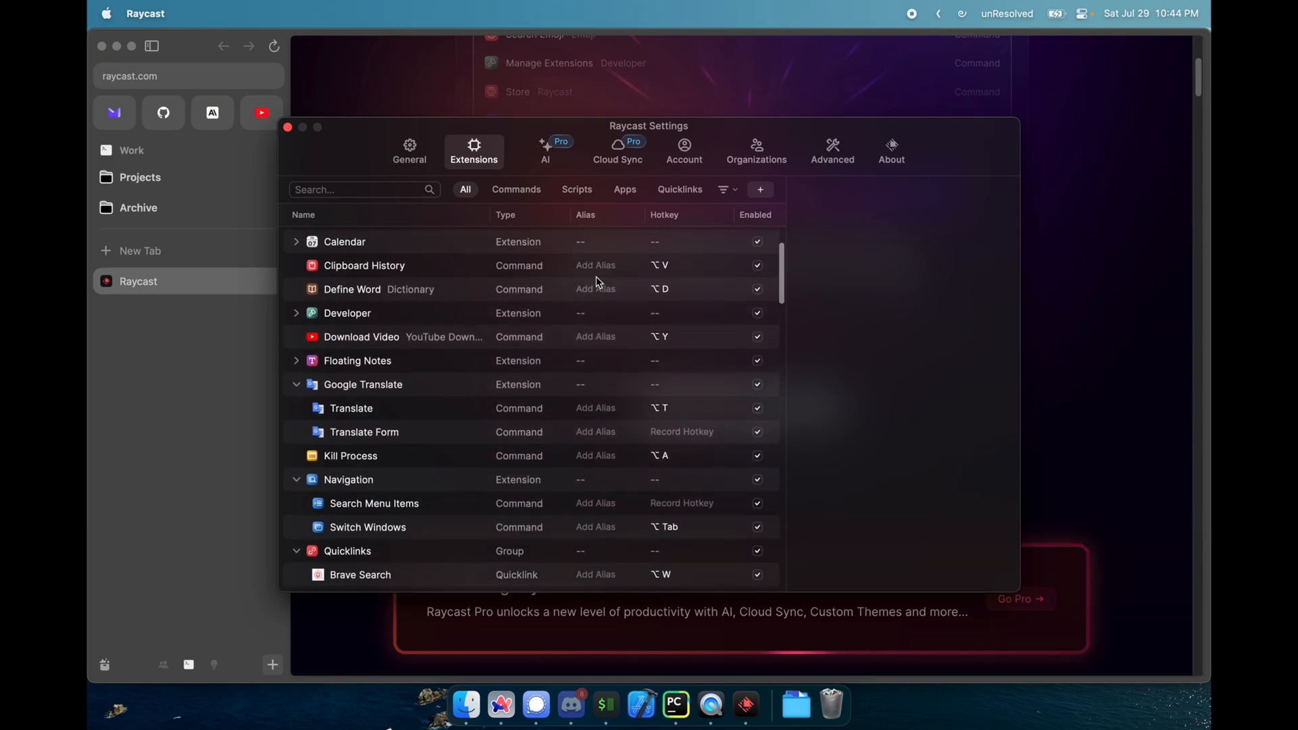
# Browse the Raycast Store via Install From Store and launch Google Translate's Translate command
pyautogui.click(759, 189)
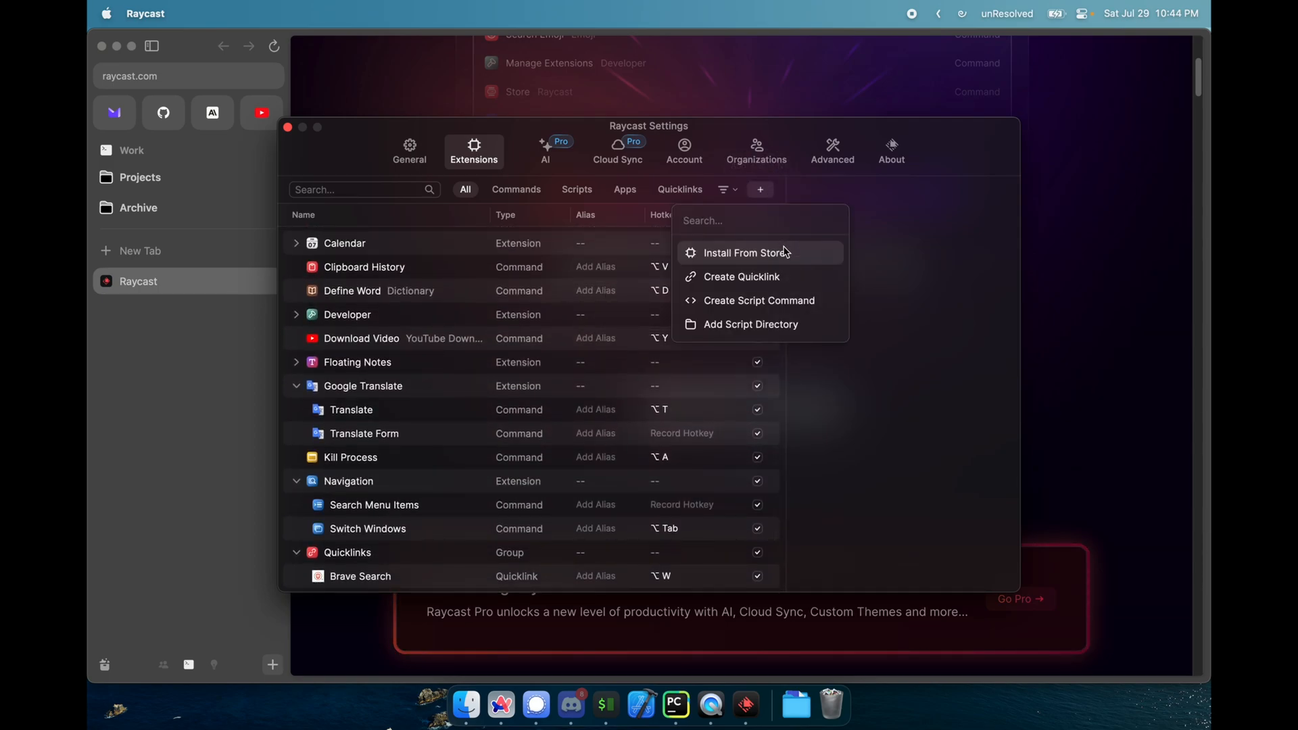
pyautogui.click(748, 252)
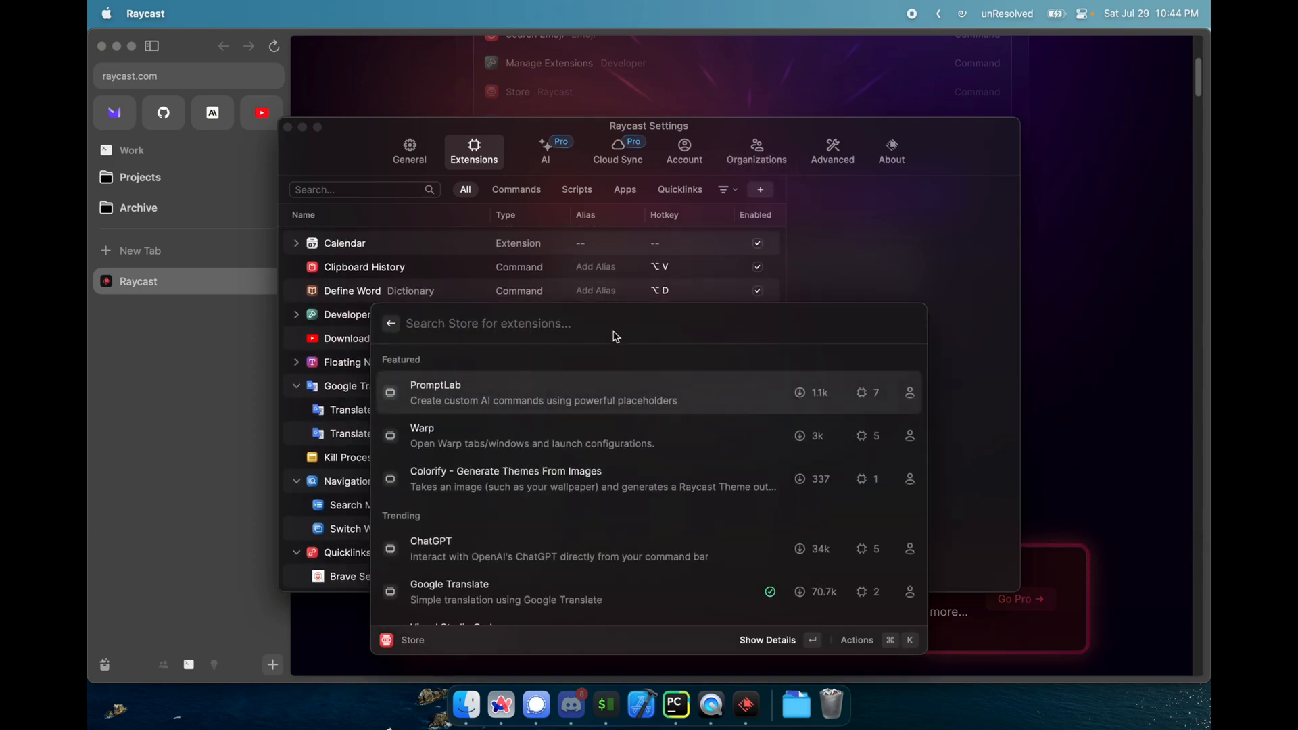
pyautogui.scroll(-3)
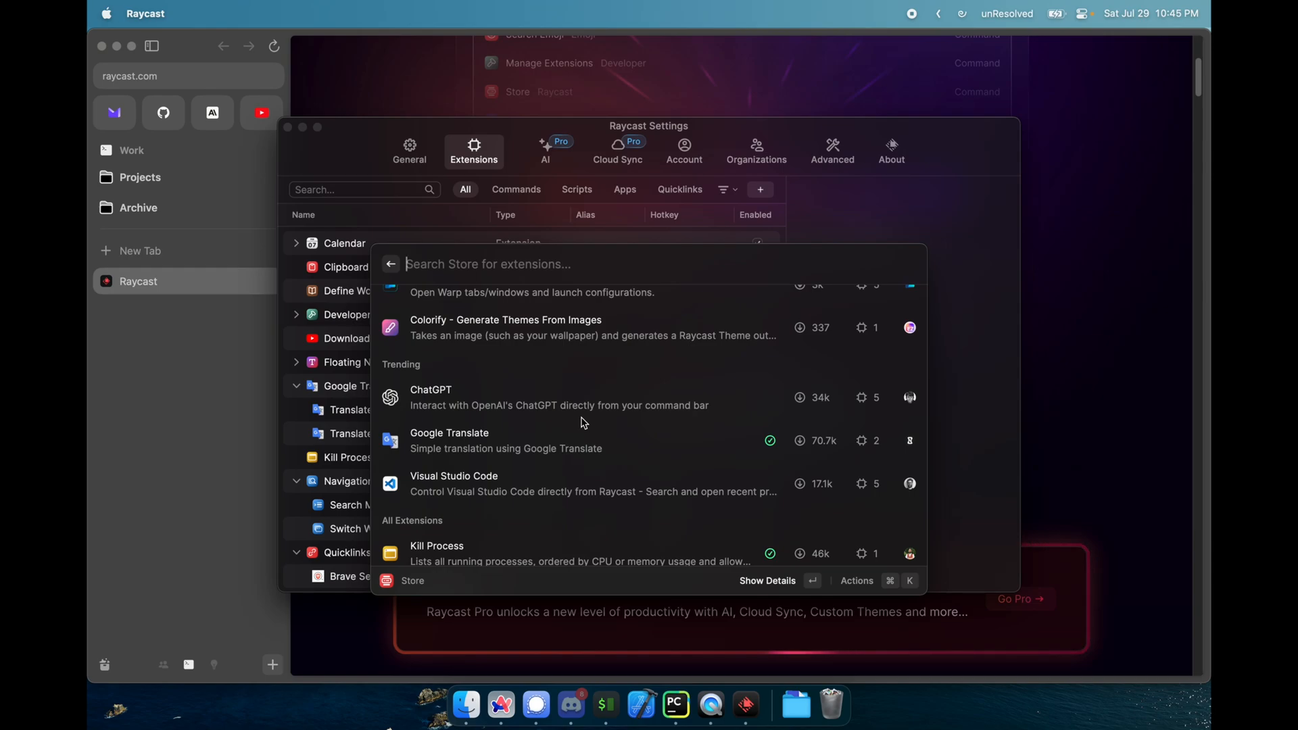
pyautogui.scroll(-3)
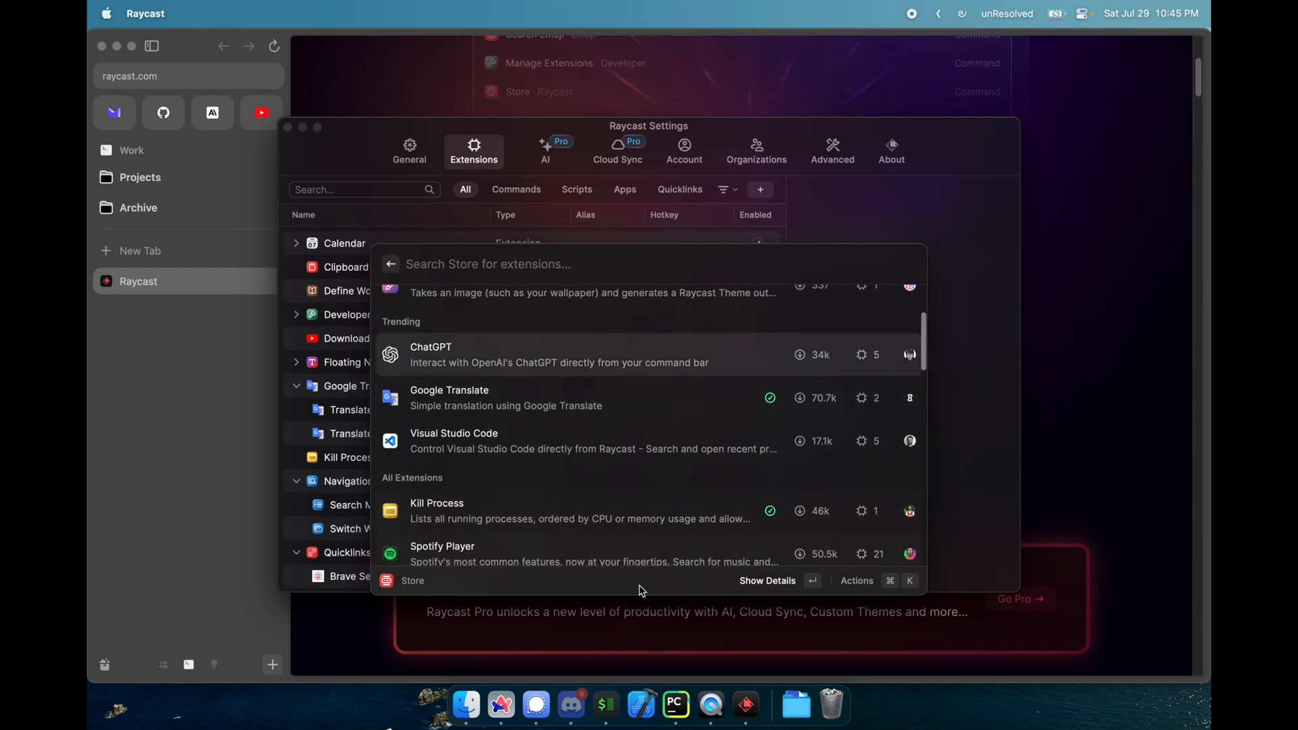
pyautogui.click(856, 580)
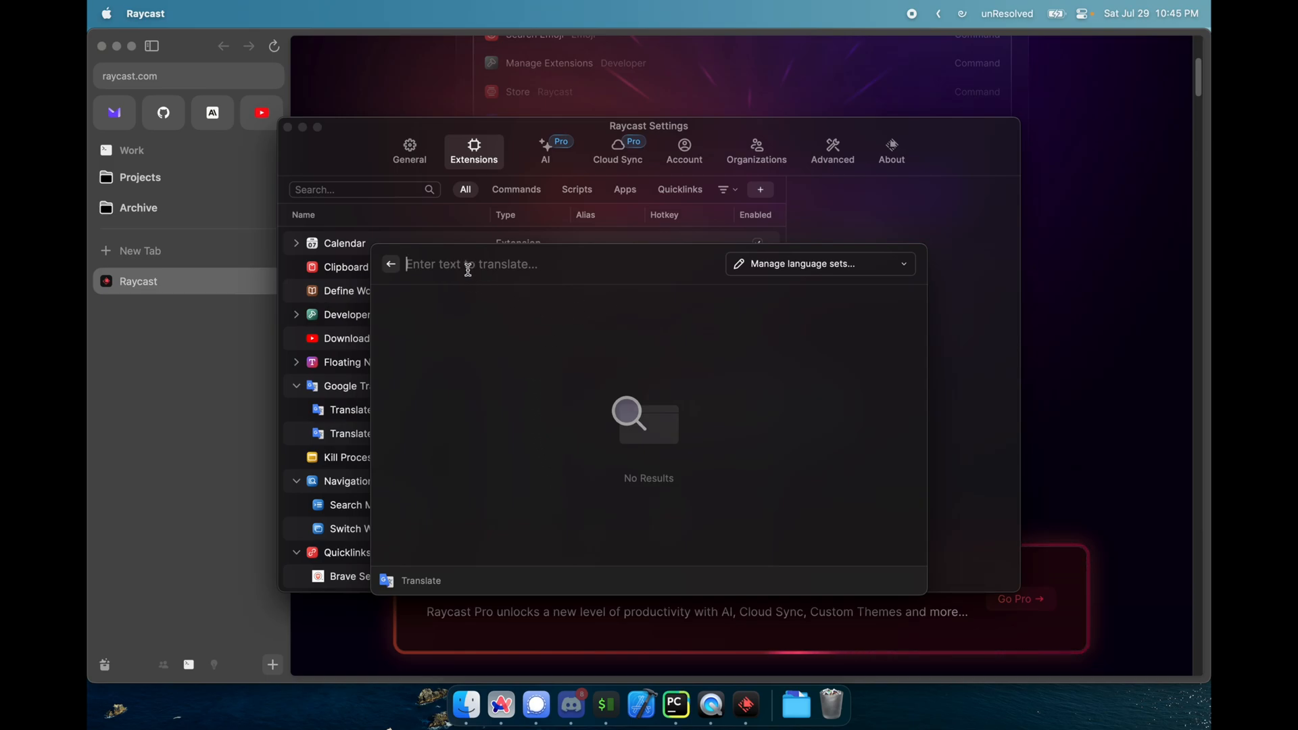
# Set the translate language set to Auto-detect → Myanmar (Burmese) and translate 'Hello'
pyautogui.write('Hello')
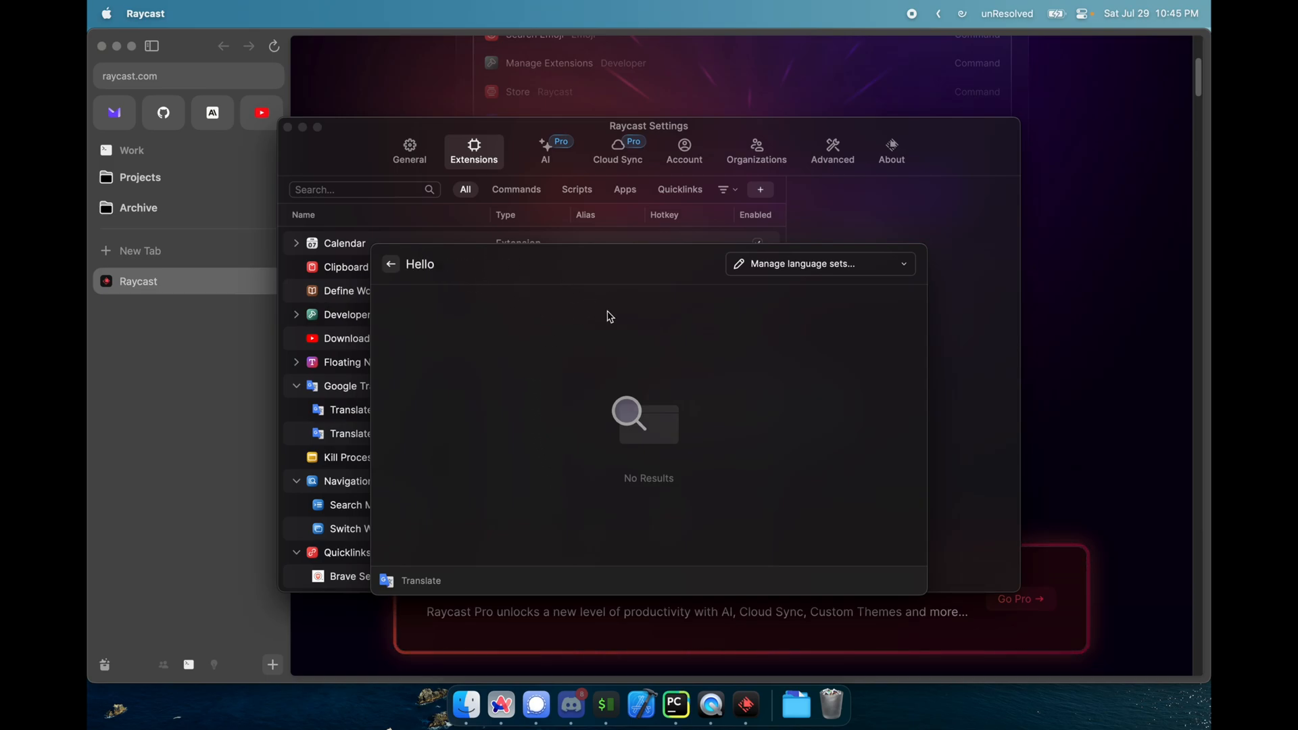
pyautogui.moveTo(390, 264)
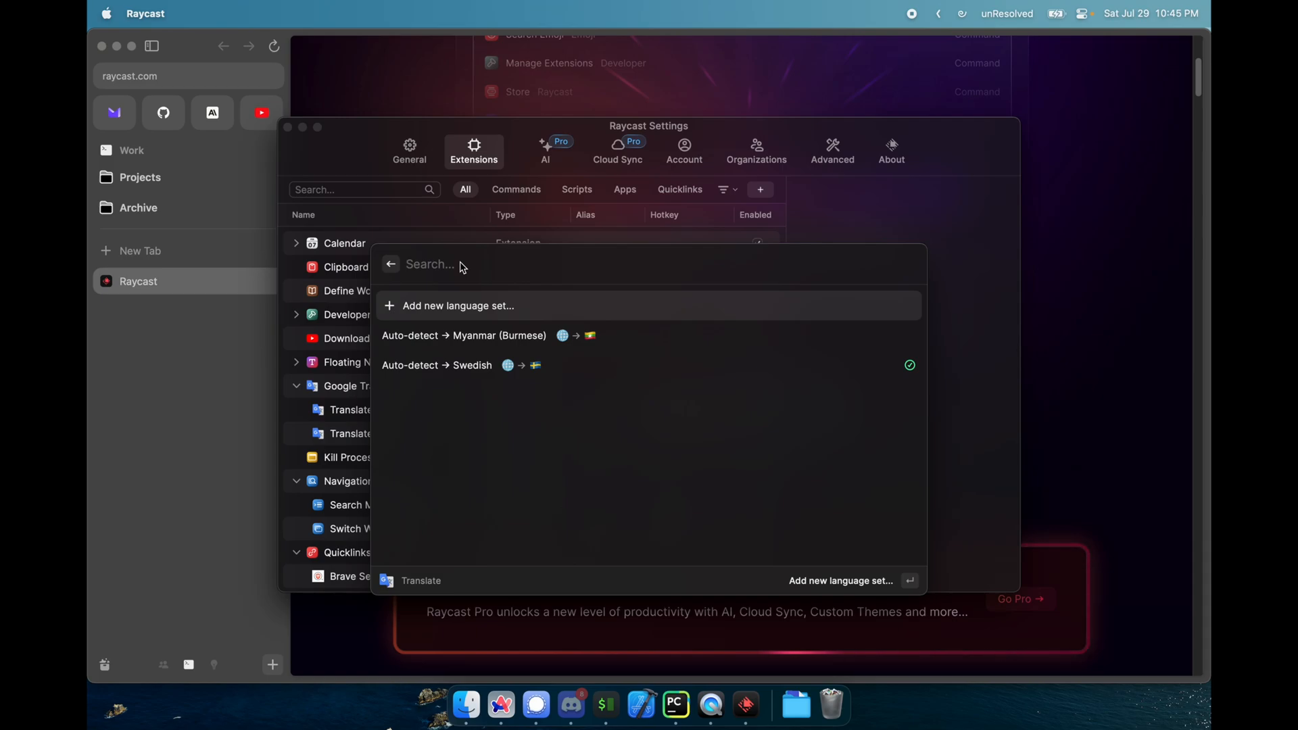
pyautogui.write('Hello')
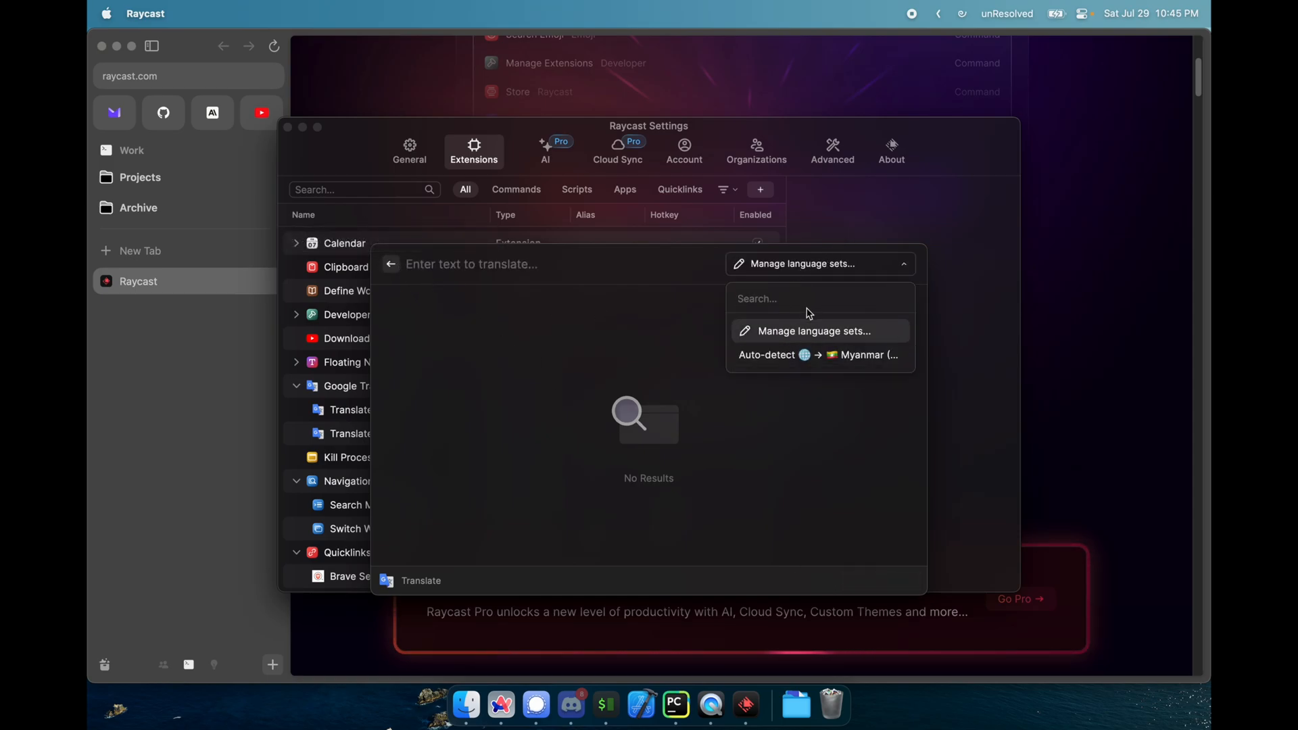
pyautogui.write('myanm')
pyautogui.click(561, 264)
pyautogui.write('H')
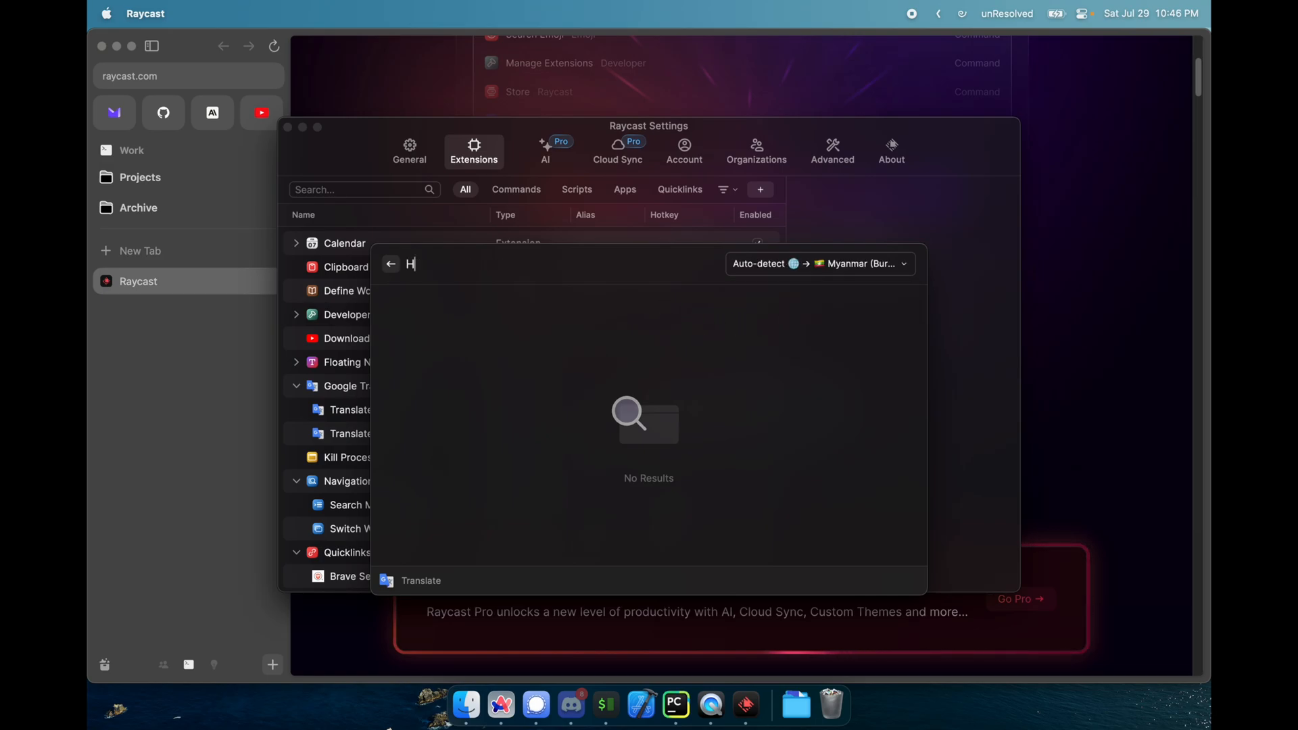
pyautogui.write('ello')
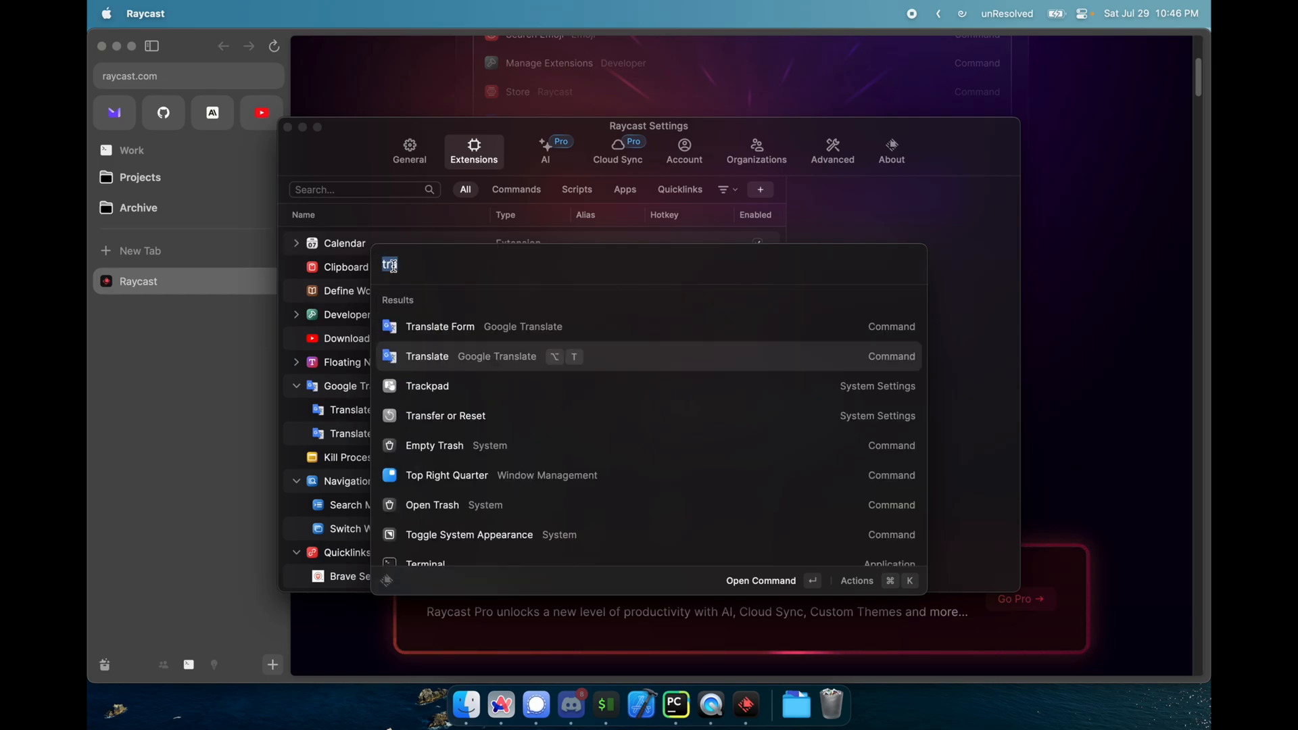
pyautogui.press('Escape')
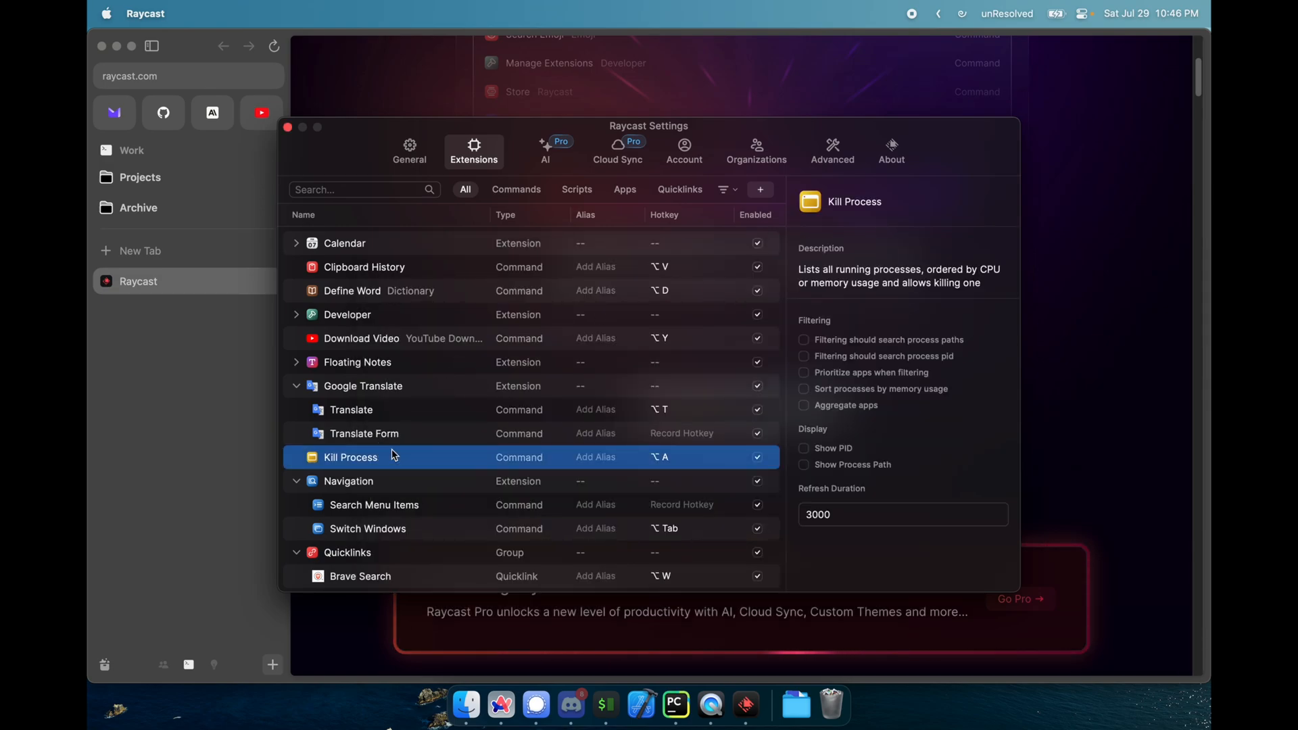
# Close the Raycast settings window and bring up the empty launcher over raycast.com
pyautogui.rightClick(501, 705)
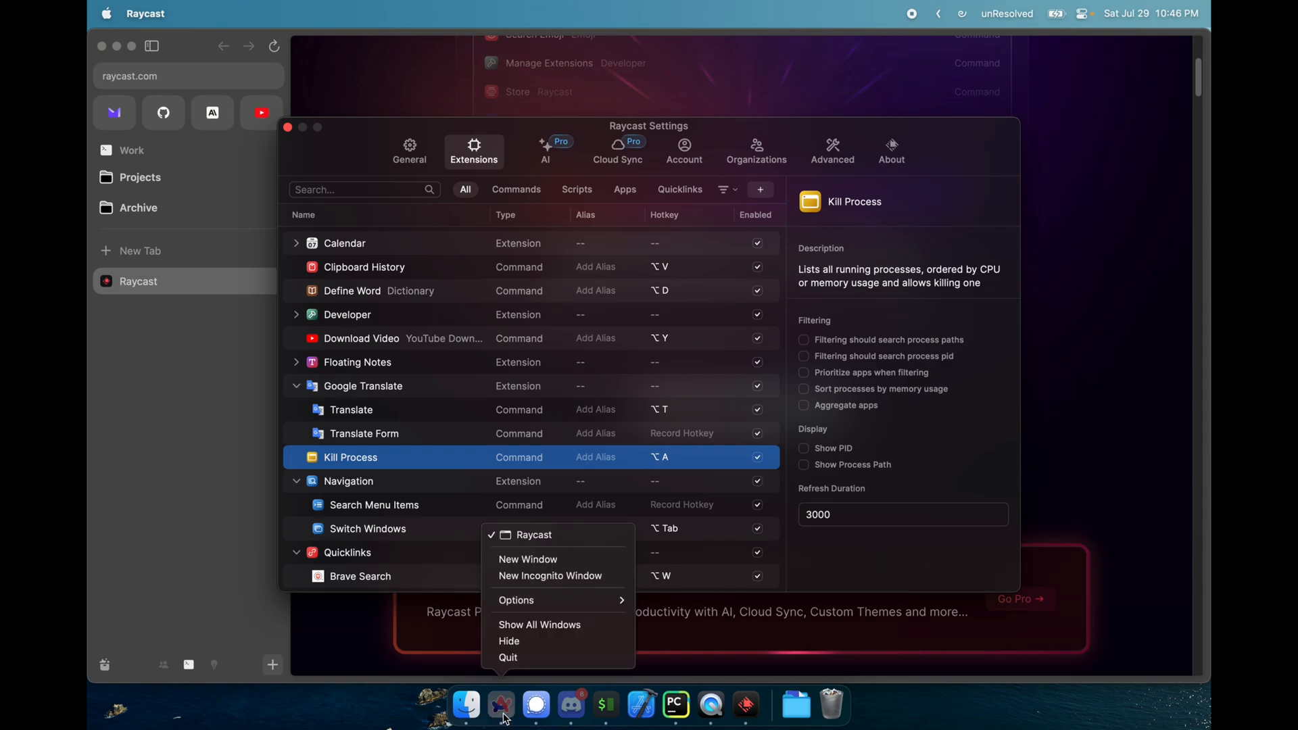
pyautogui.moveTo(517, 660)
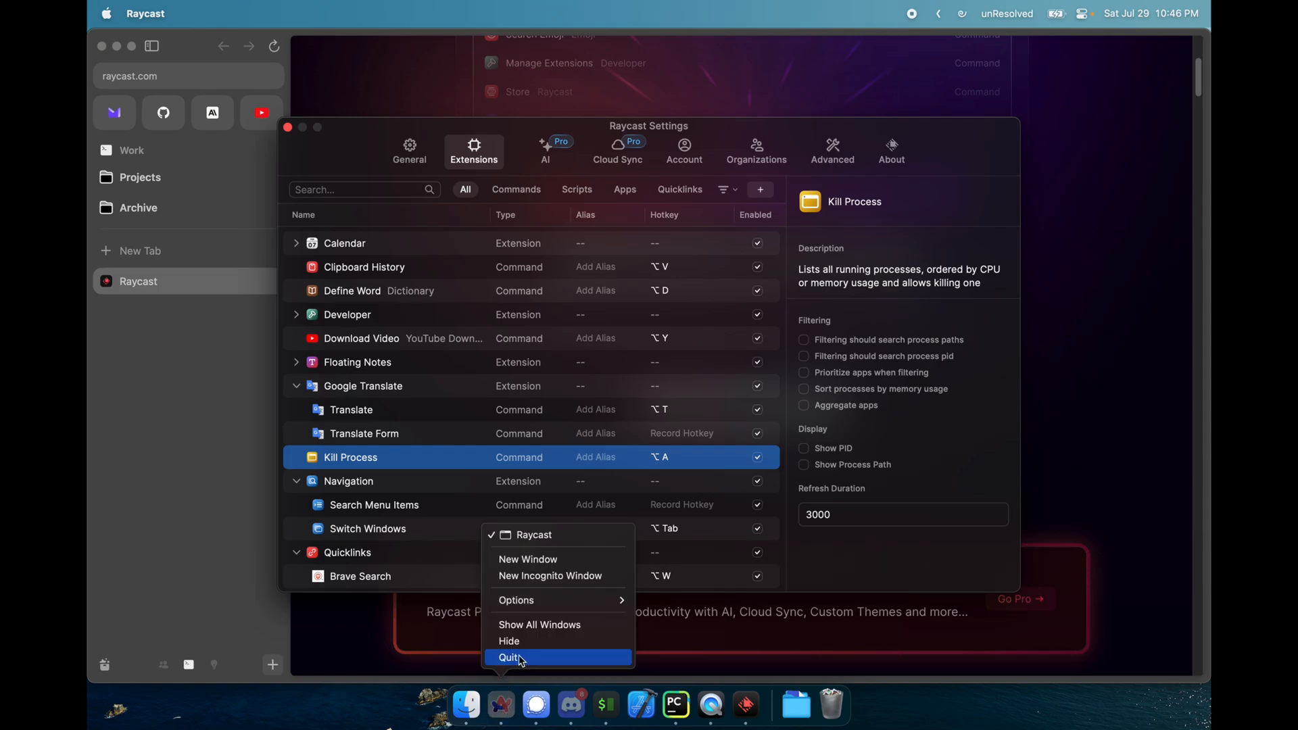
pyautogui.moveTo(958, 236)
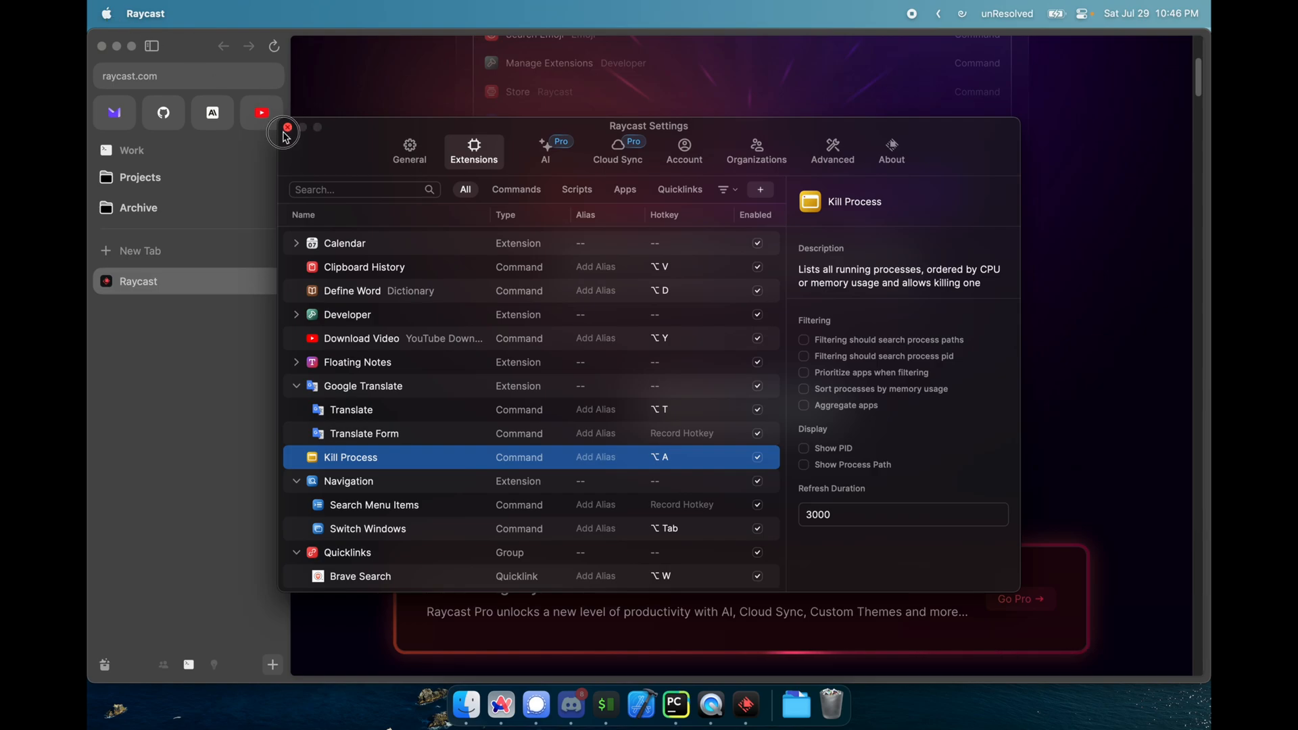
pyautogui.click(106, 13)
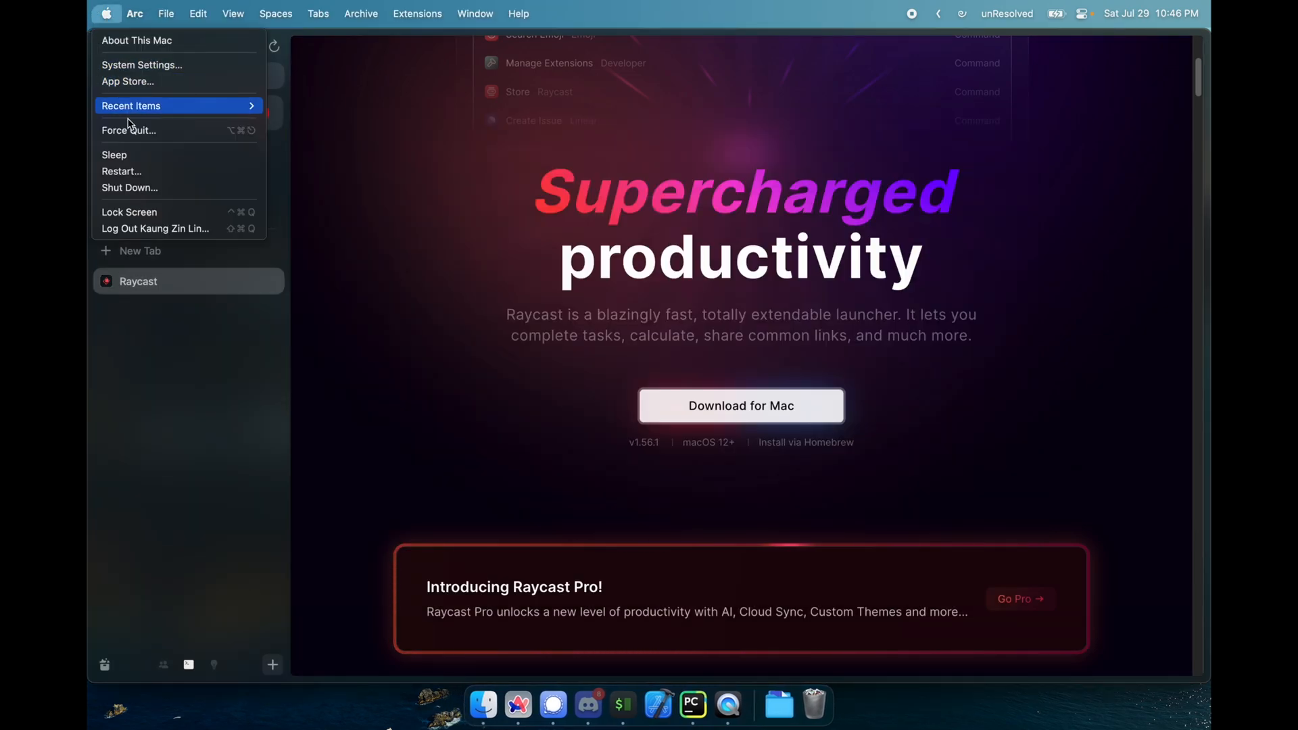
pyautogui.click(129, 129)
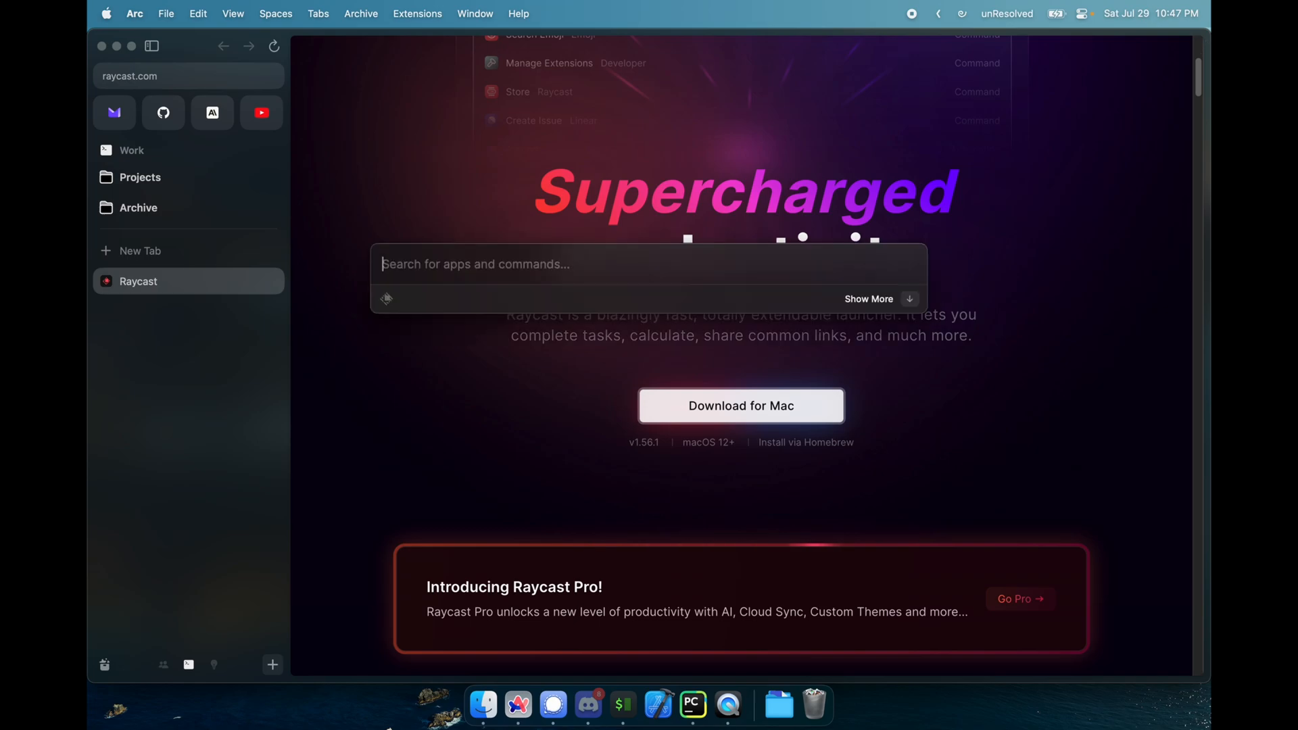
# Open Extensions settings and view Bitwarden Vault's client ID, secret and timeout options
pyautogui.write('≤')
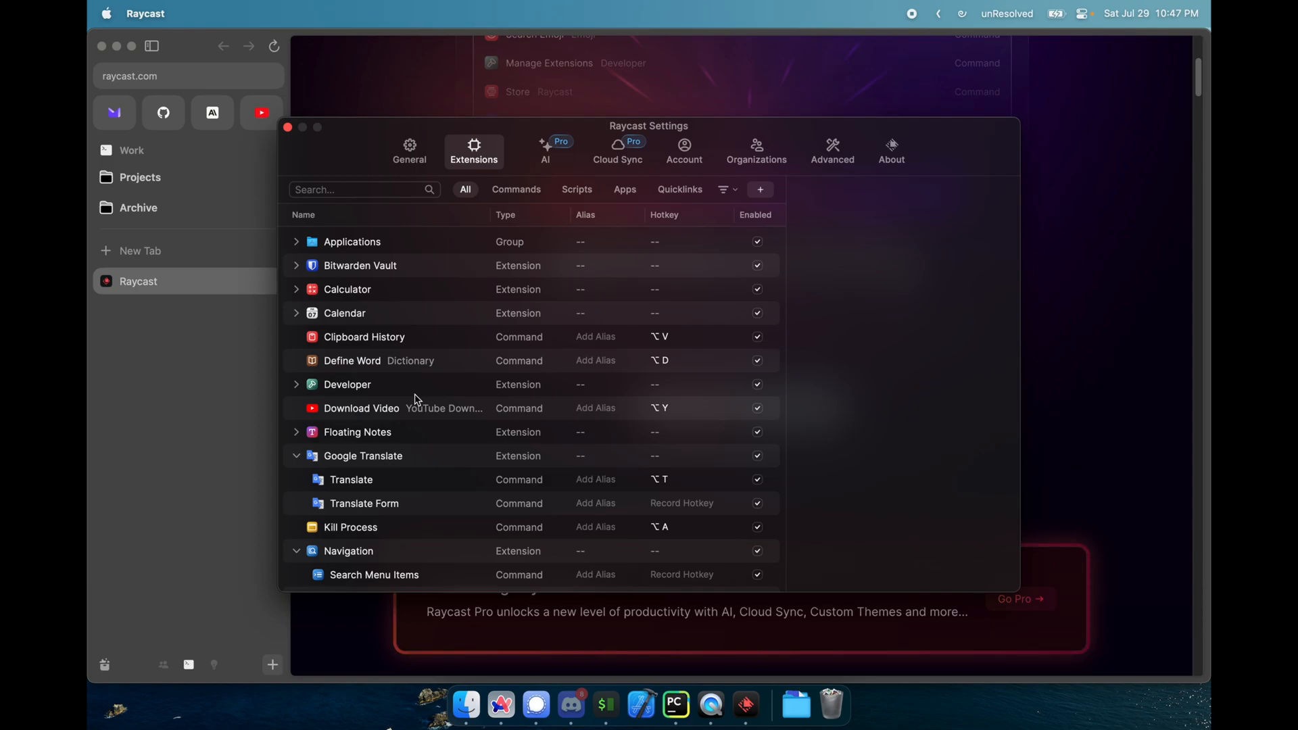
pyautogui.click(361, 265)
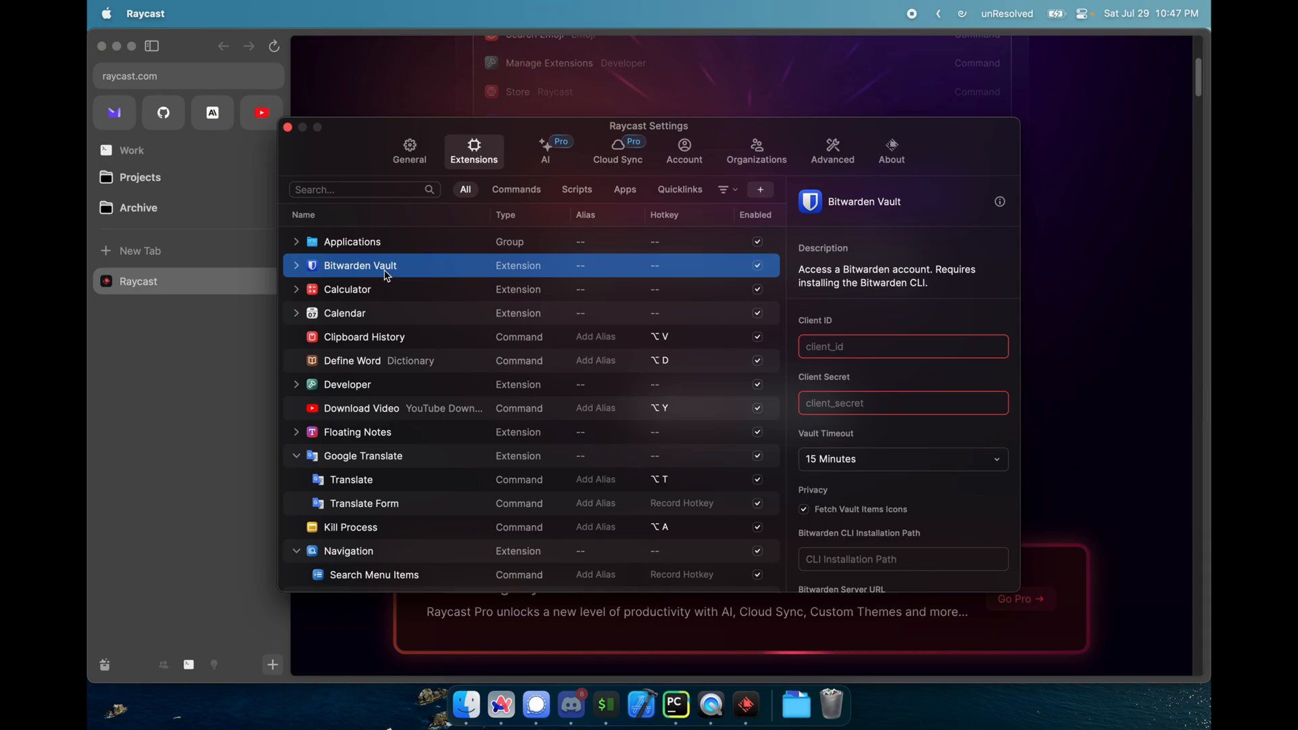
pyautogui.scroll(-3)
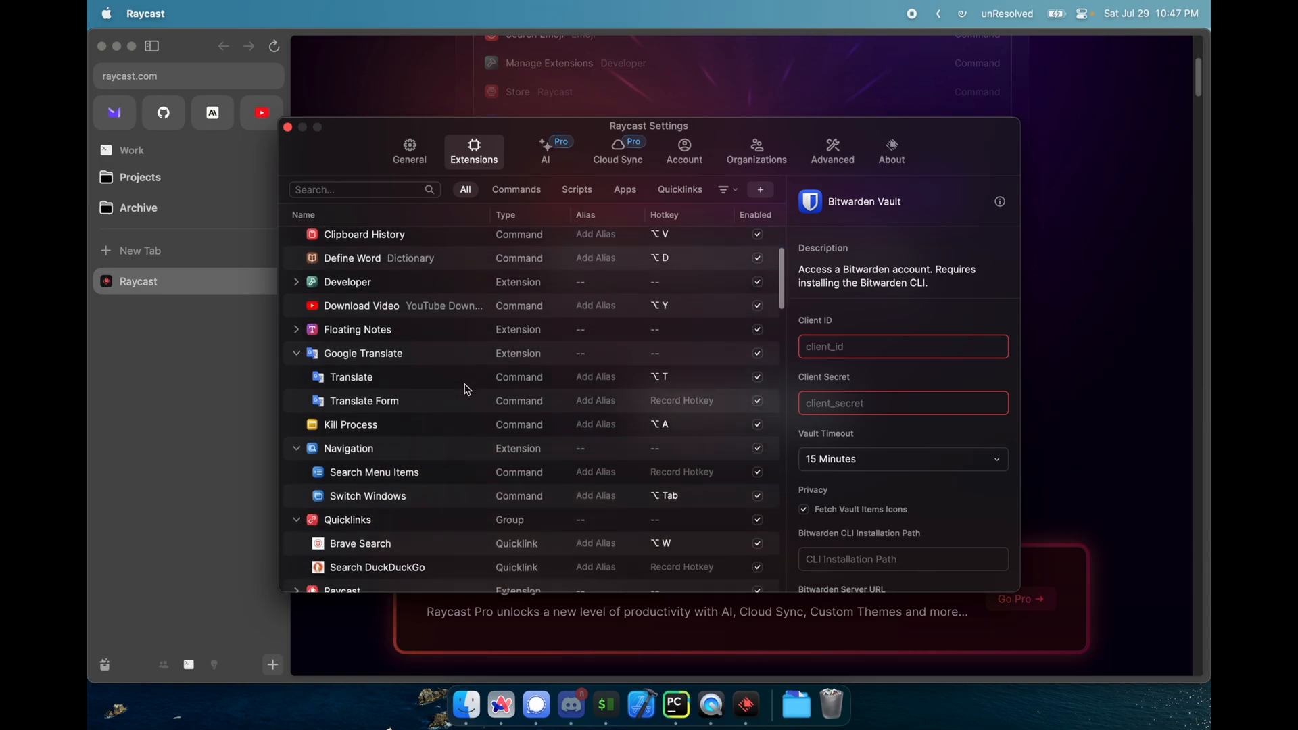
pyautogui.scroll(-3)
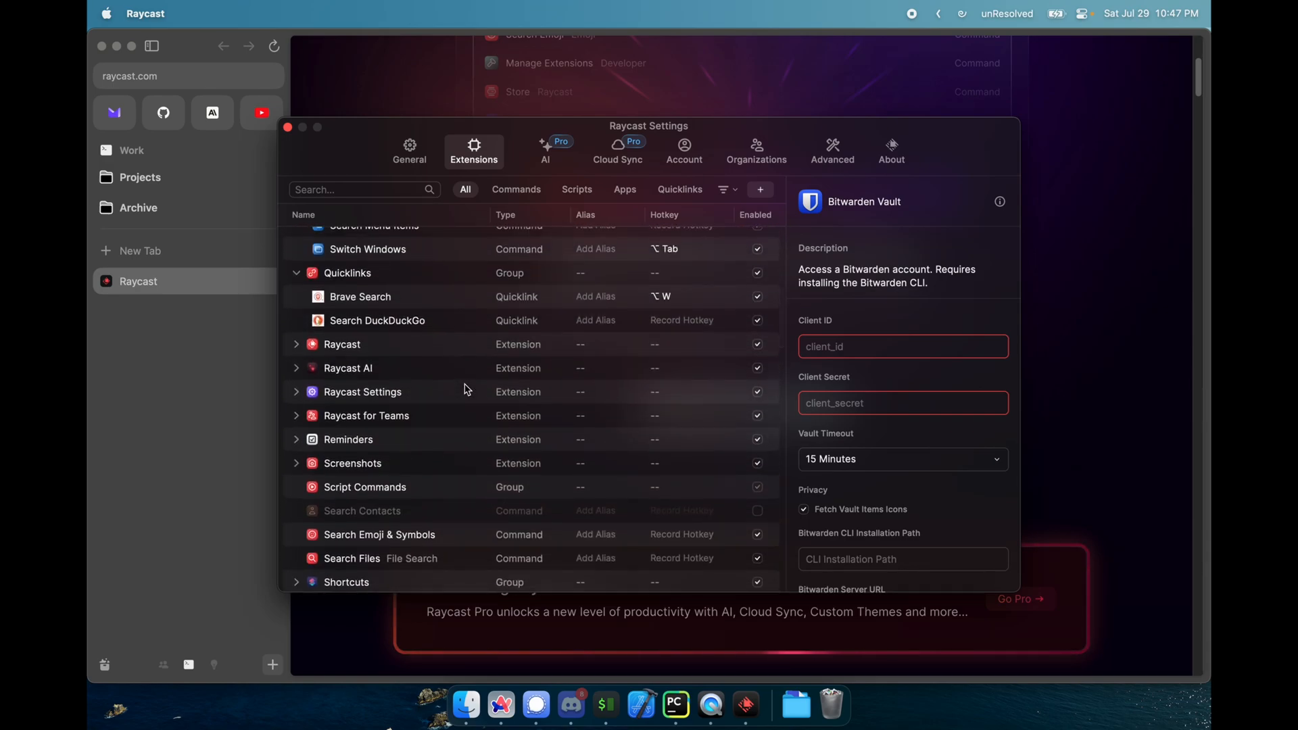
pyautogui.scroll(3)
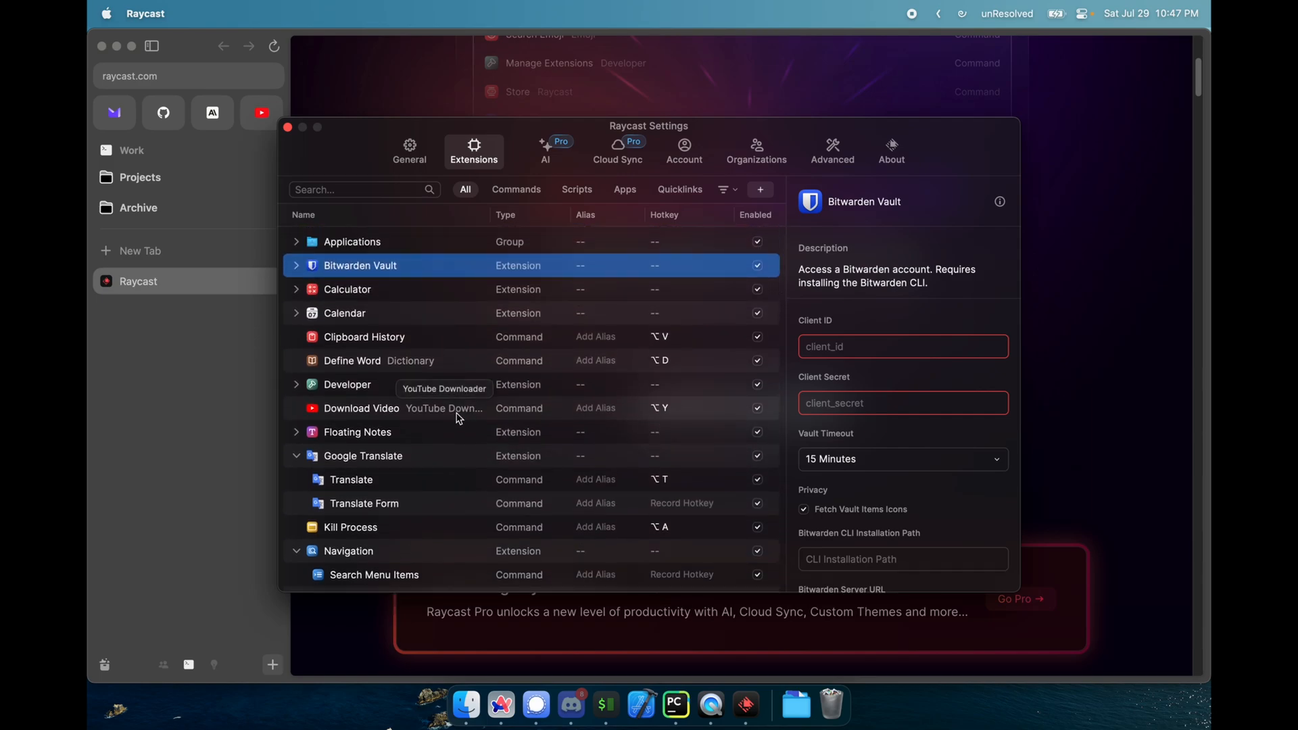
# Inspect Download Video's Downloads folder, ffmpeg path and ffprobe path settings
pyautogui.click(361, 408)
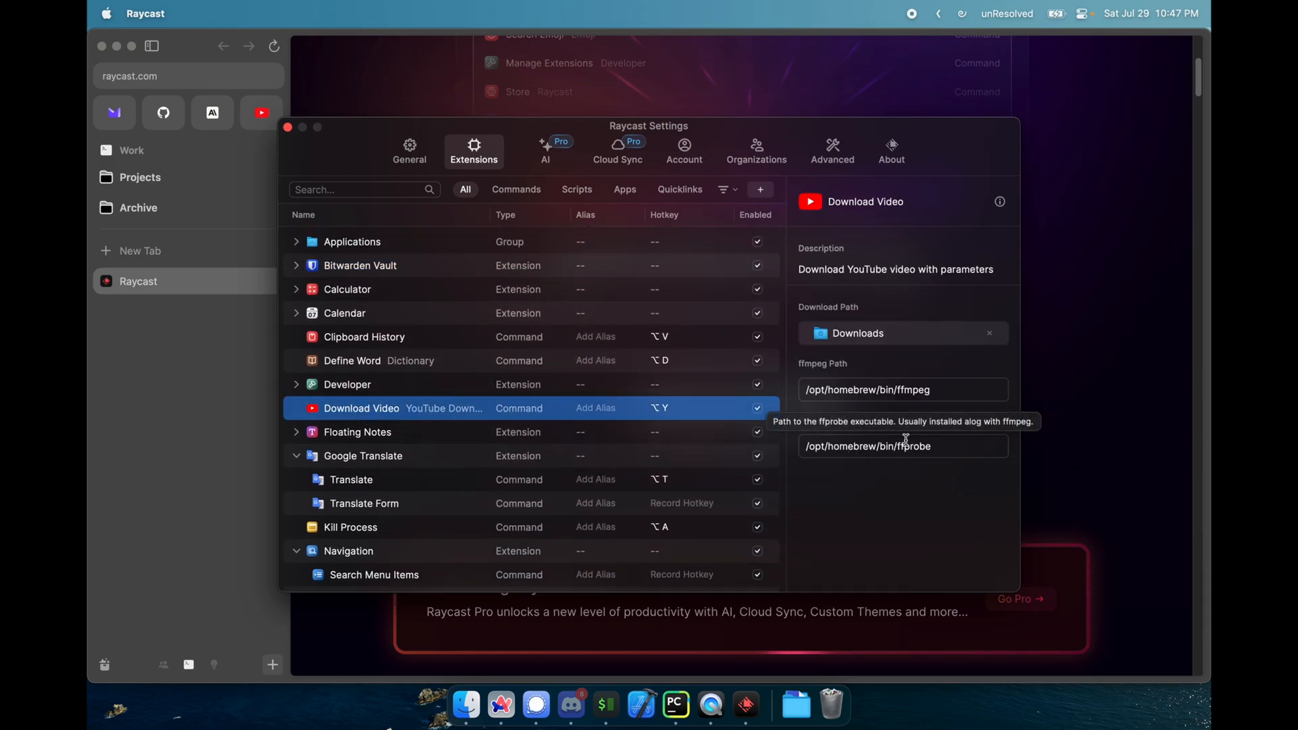
pyautogui.moveTo(933, 389)
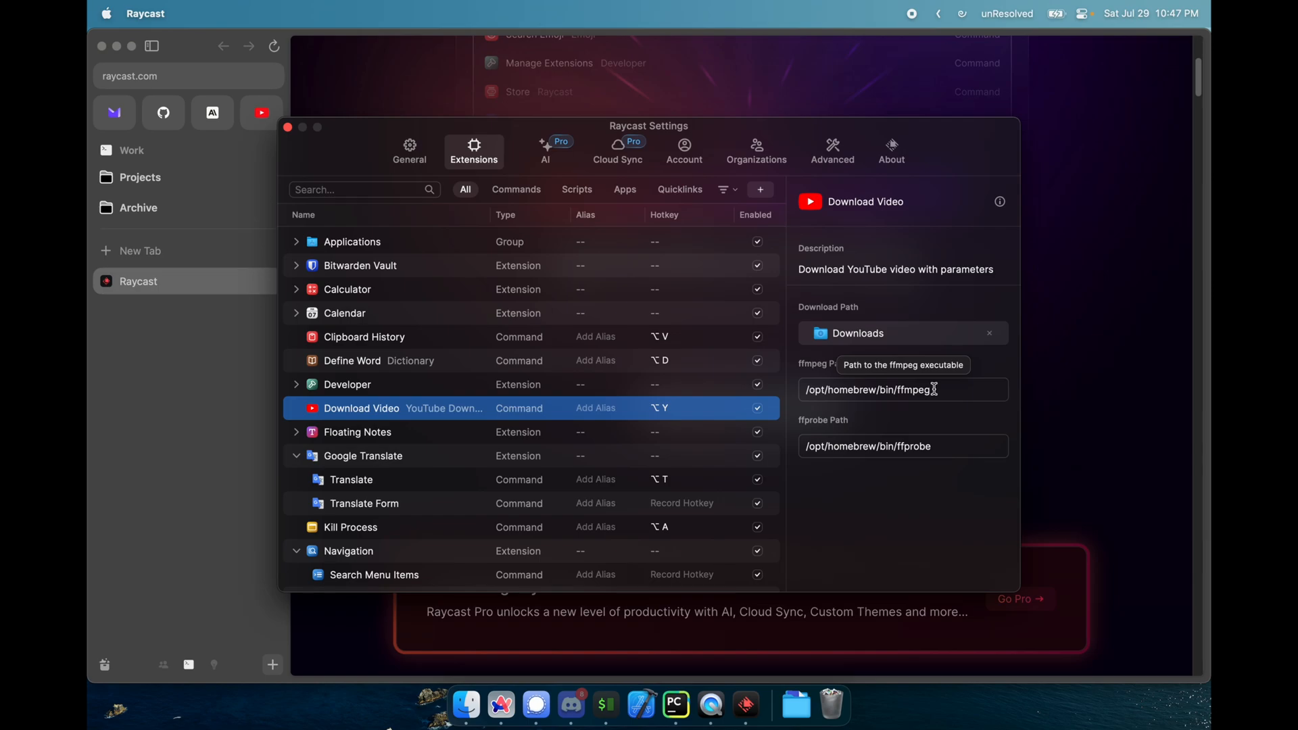
pyautogui.moveTo(933, 406)
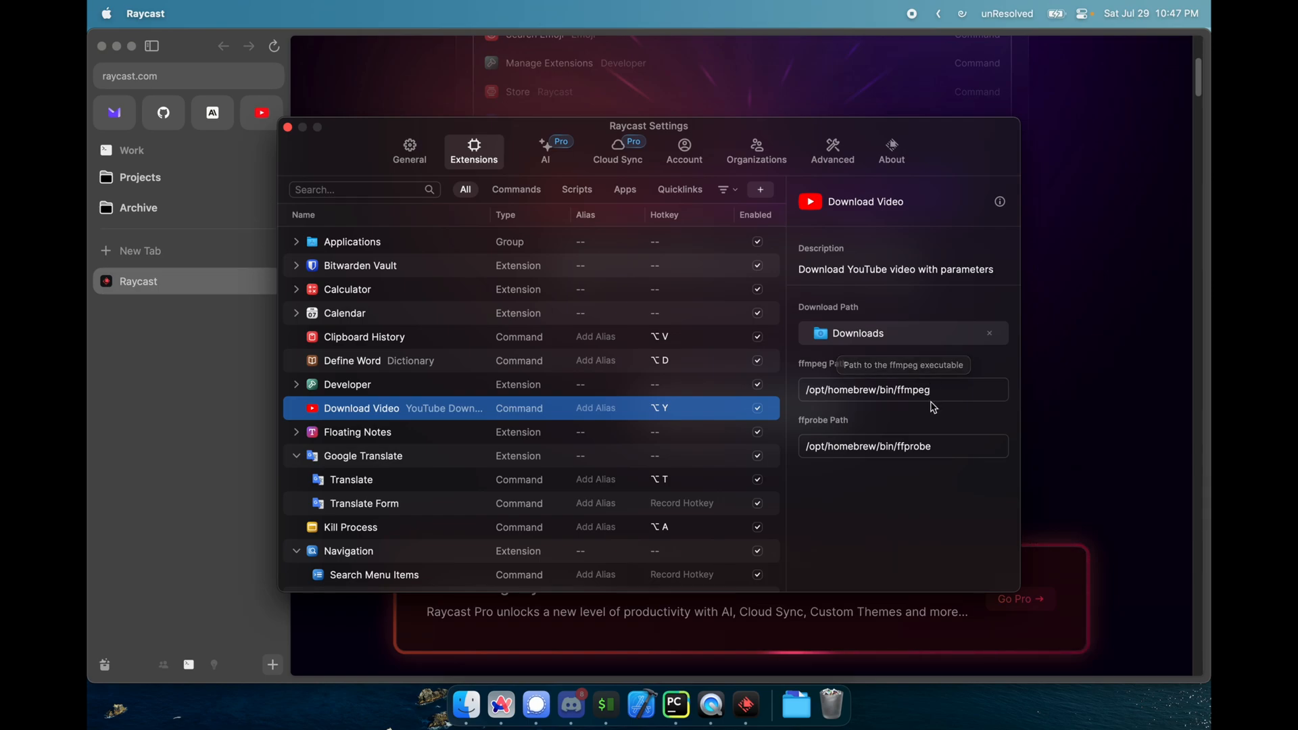
pyautogui.moveTo(918, 446)
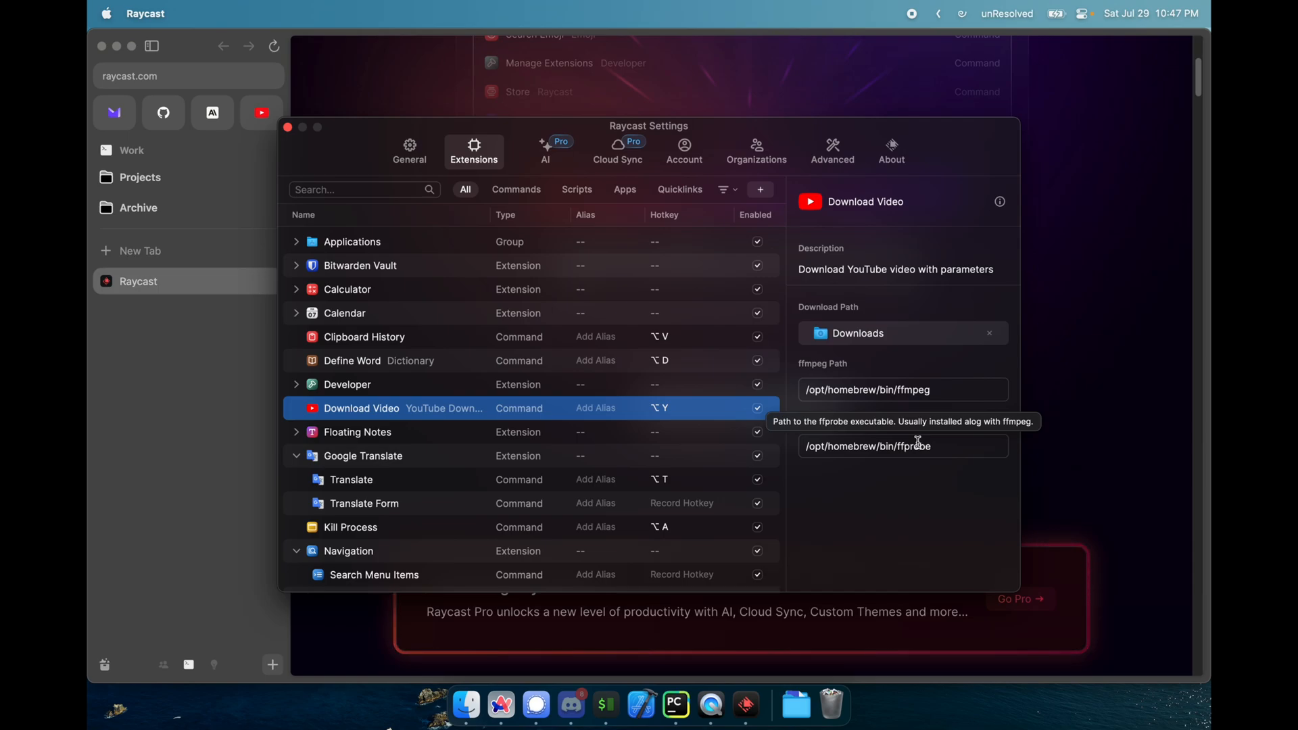
pyautogui.click(902, 446)
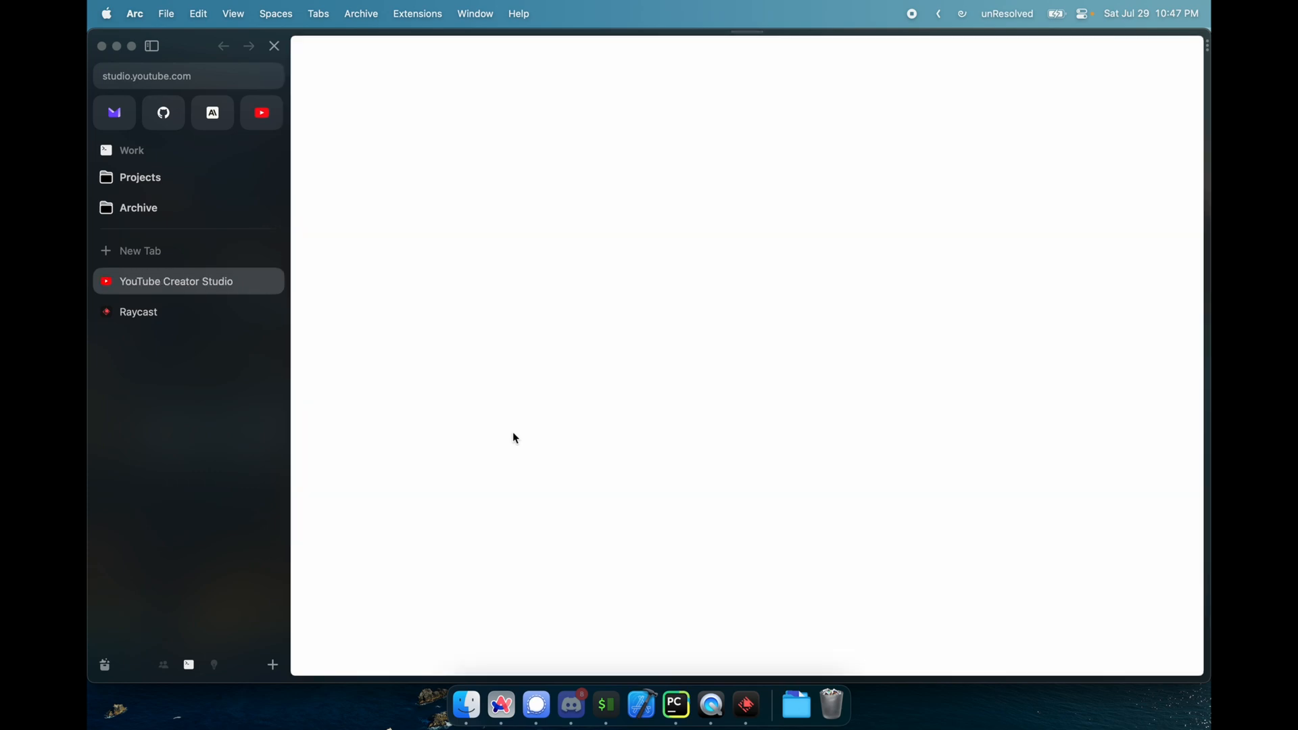
pyautogui.moveTo(718, 577)
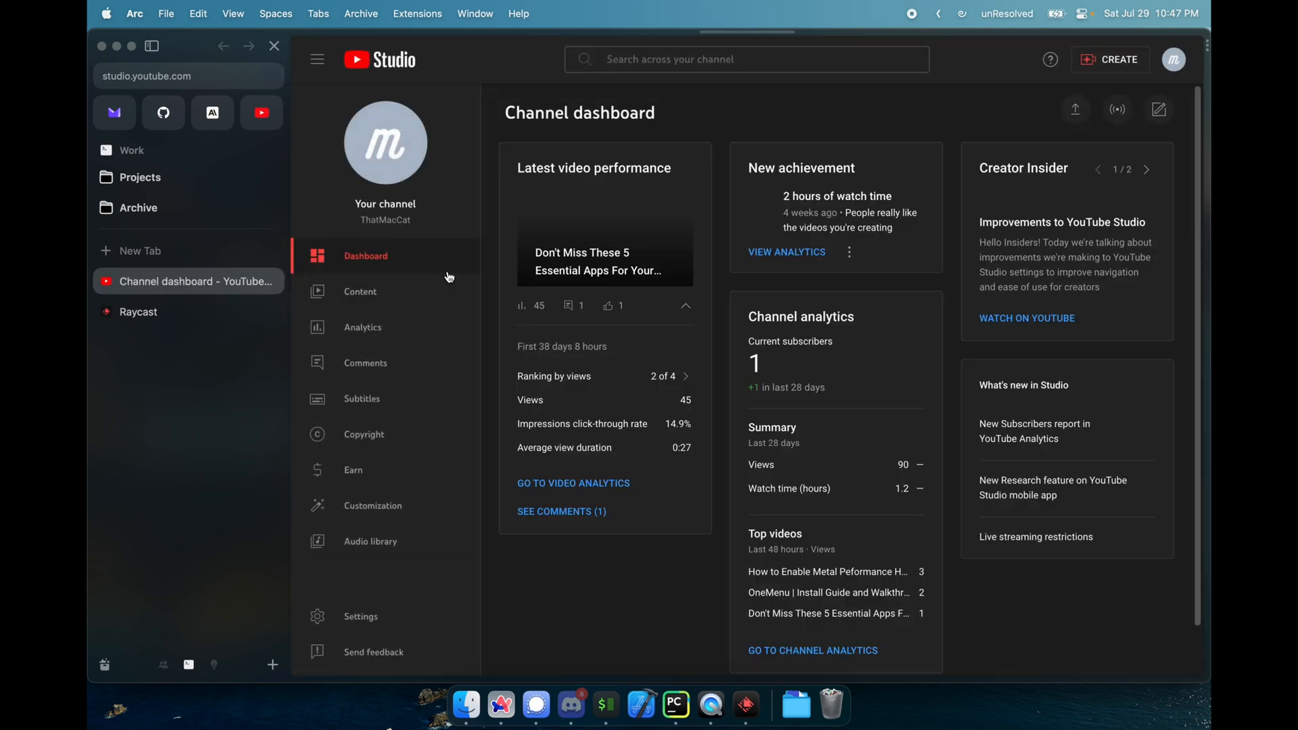
# Open the Essential Apps video's YouTube page from Studio Content and copy its share link
pyautogui.click(360, 292)
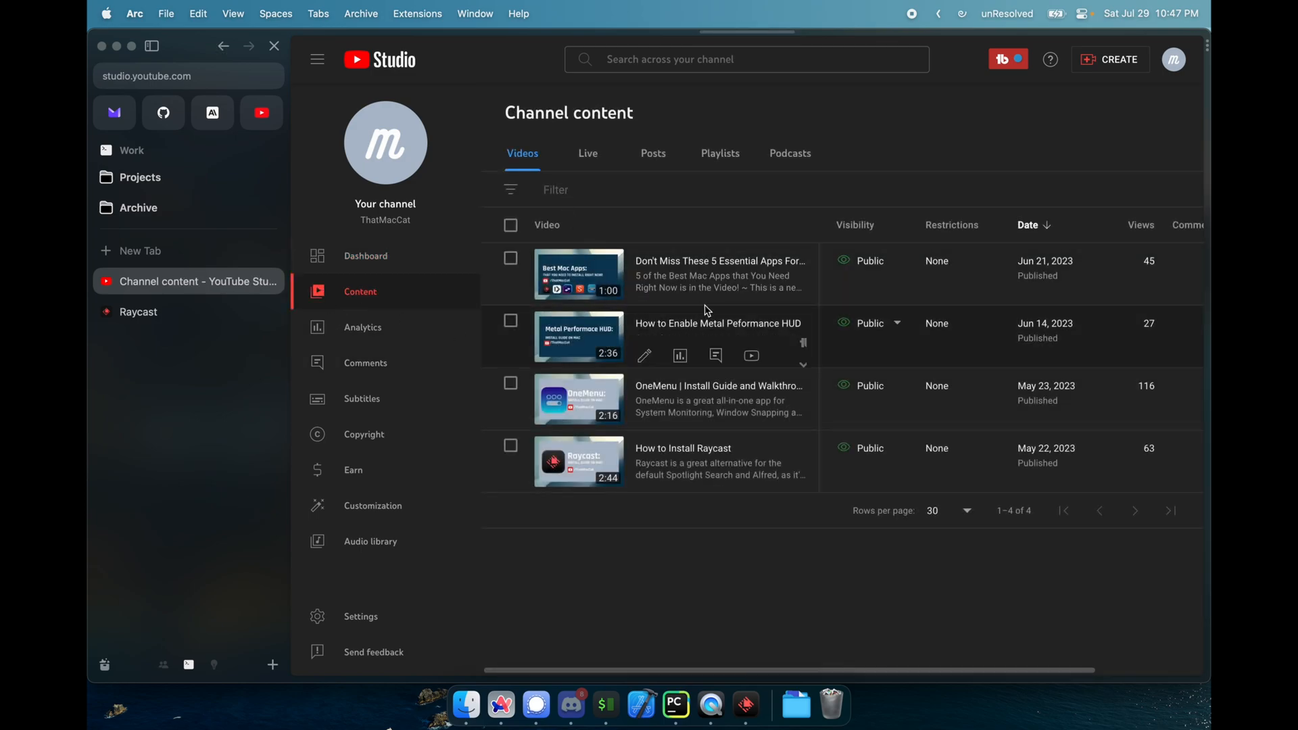
pyautogui.click(579, 275)
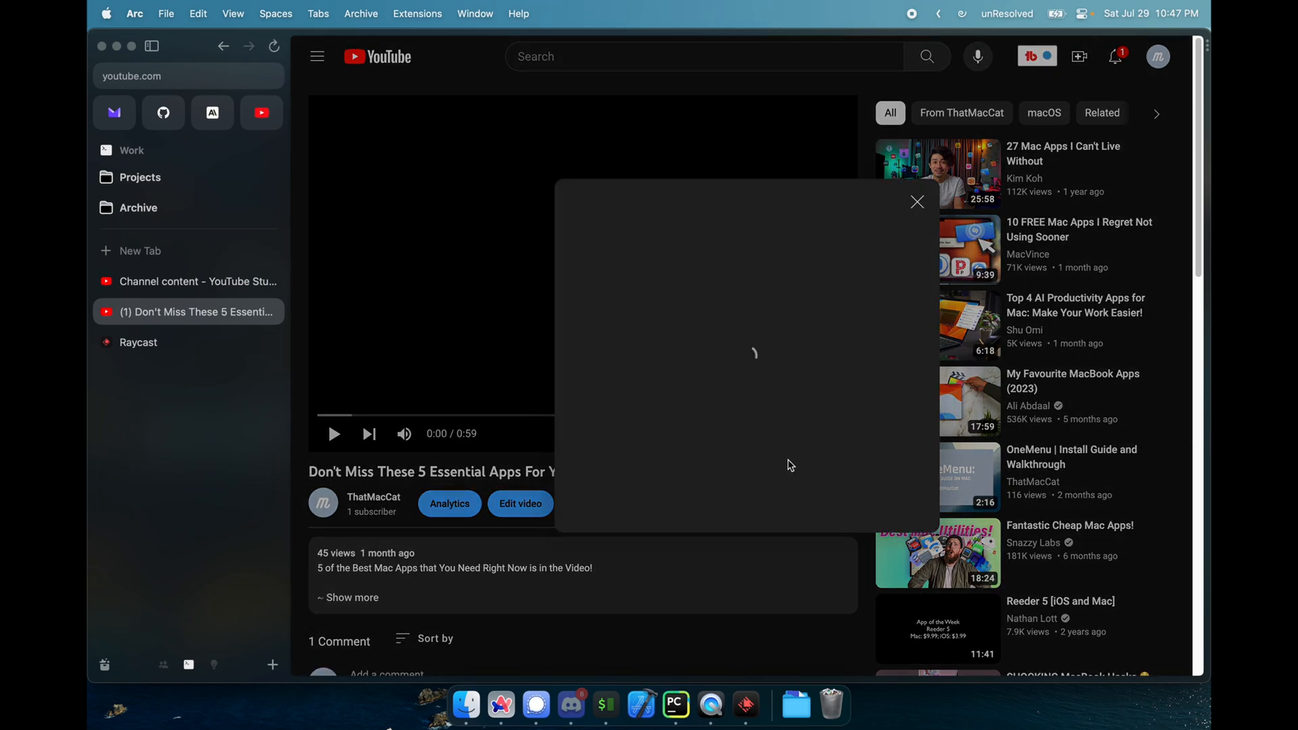
pyautogui.click(892, 437)
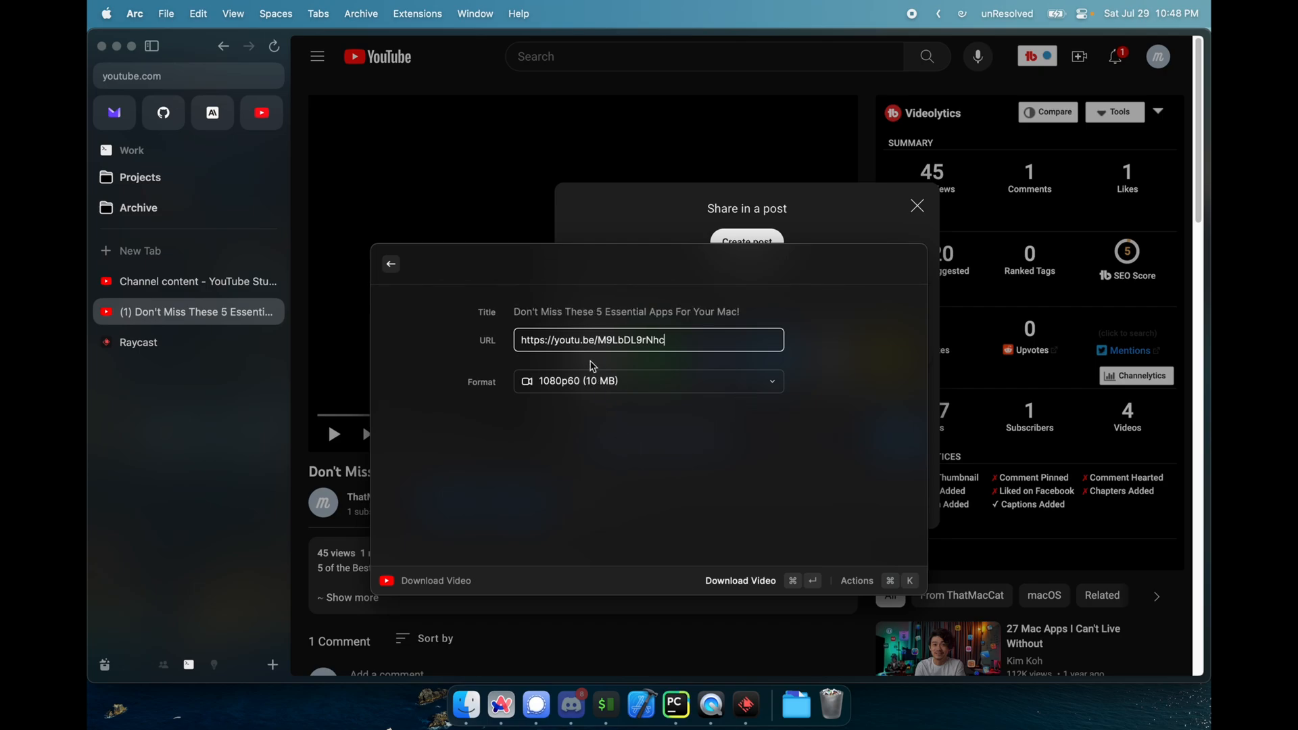
pyautogui.moveTo(579, 331)
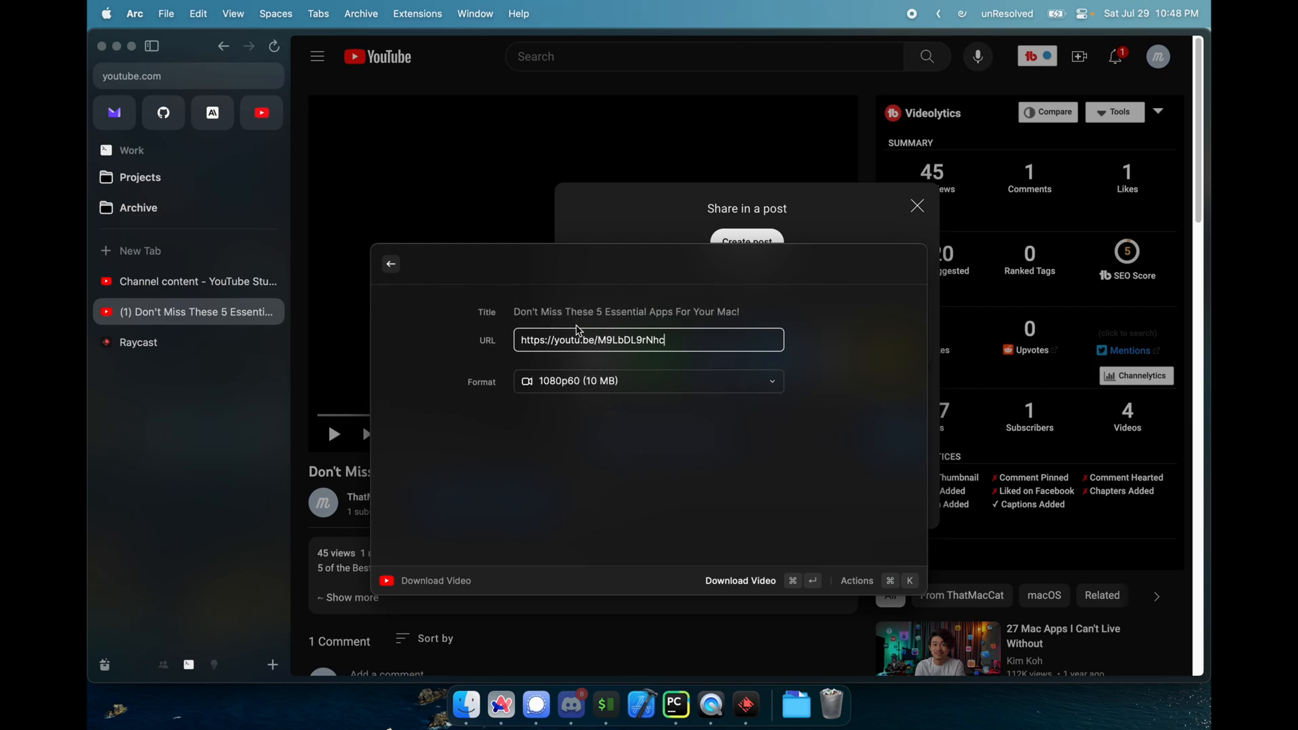
# Download the Essential Apps video at 1080p60 and copy the downloaded file to the clipboard
pyautogui.click(647, 380)
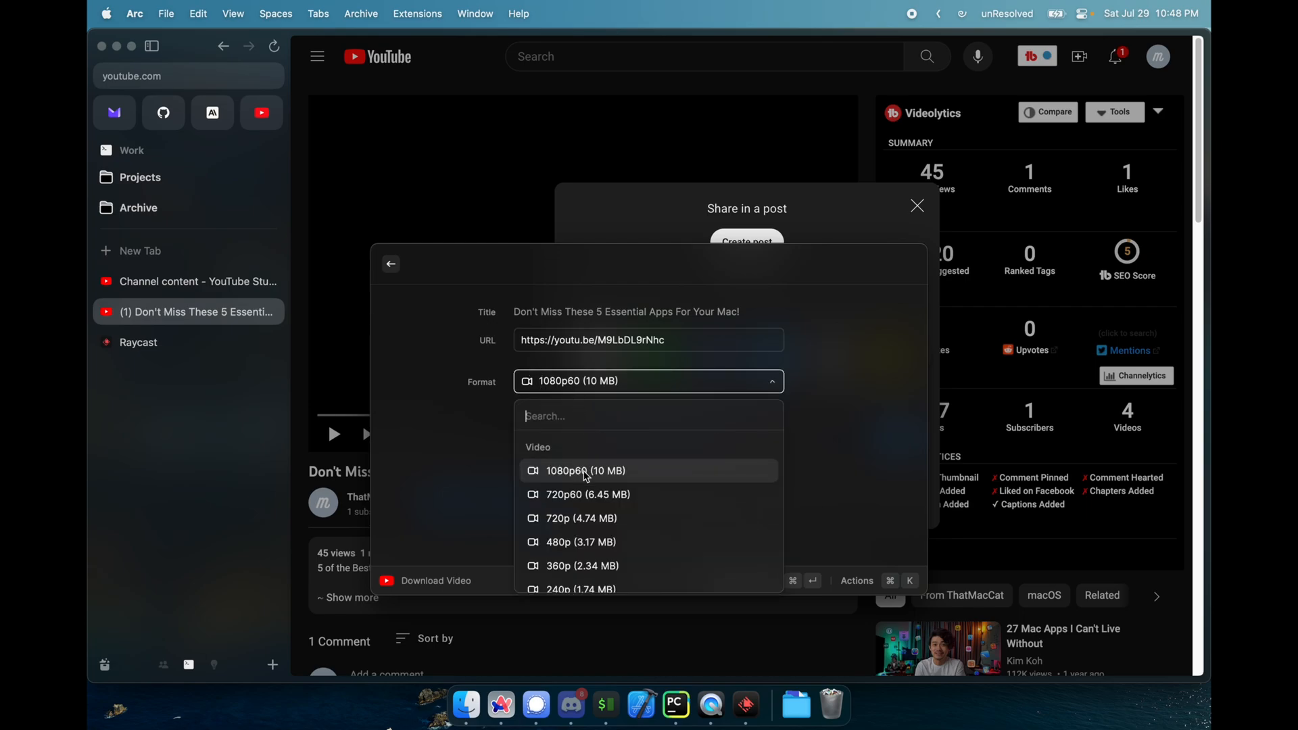
pyautogui.scroll(-3)
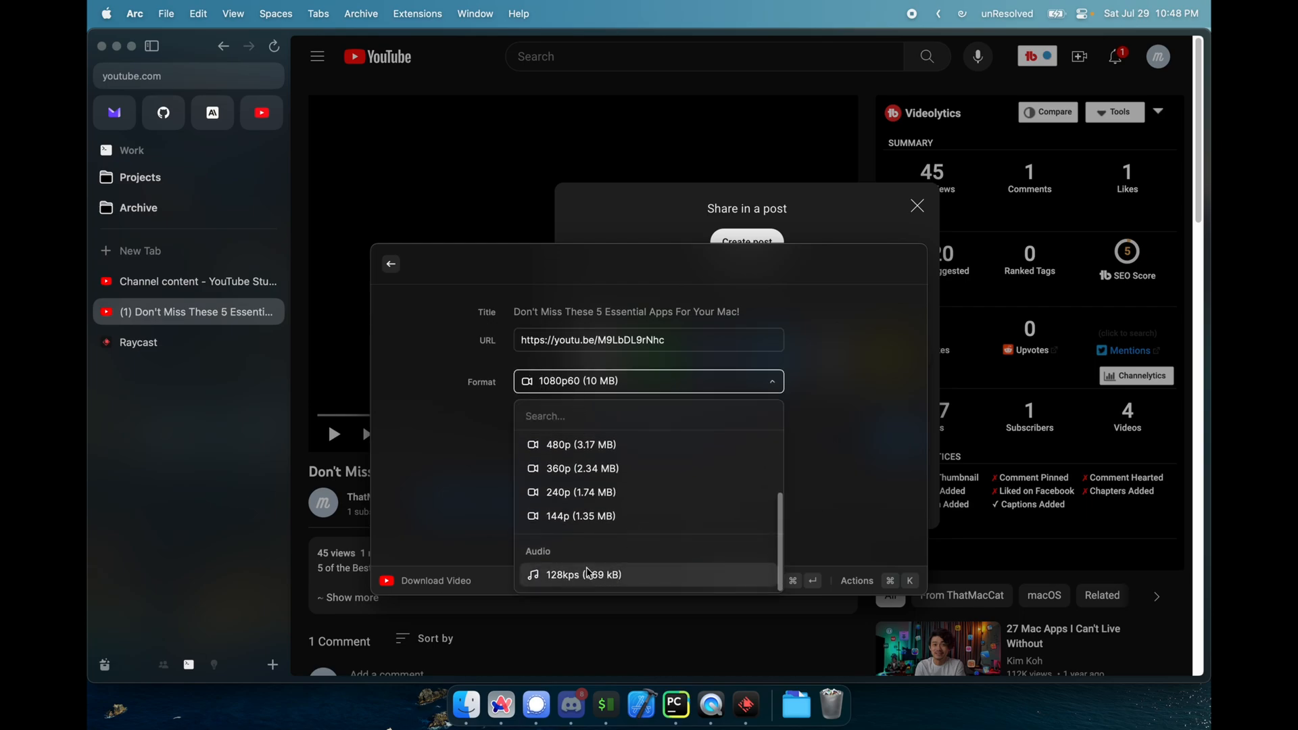
pyautogui.click(648, 381)
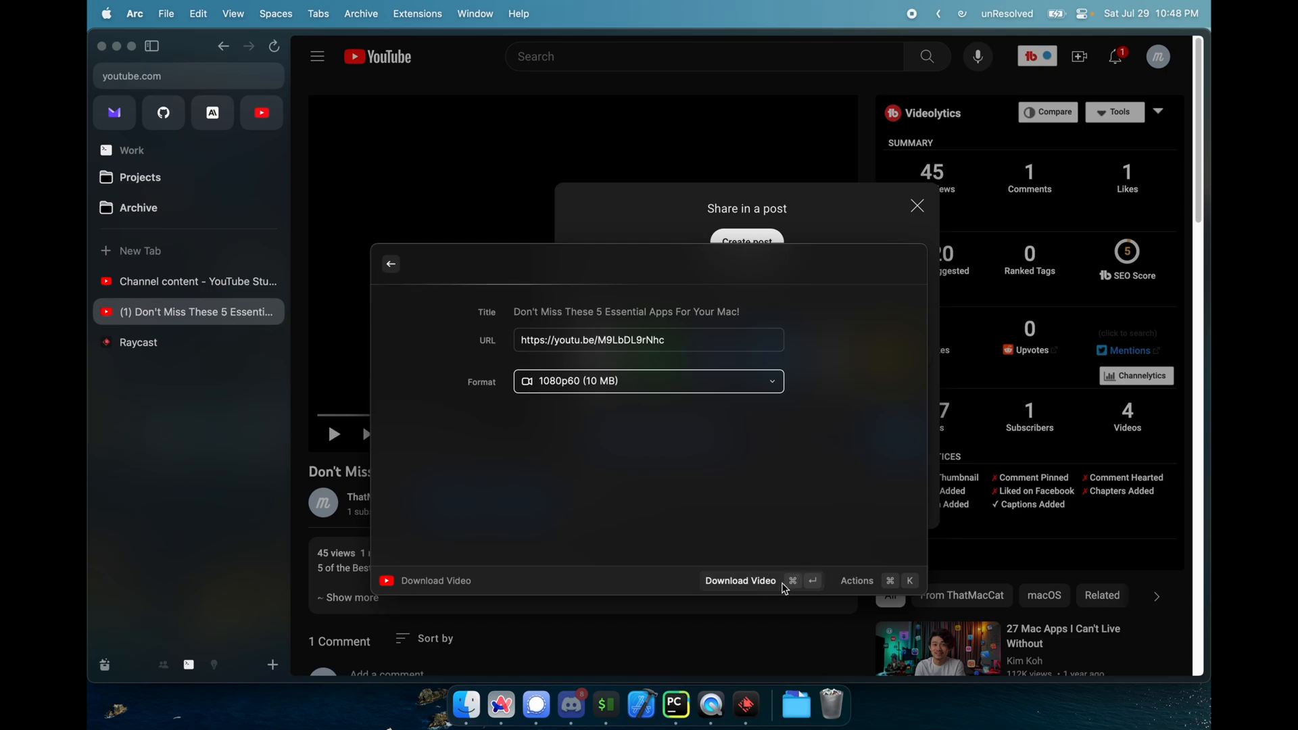
pyautogui.moveTo(778, 450)
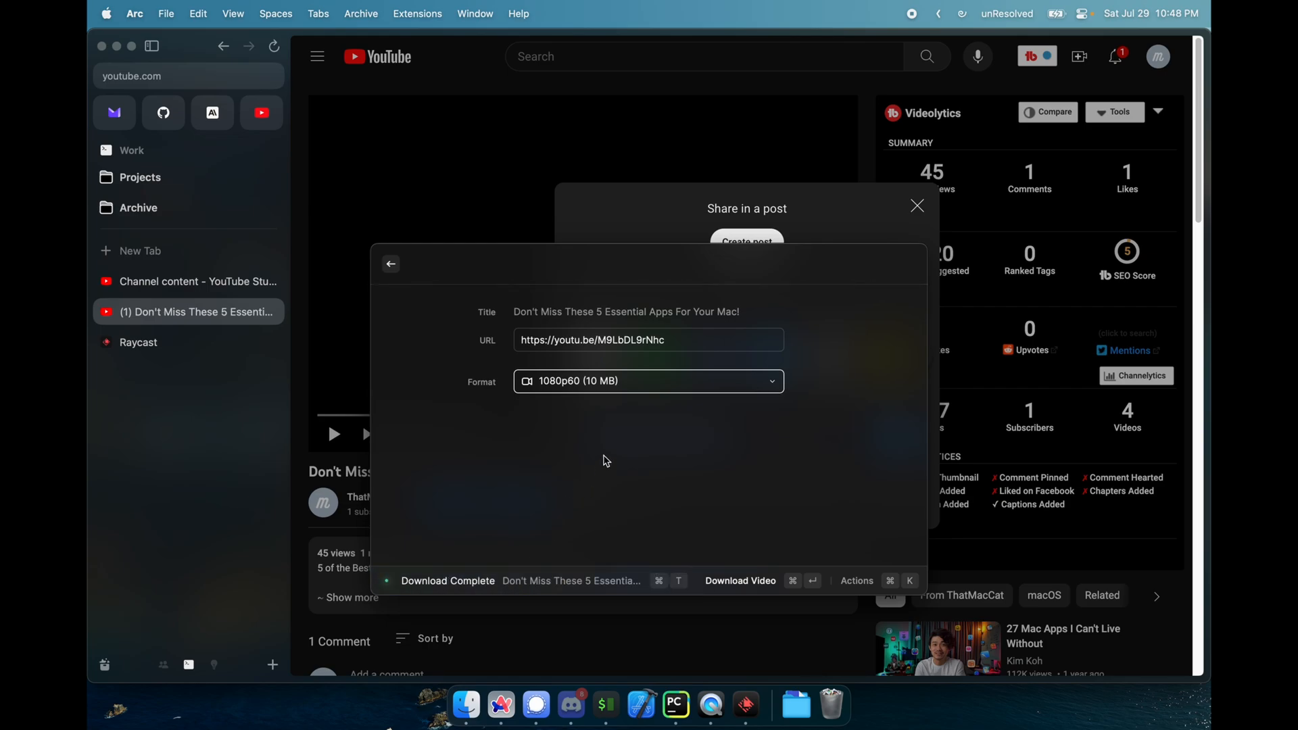
pyautogui.click(447, 580)
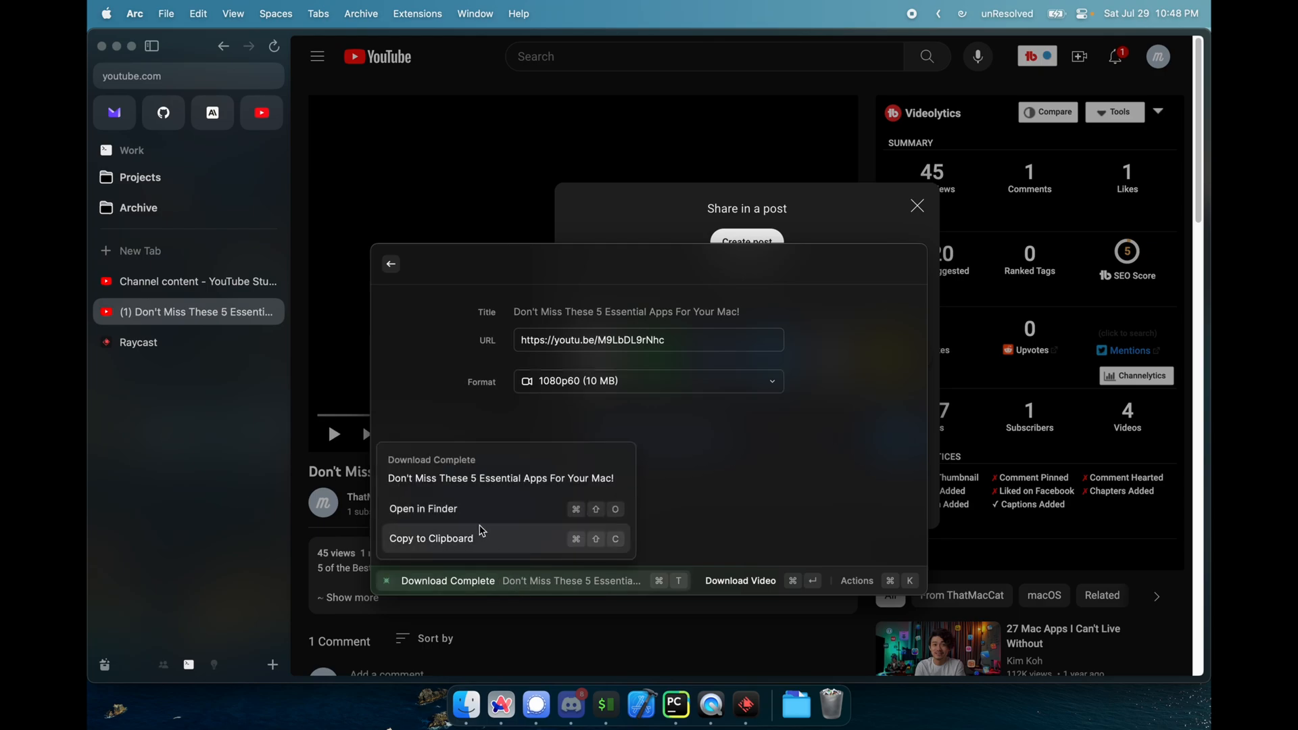
pyautogui.click(421, 508)
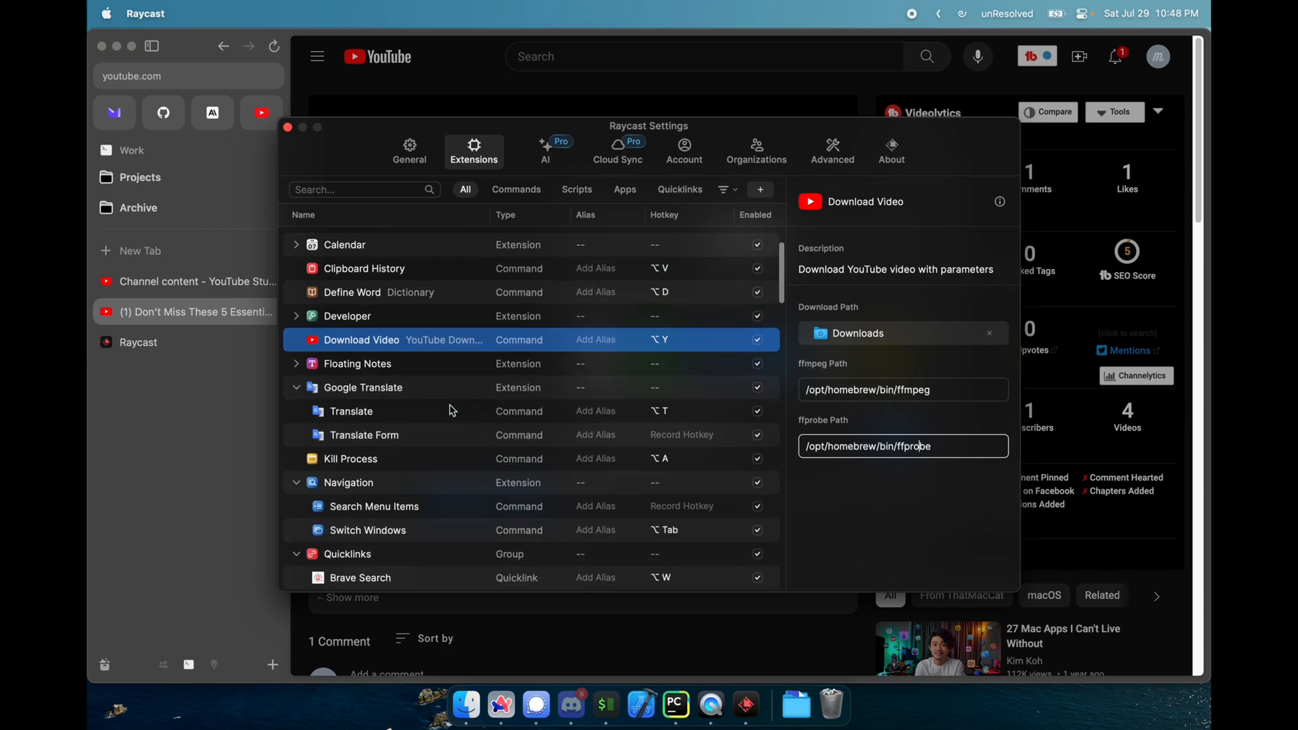
pyautogui.scroll(3)
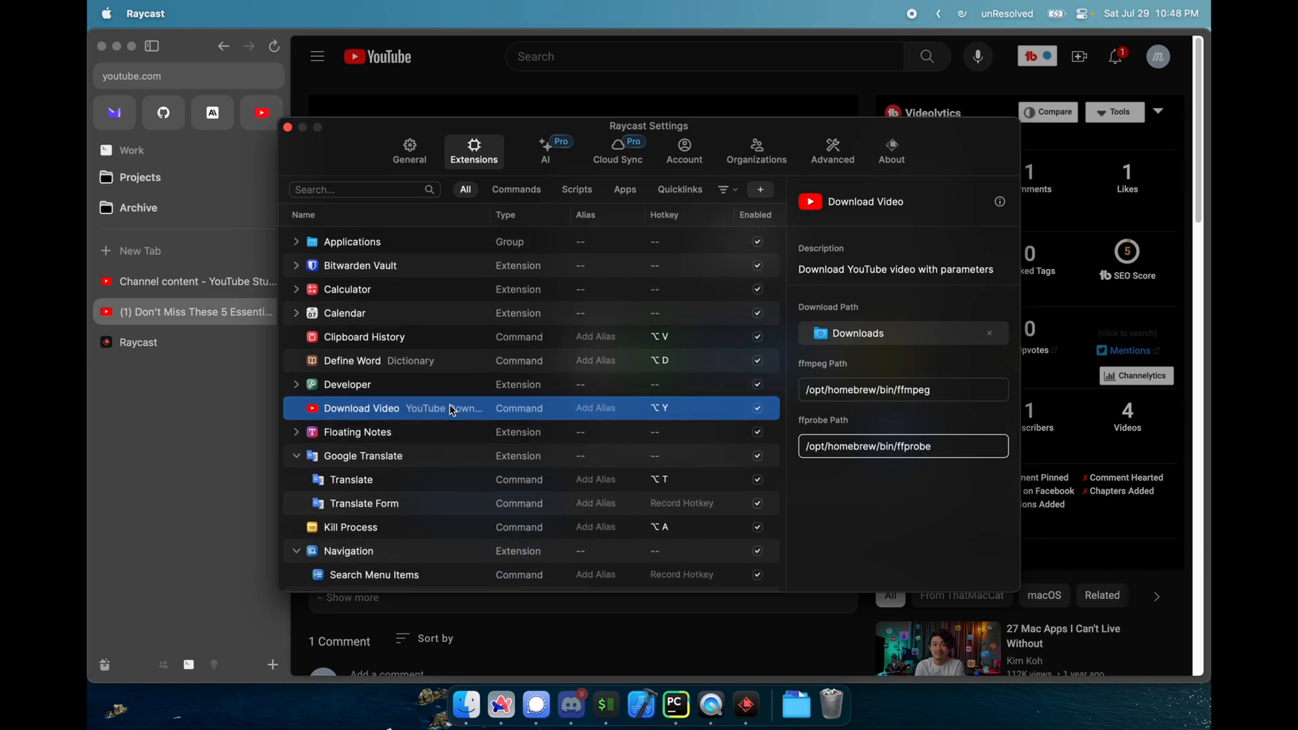
pyautogui.moveTo(383, 337)
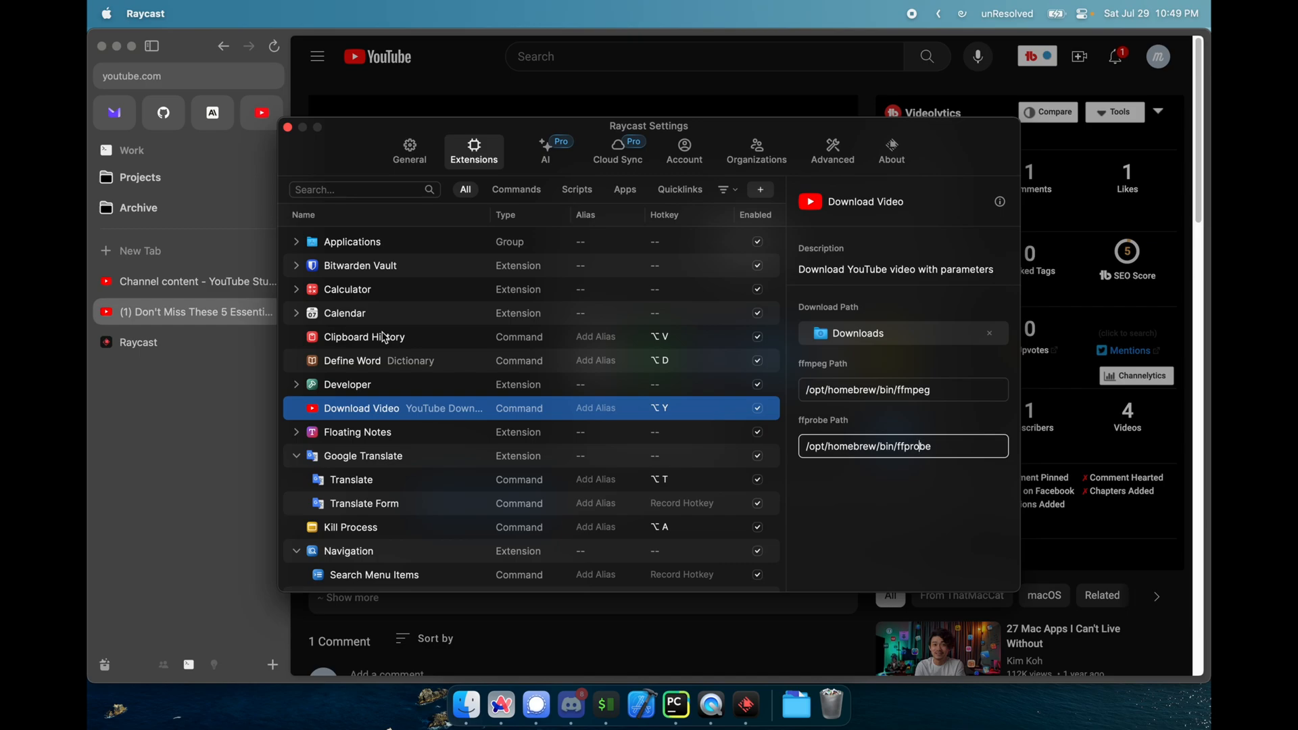
pyautogui.moveTo(501, 358)
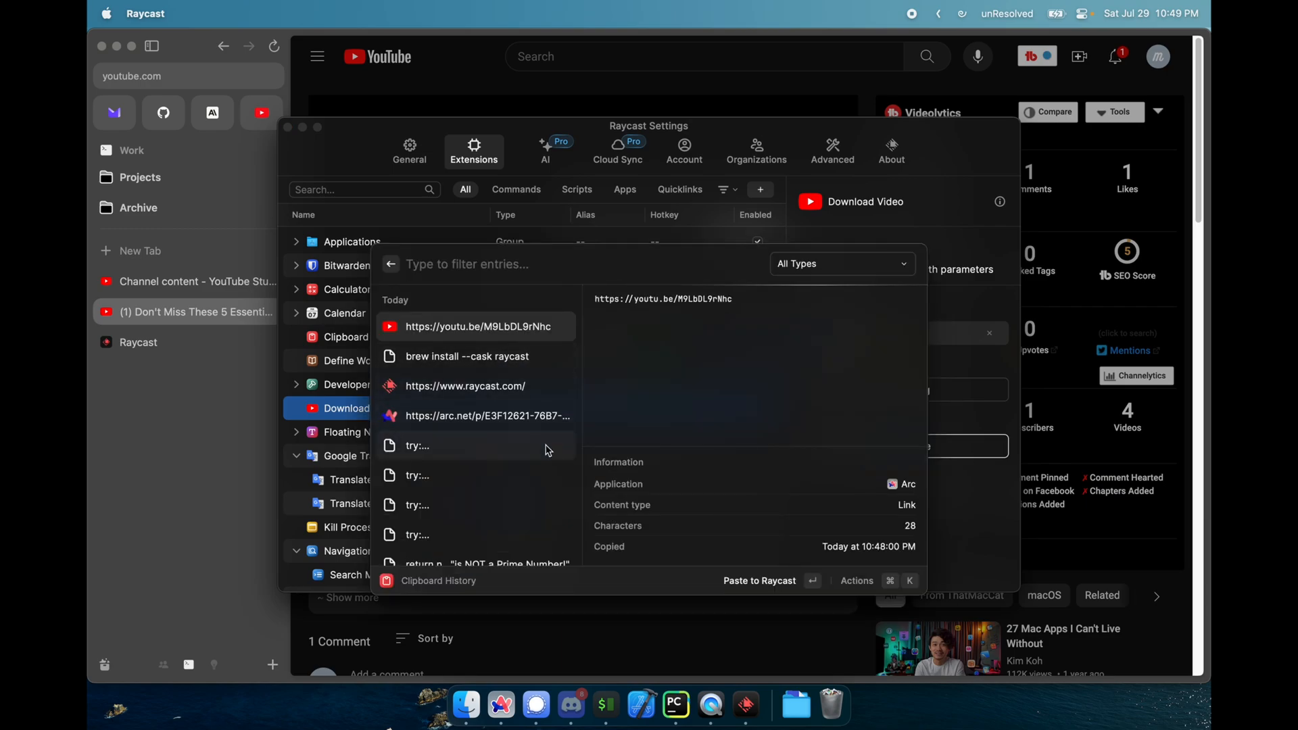
pyautogui.scroll(-3)
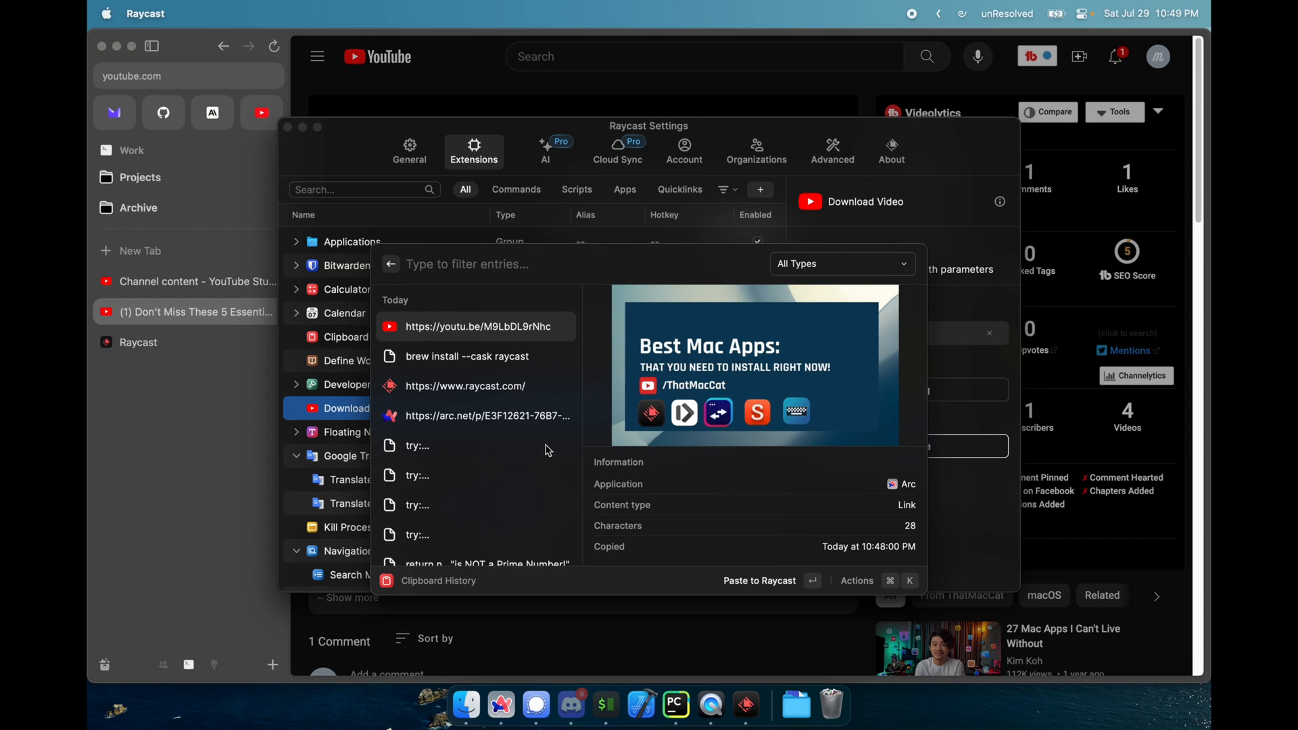
pyautogui.scroll(-3)
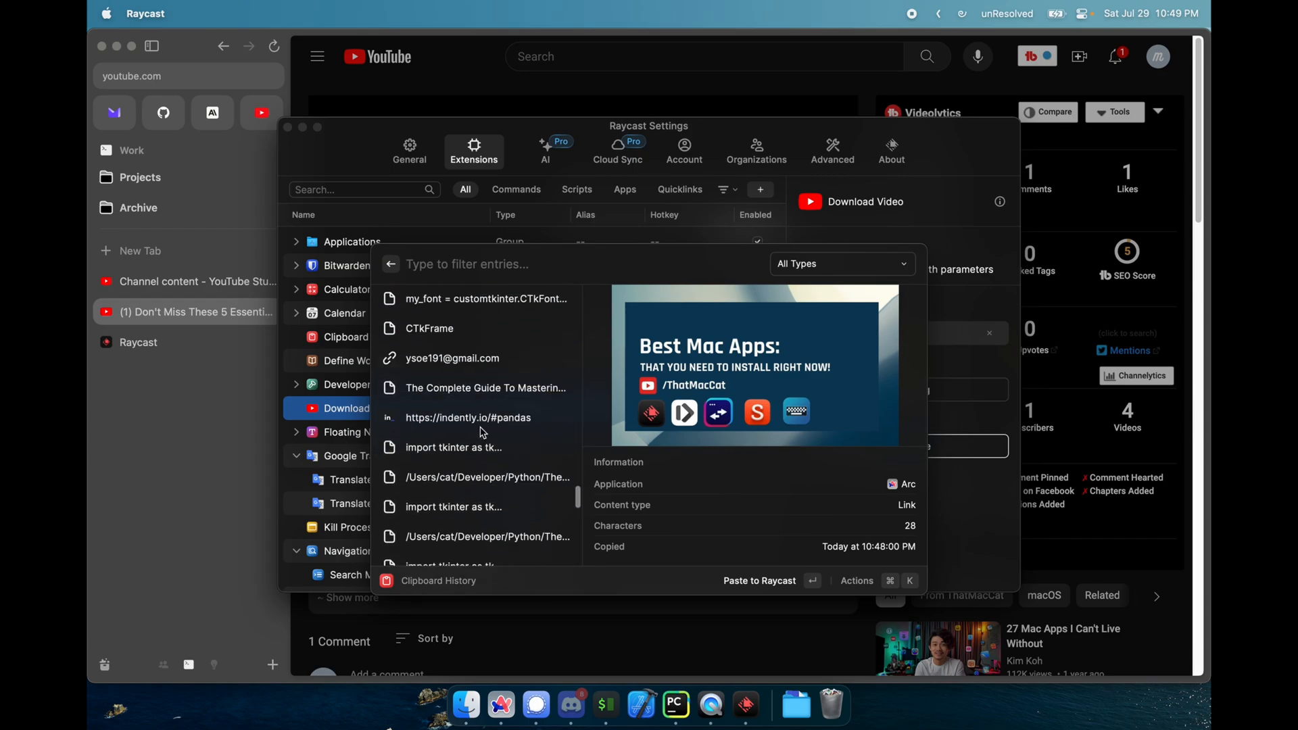
pyautogui.scroll(-3)
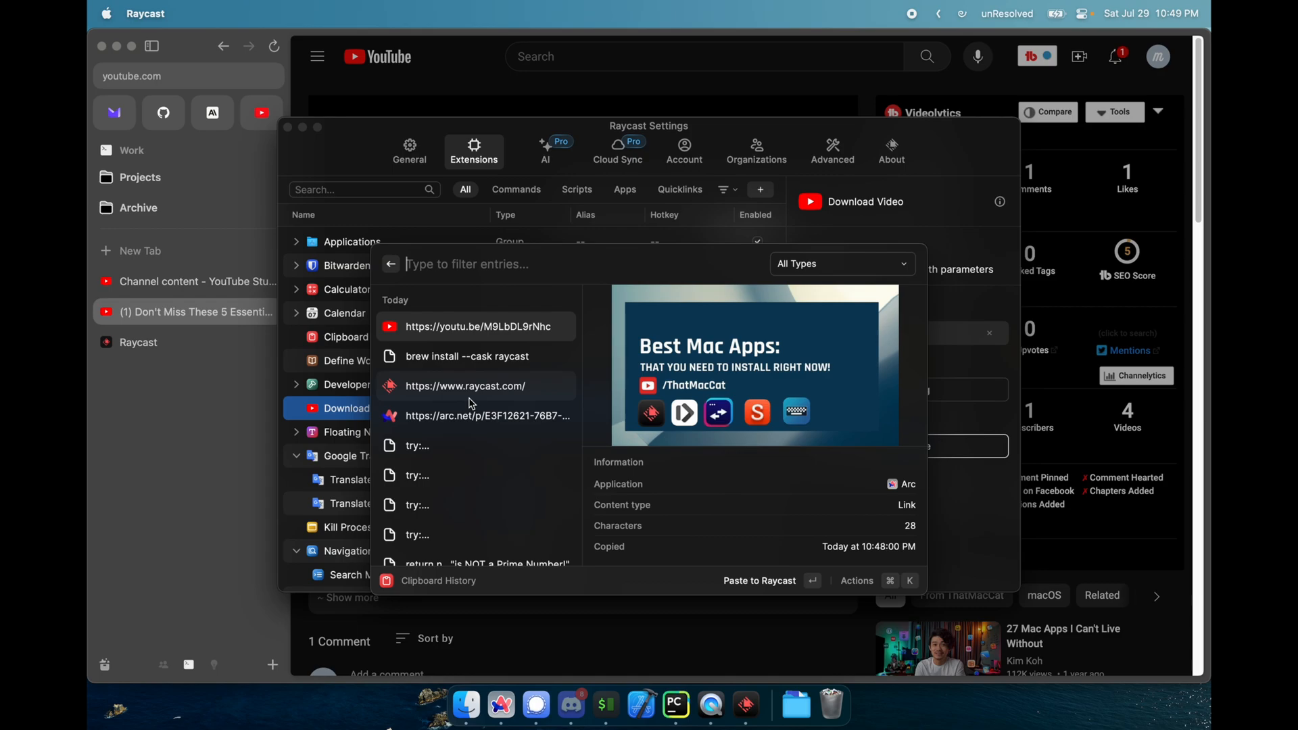
pyautogui.moveTo(460, 234)
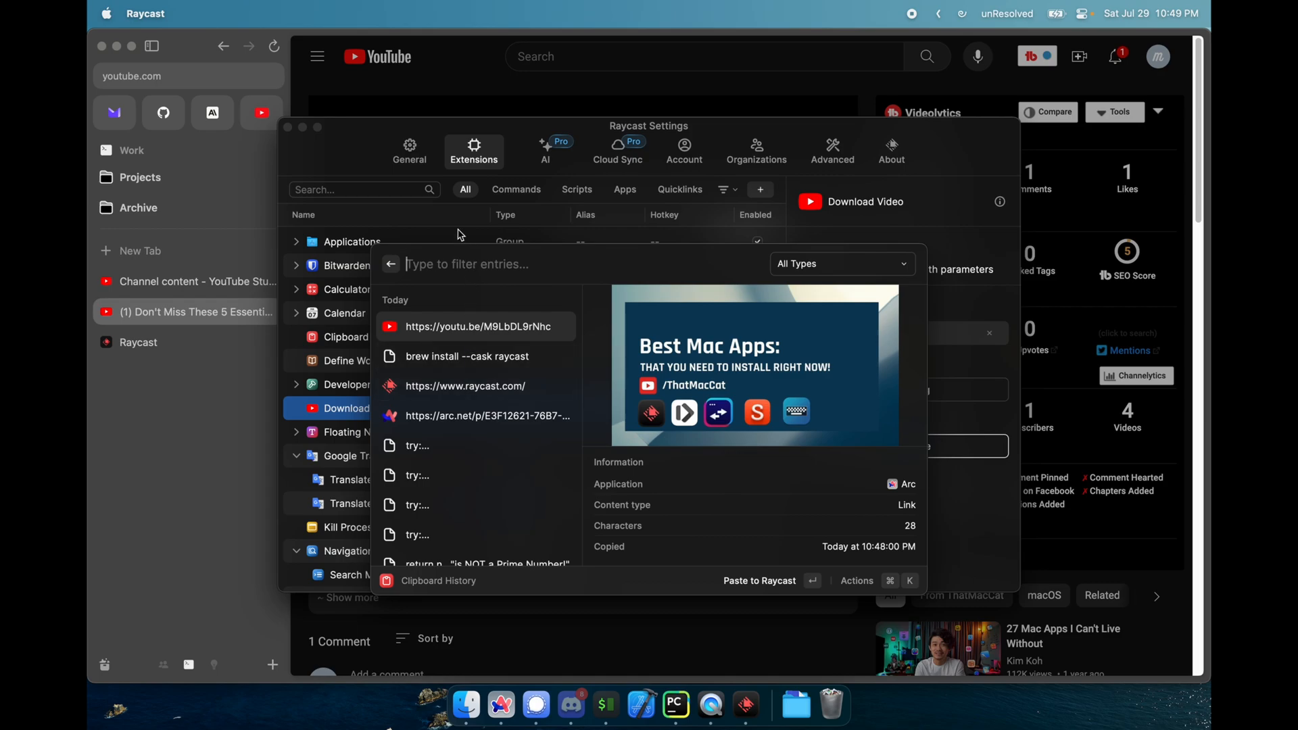
pyautogui.moveTo(391, 263)
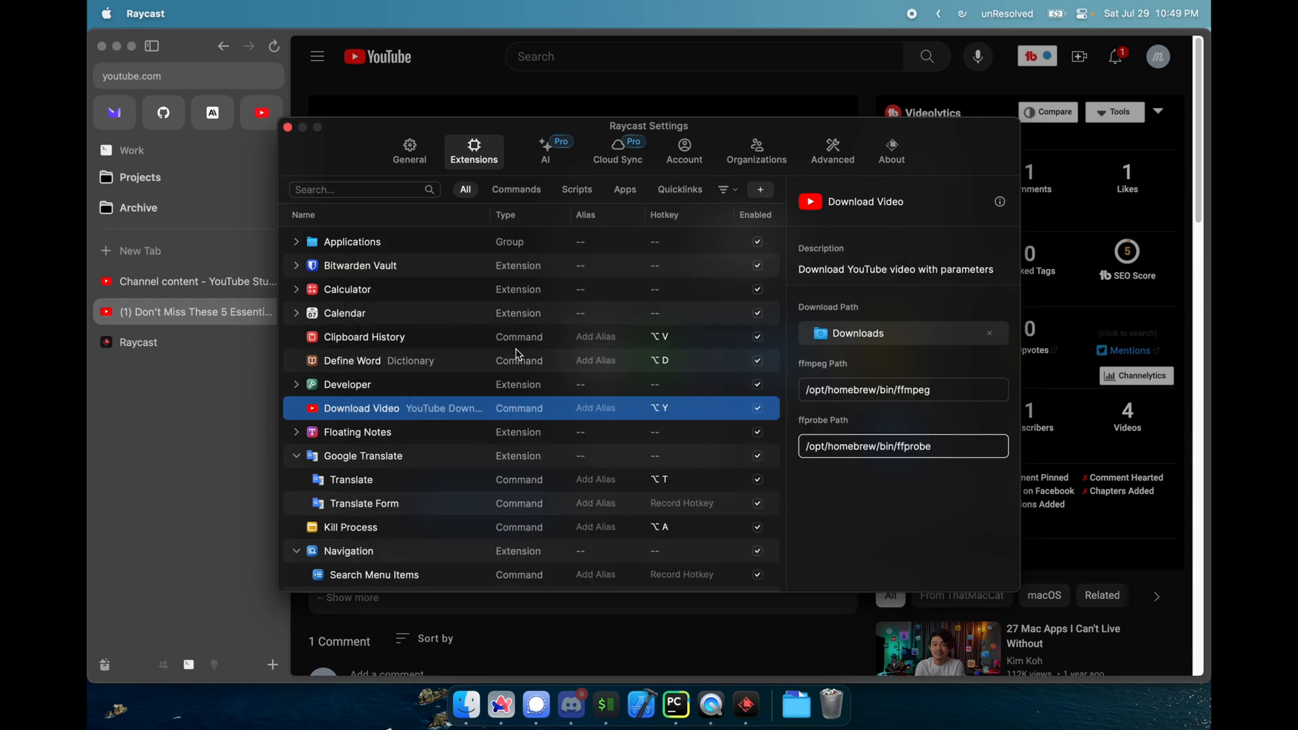
# Review the AI, Account, Organizations, Advanced and About tabs, then search 'co' in the launcher
pyautogui.click(545, 151)
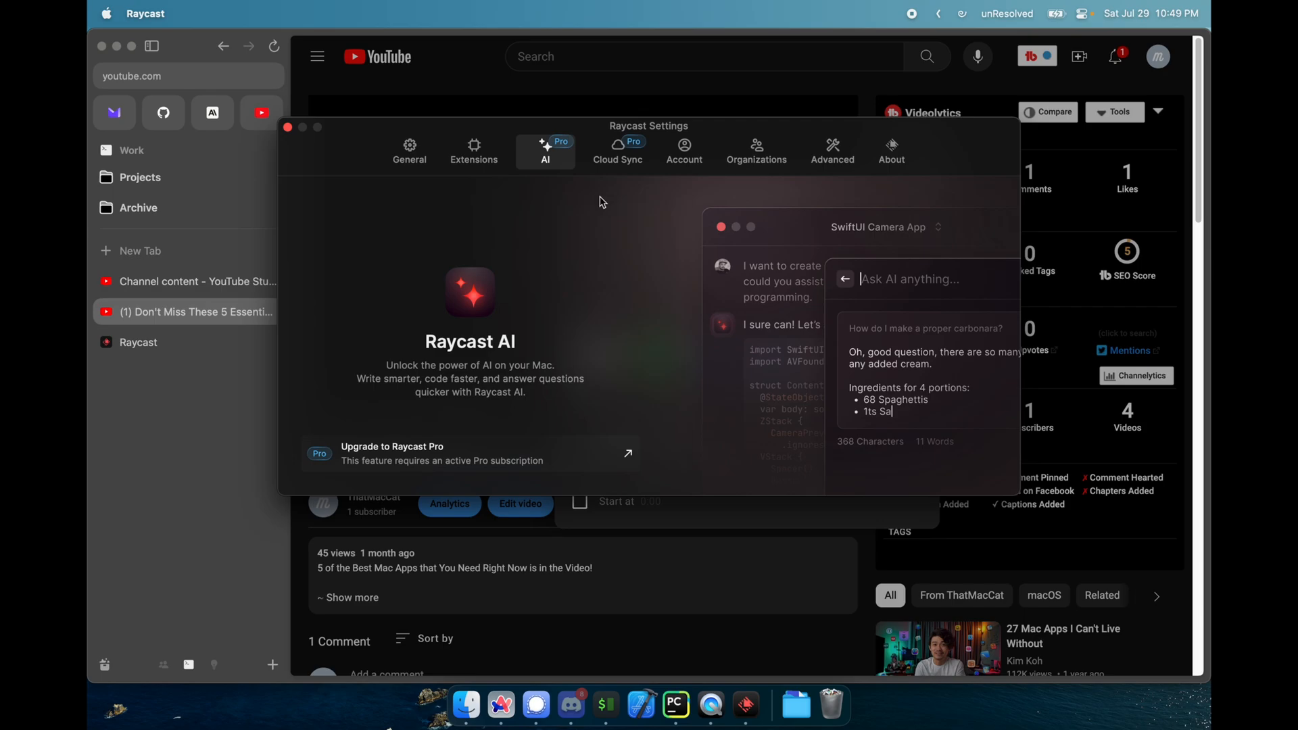
pyautogui.click(683, 151)
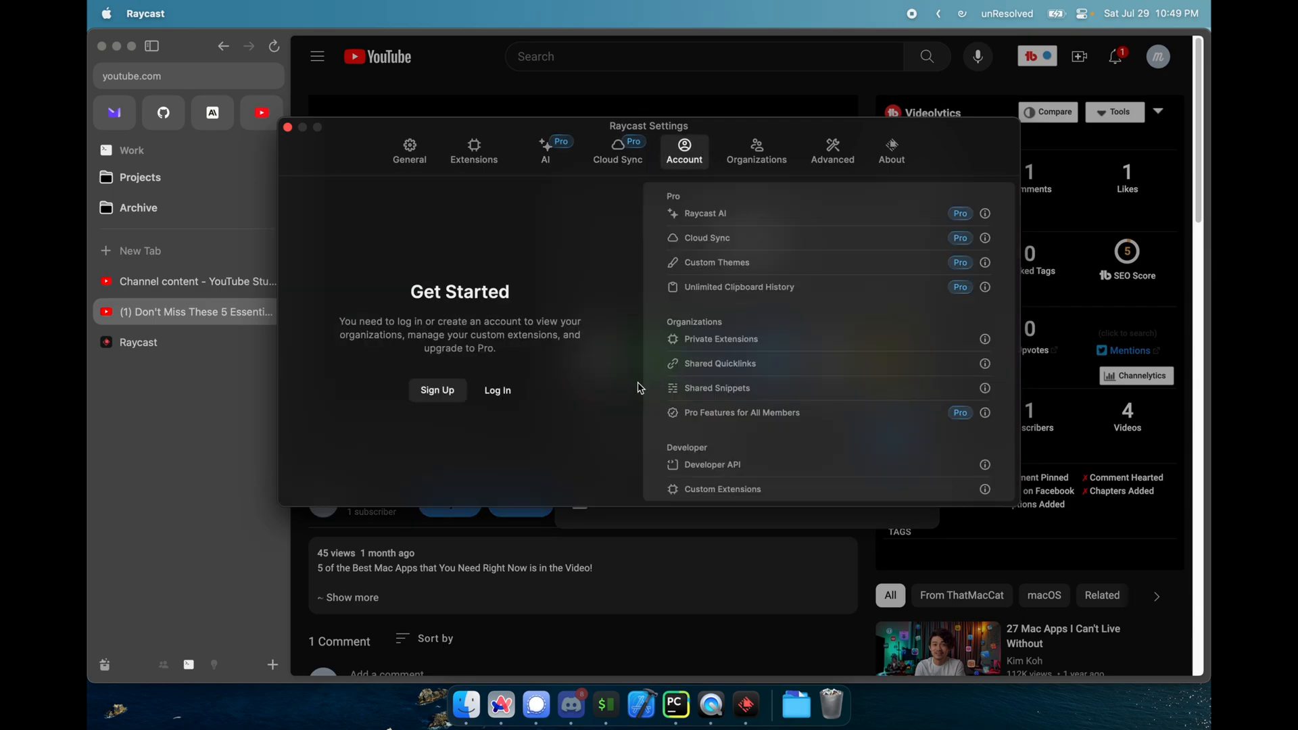
pyautogui.click(755, 151)
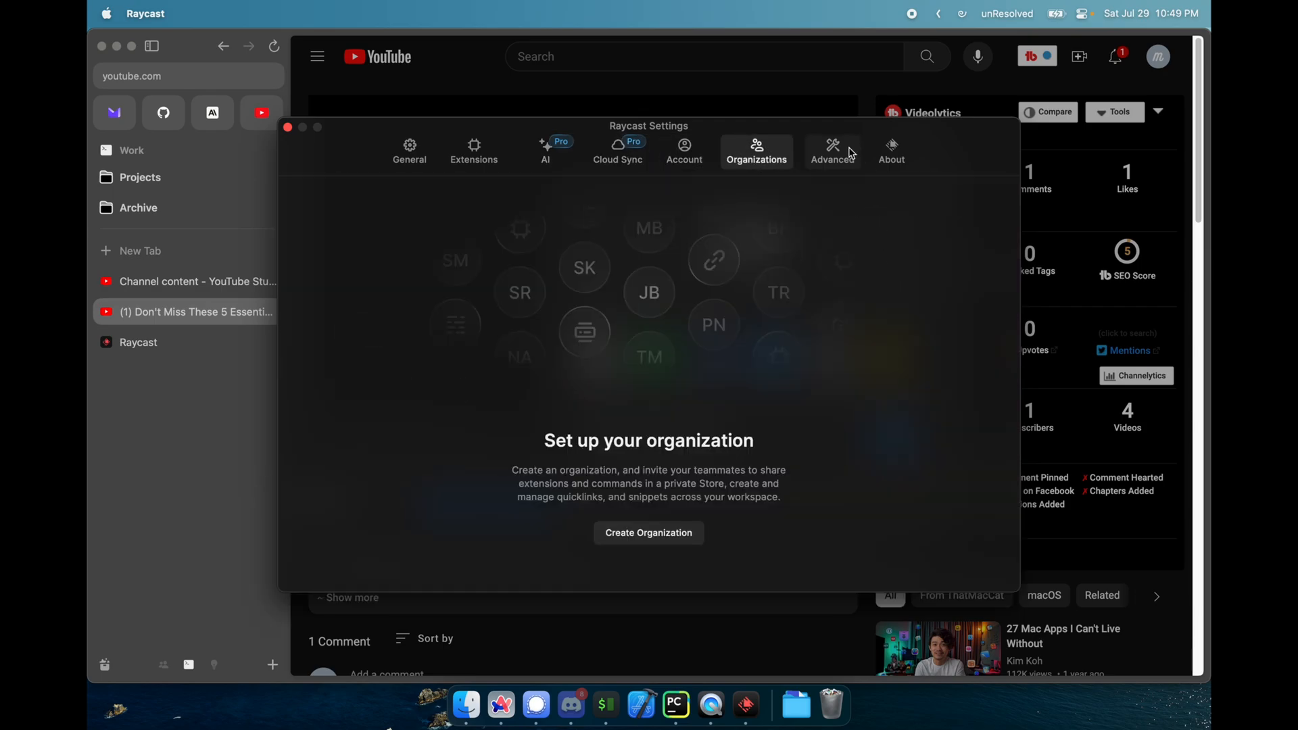
pyautogui.click(832, 151)
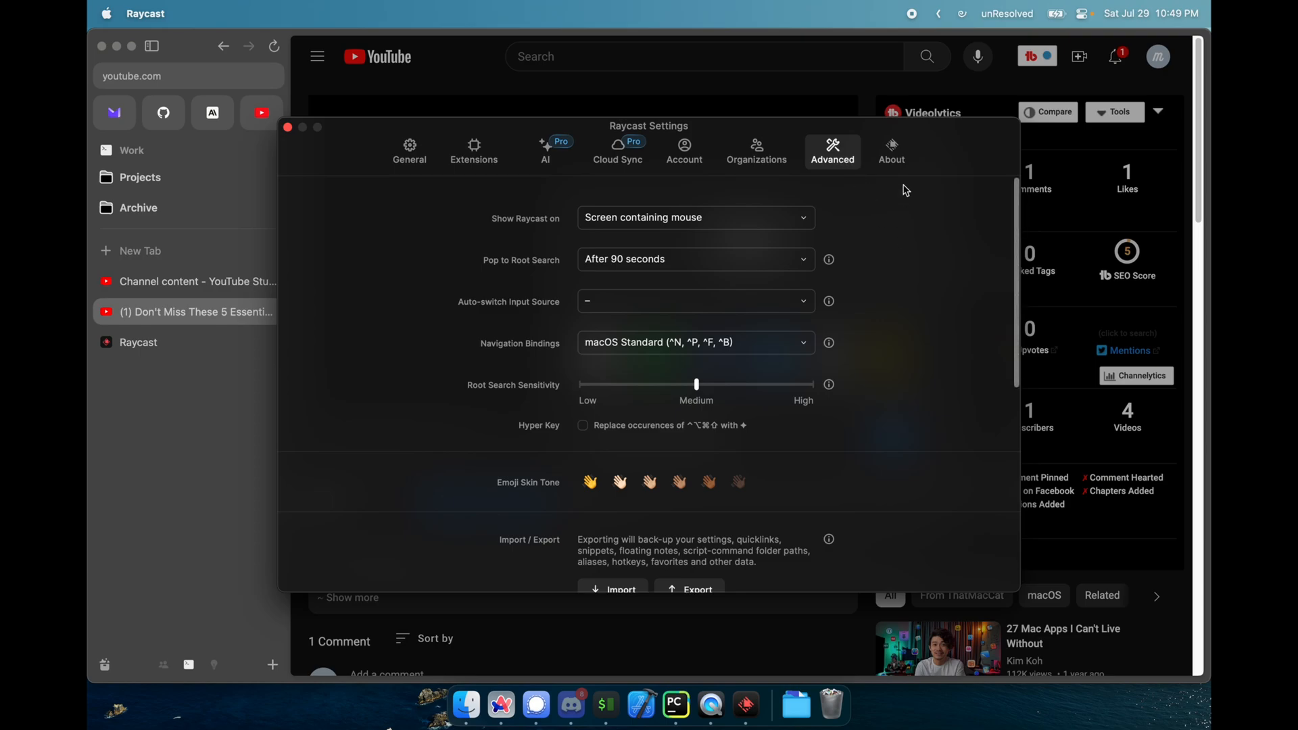
pyautogui.click(891, 150)
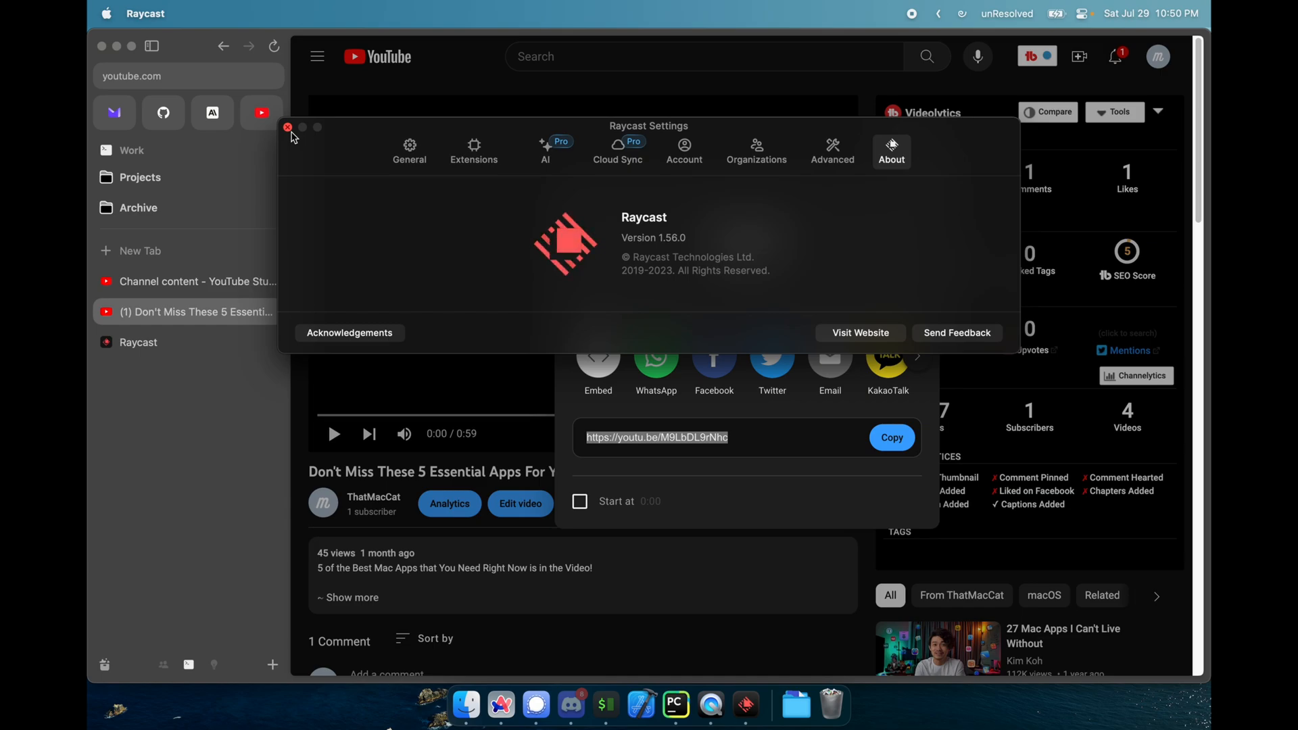
pyautogui.write('co')
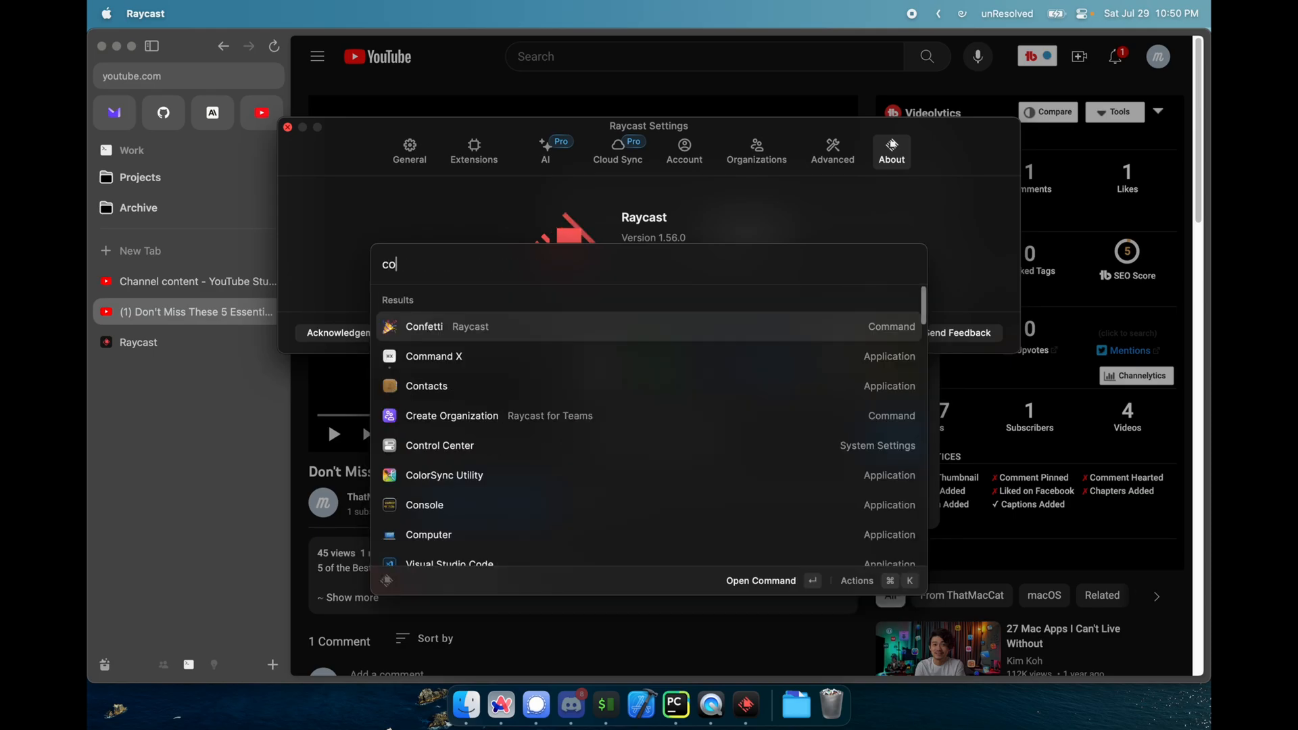